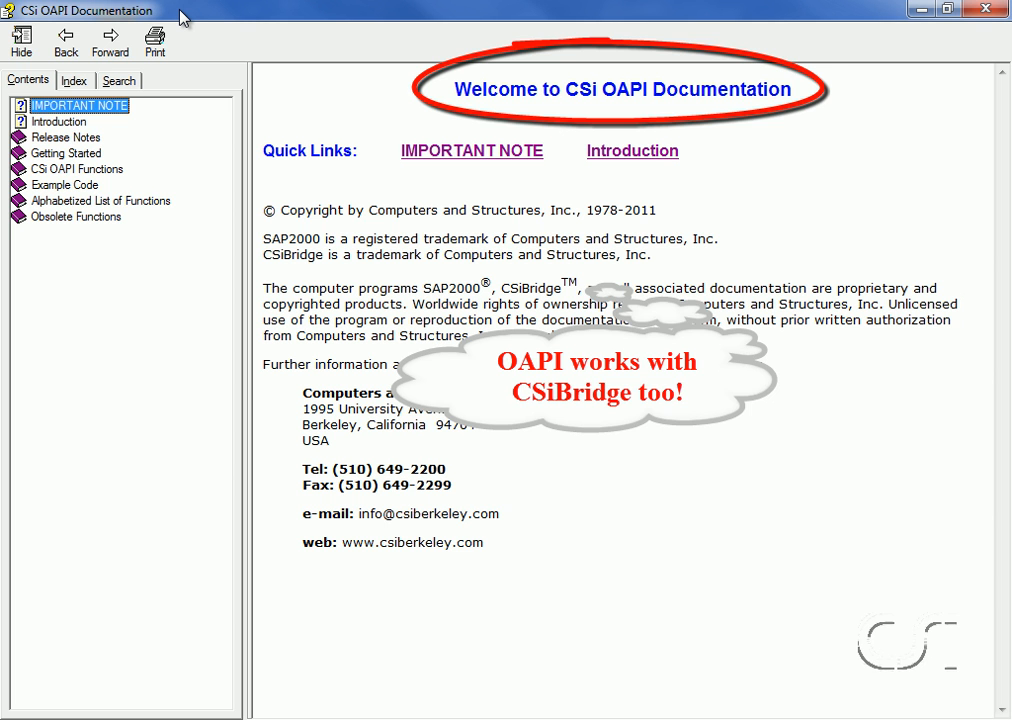
Show the Introduction topic from the documentation's Contents tree.
{"action": "left_click", "coordinate": [110, 46]}
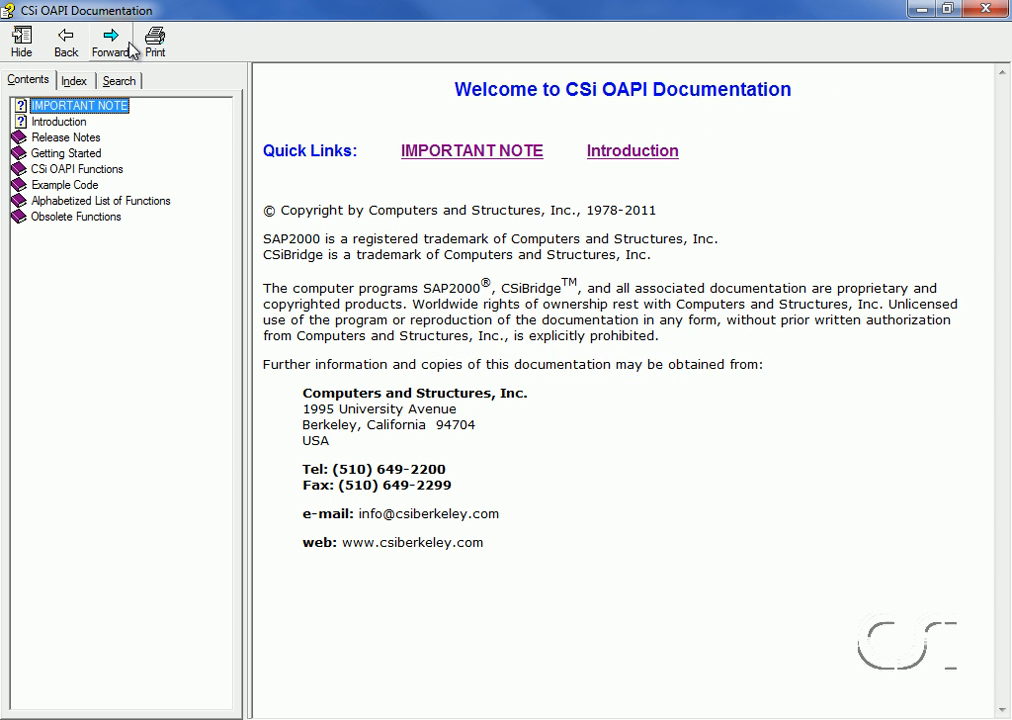
{"action": "left_click", "coordinate": [58, 122]}
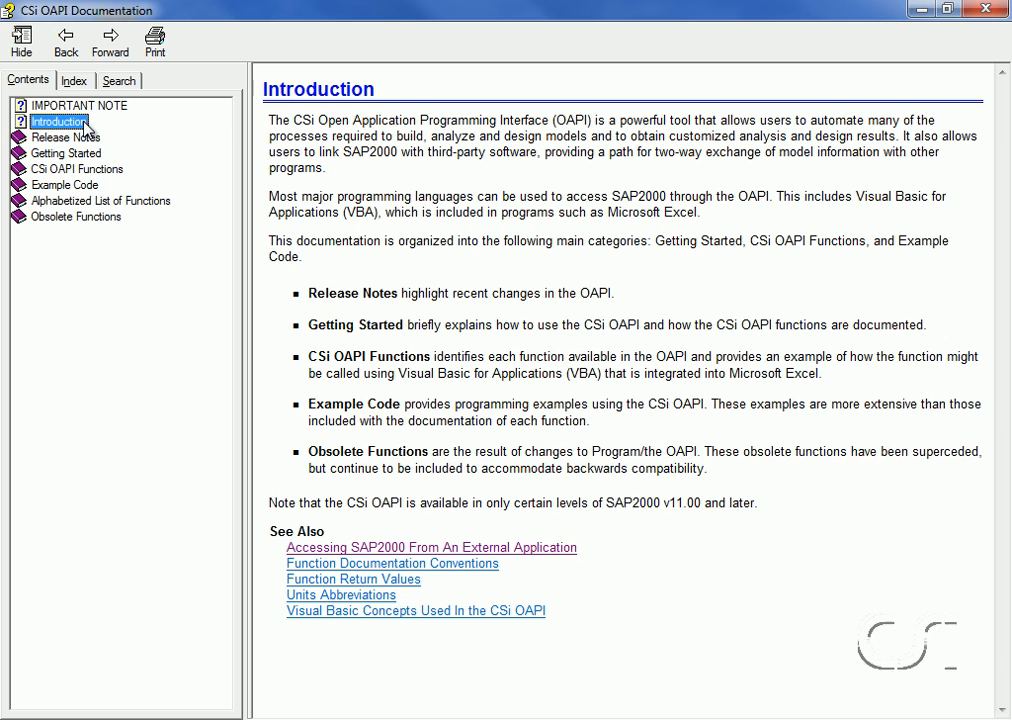
{"action": "left_click", "coordinate": [64, 136]}
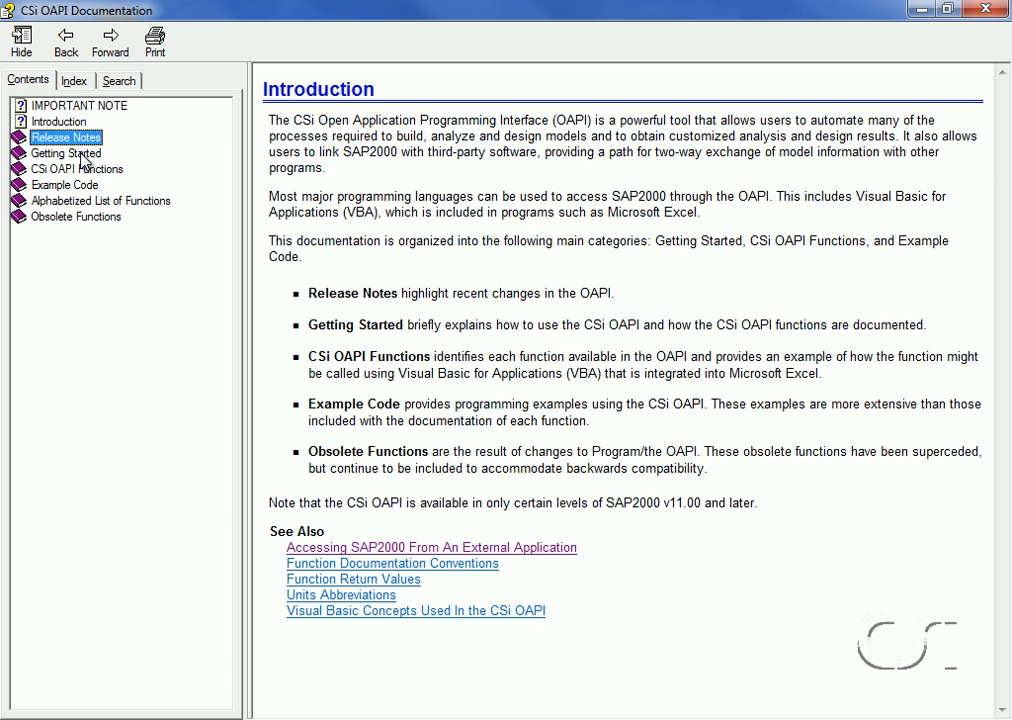
{"action": "left_click", "coordinate": [64, 152]}
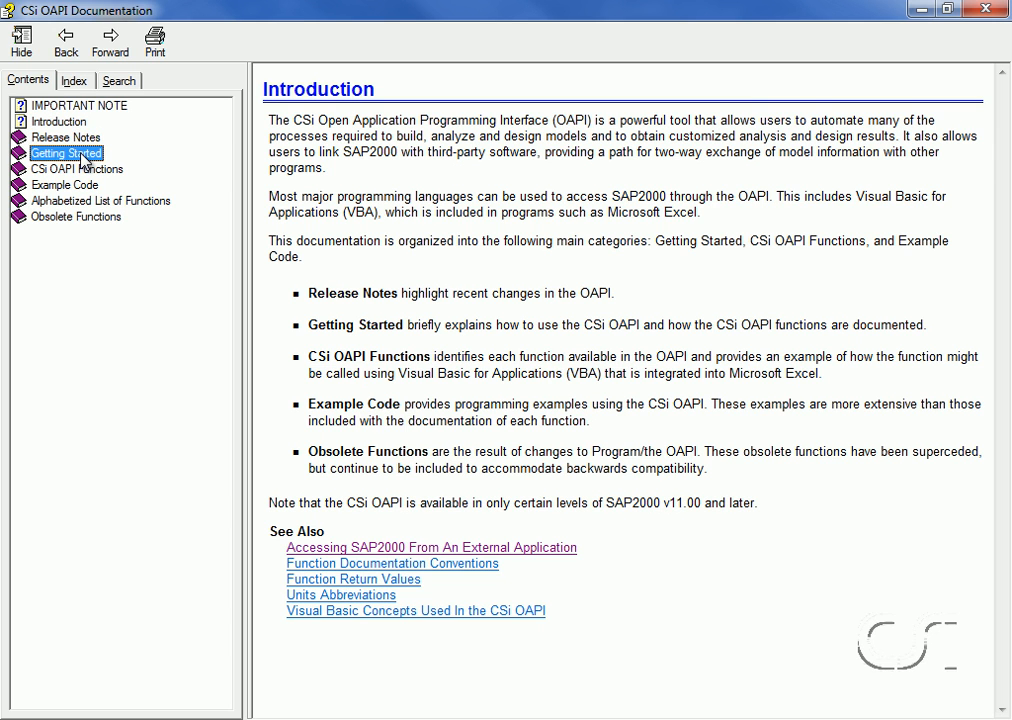
Expand the Alphabetized List of Functions to reveal individual function entries.
{"action": "left_click", "coordinate": [76, 168]}
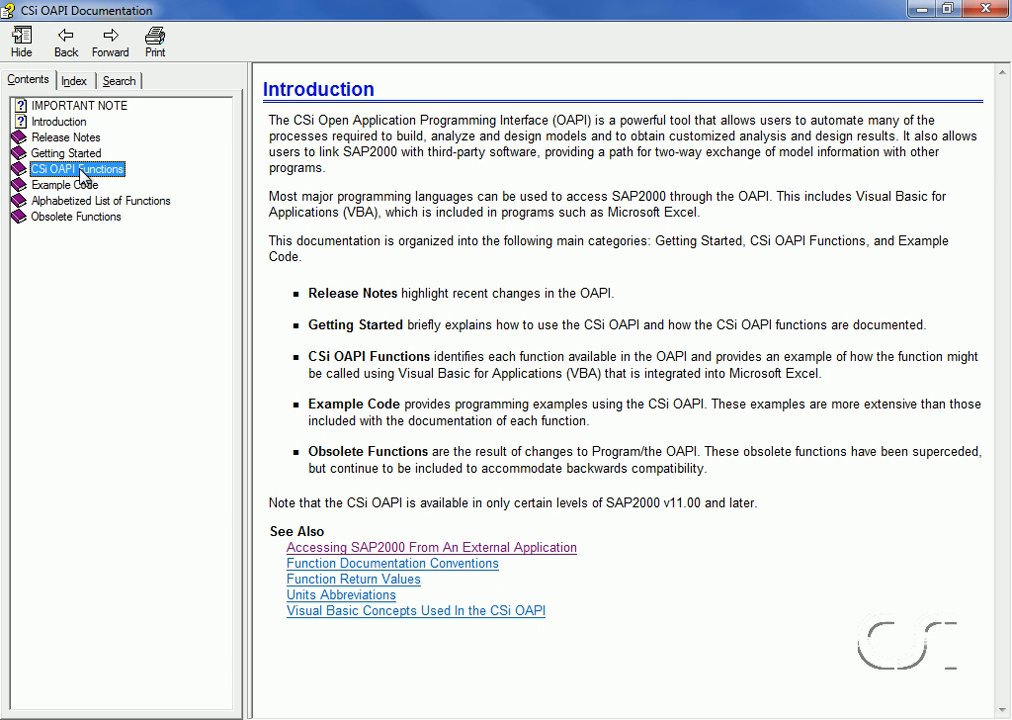
{"action": "left_click", "coordinate": [64, 184]}
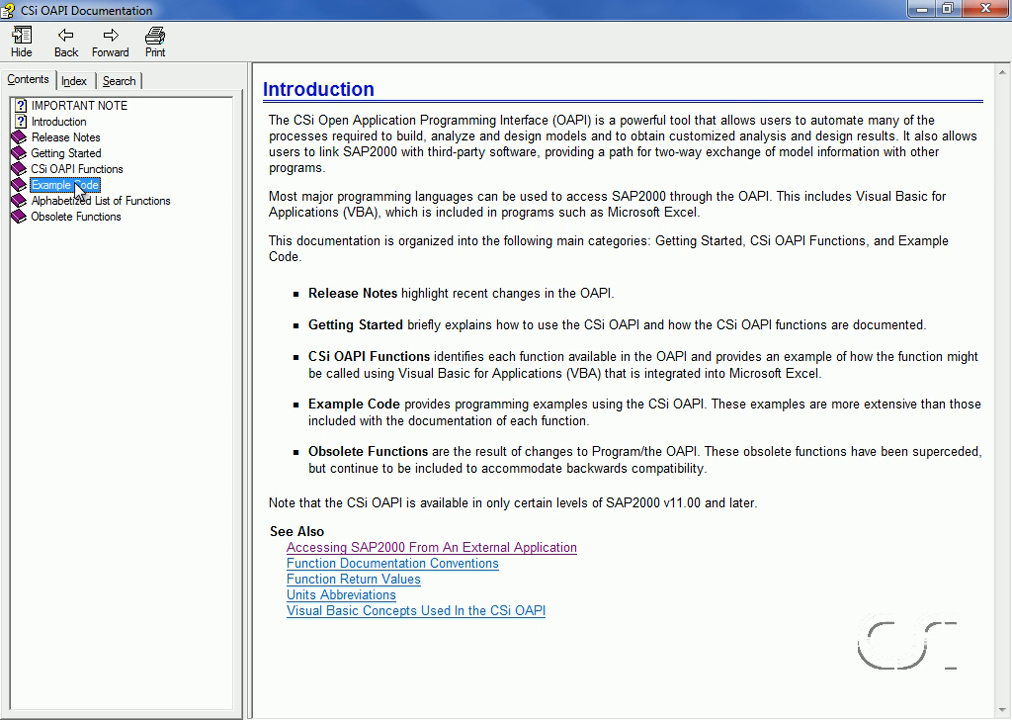
{"action": "left_click", "coordinate": [100, 200]}
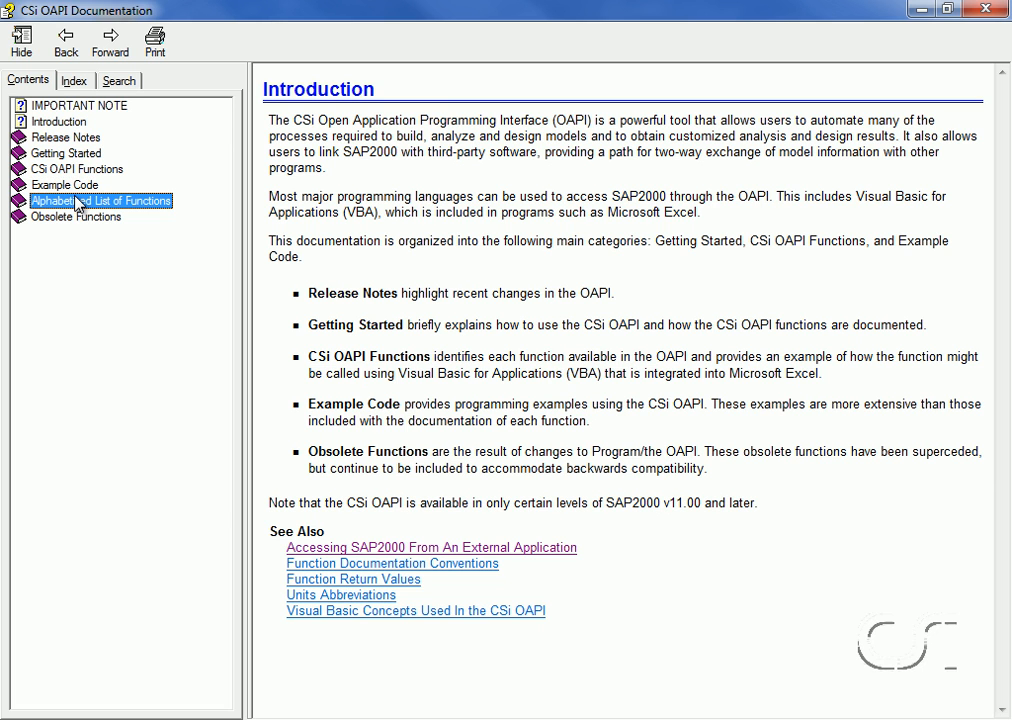
{"action": "left_click", "coordinate": [72, 216]}
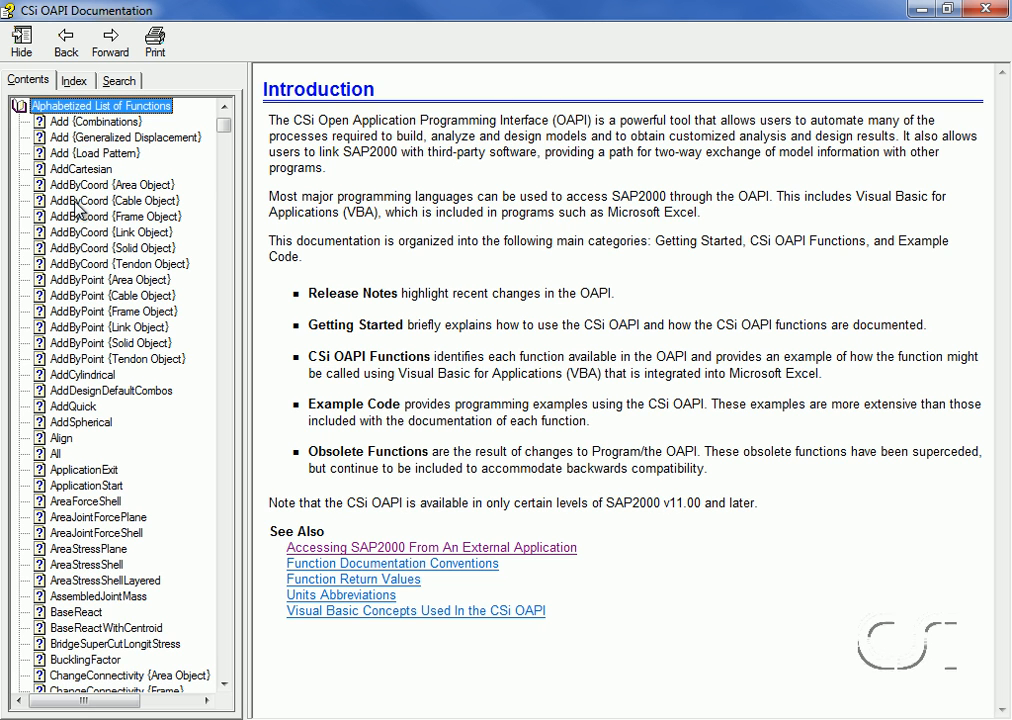
{"action": "mouse_move", "coordinate": [62, 218]}
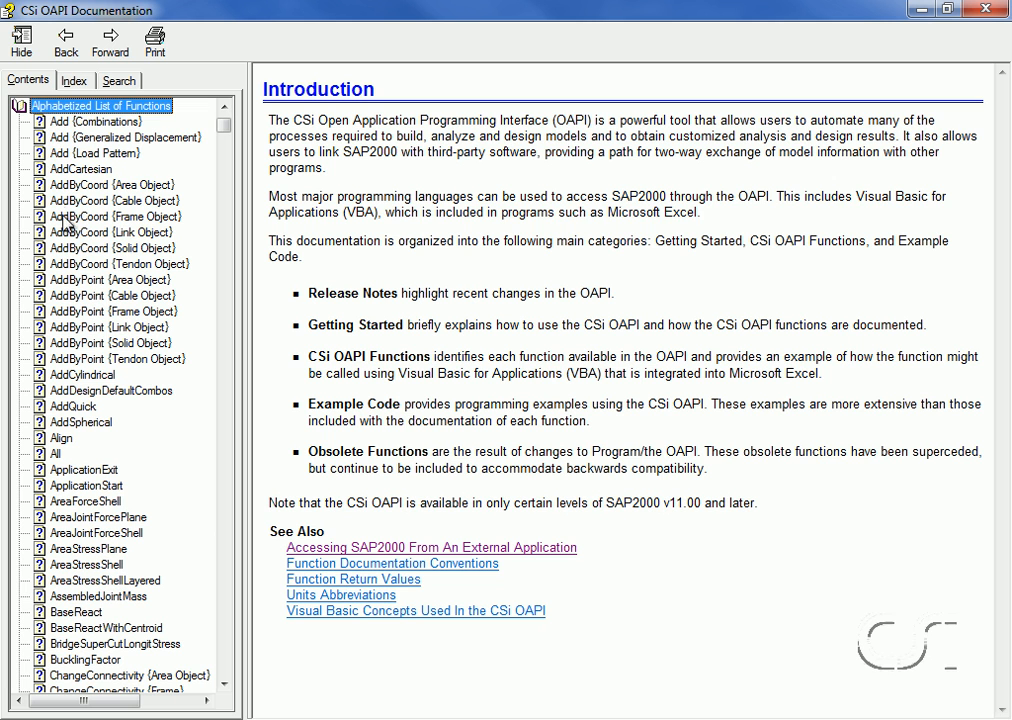
{"action": "mouse_move", "coordinate": [82, 294]}
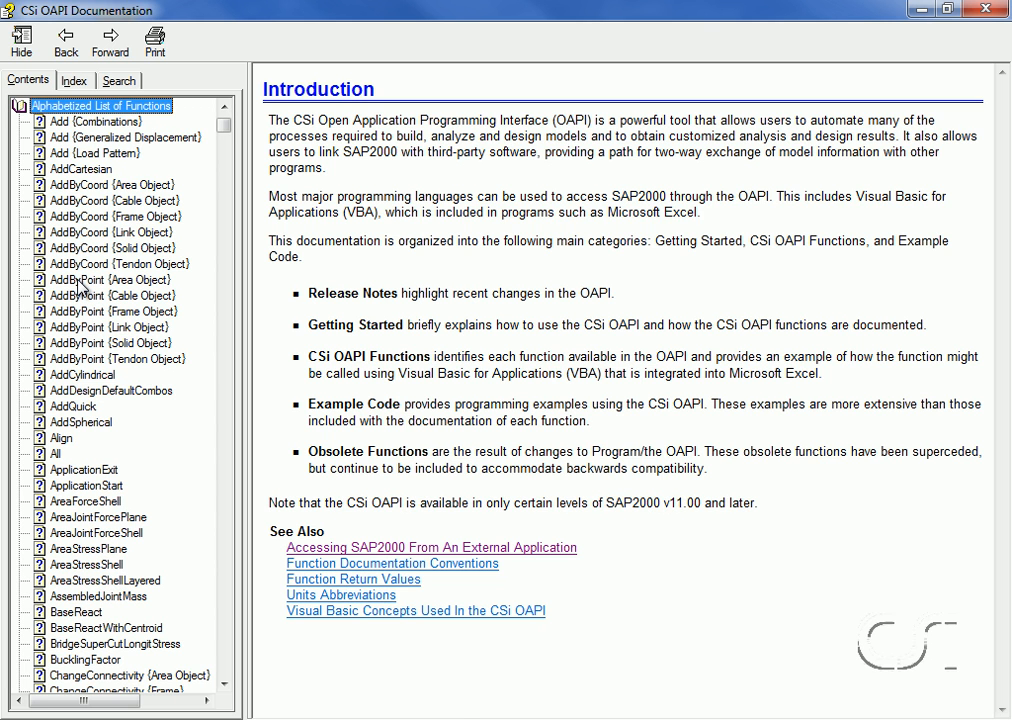
Show the AddByPoint (Area Object) topic scrolled to its VBA example code.
{"action": "left_click", "coordinate": [112, 280]}
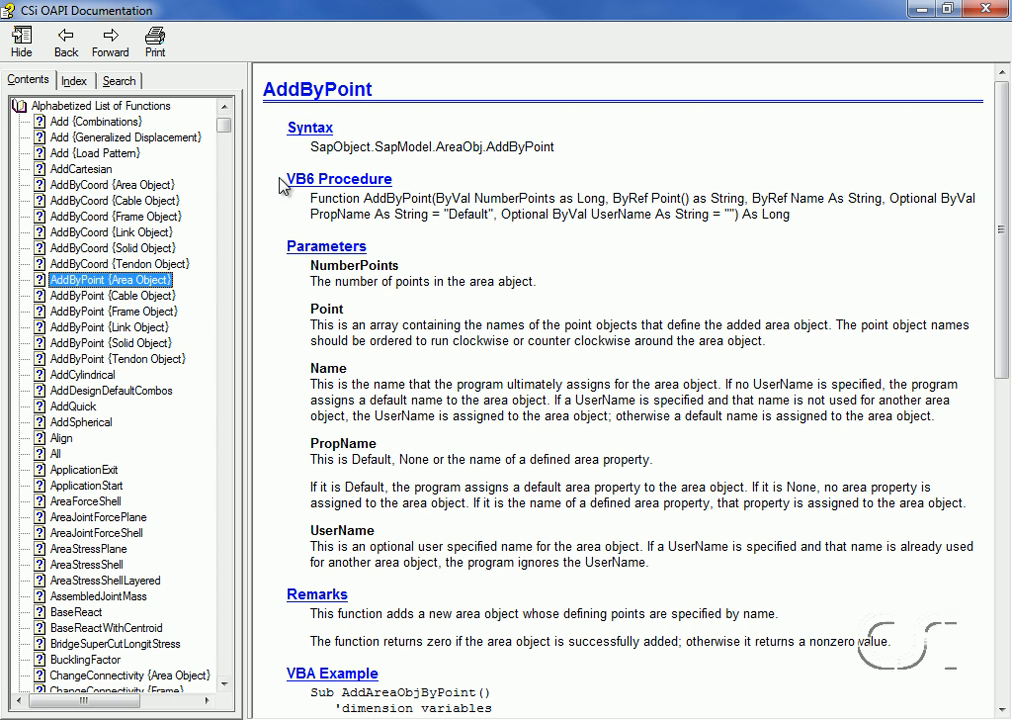
{"action": "mouse_move", "coordinate": [328, 148]}
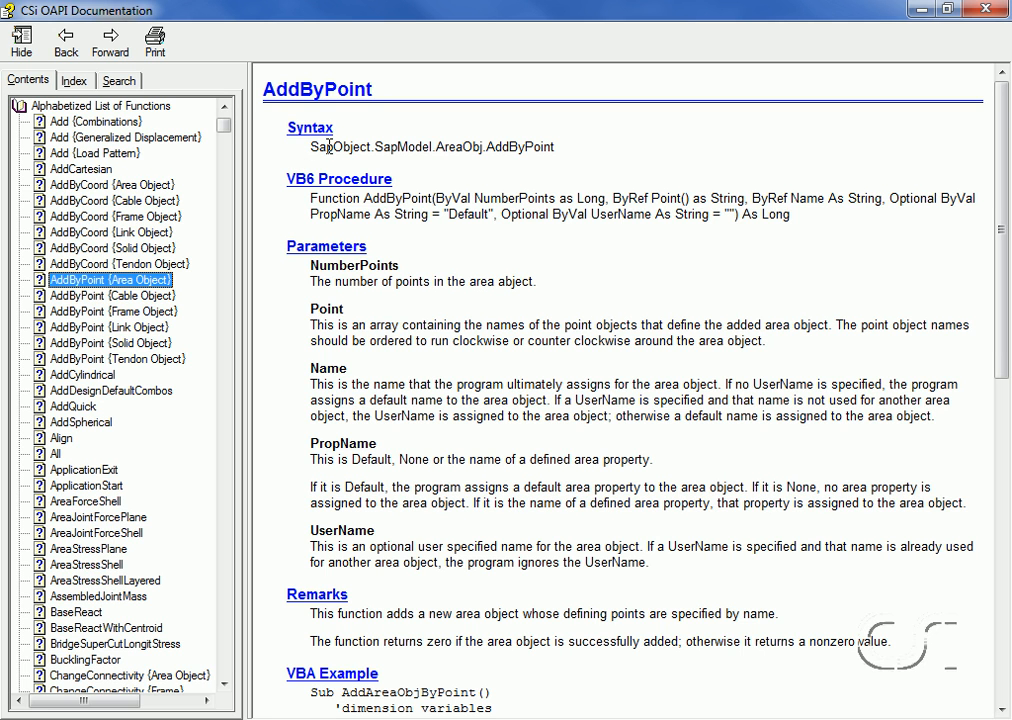
{"action": "mouse_move", "coordinate": [292, 204]}
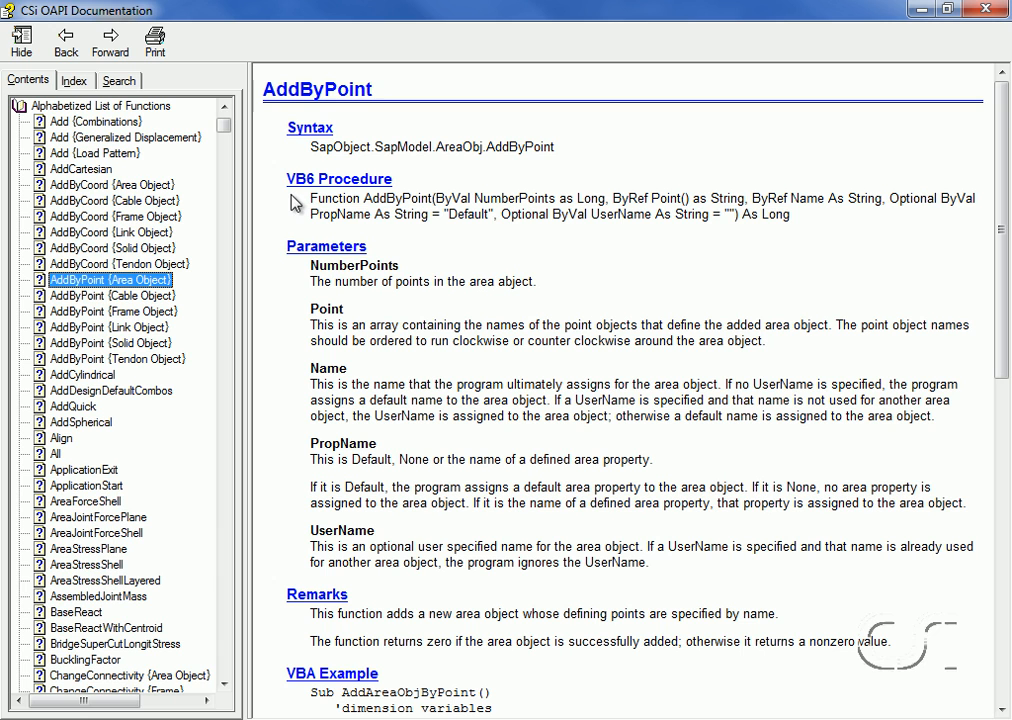
{"action": "mouse_move", "coordinate": [306, 272]}
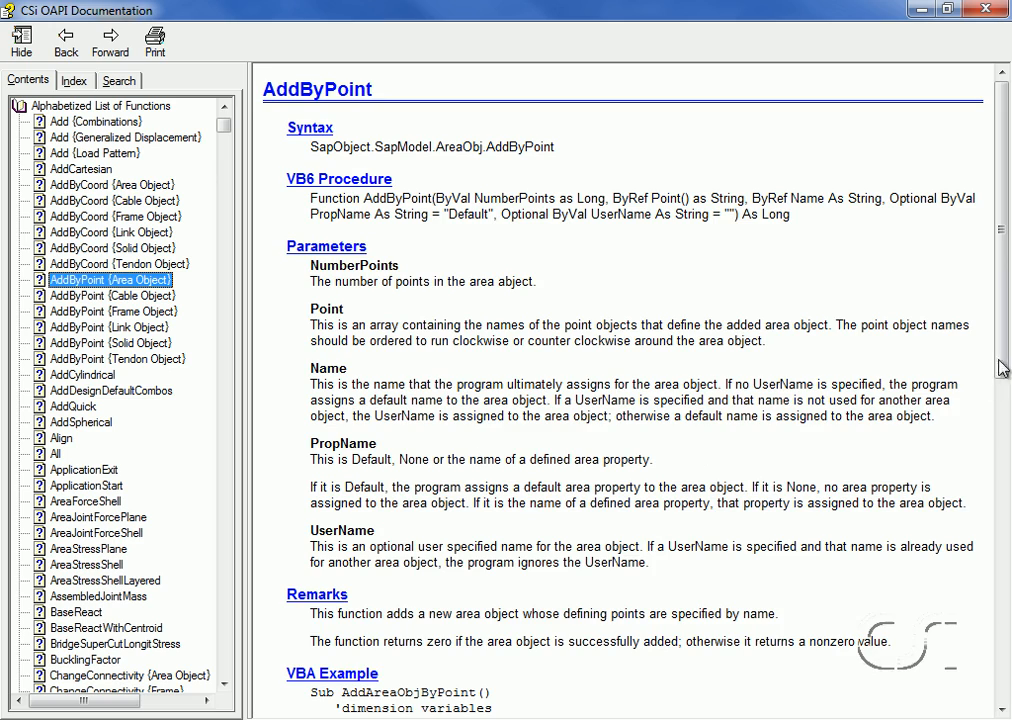
{"action": "scroll", "scroll_direction": "down", "scroll_amount": 3}
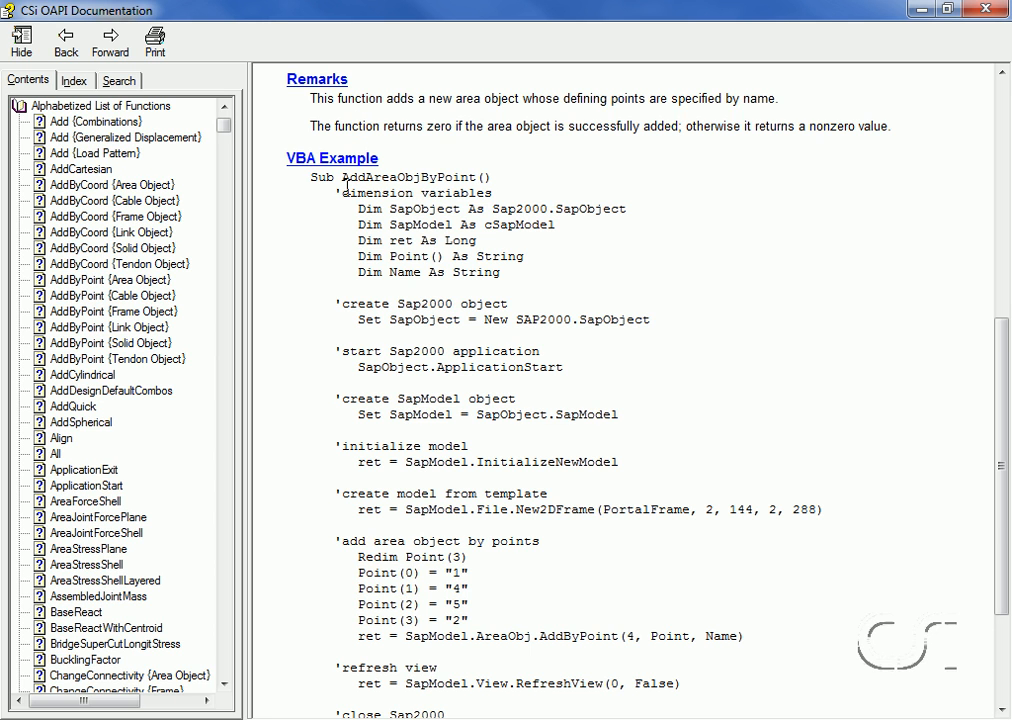
{"action": "mouse_move", "coordinate": [328, 430]}
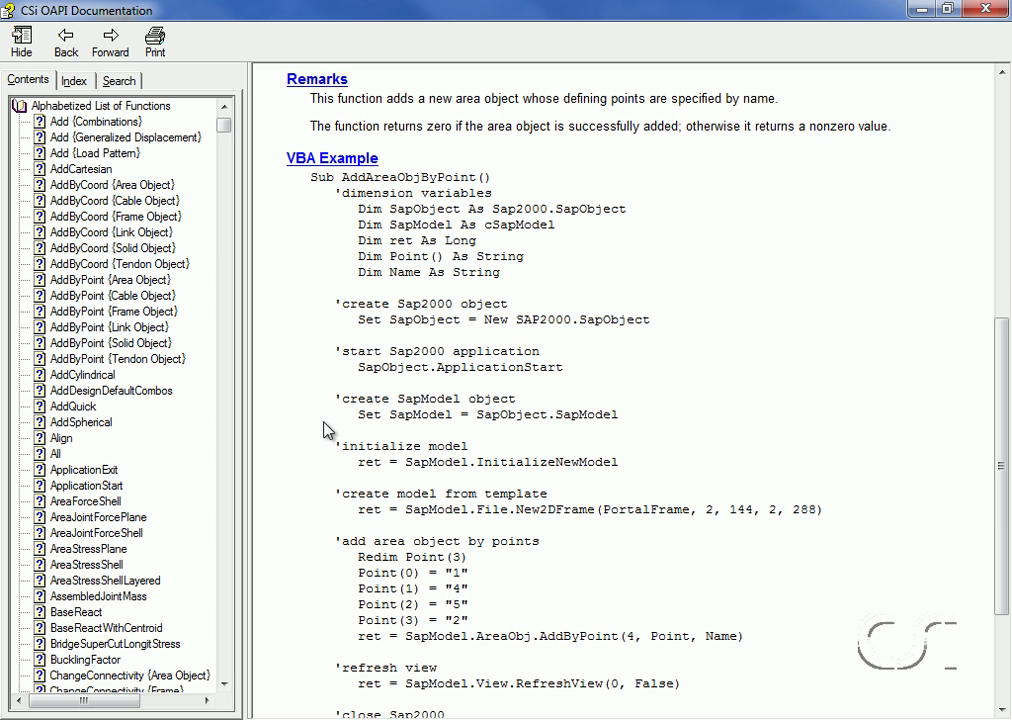
{"action": "mouse_move", "coordinate": [332, 492]}
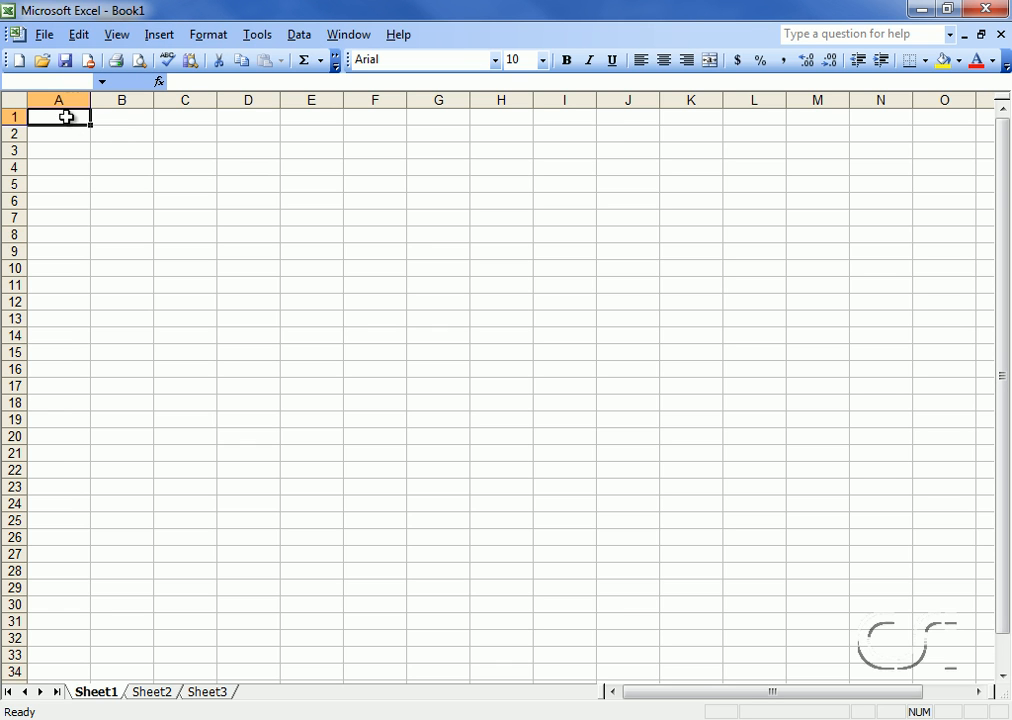
Enter the heading 'X Coordinates (ft)' in A1 and widen column A to fit.
{"action": "type", "text": "X"}
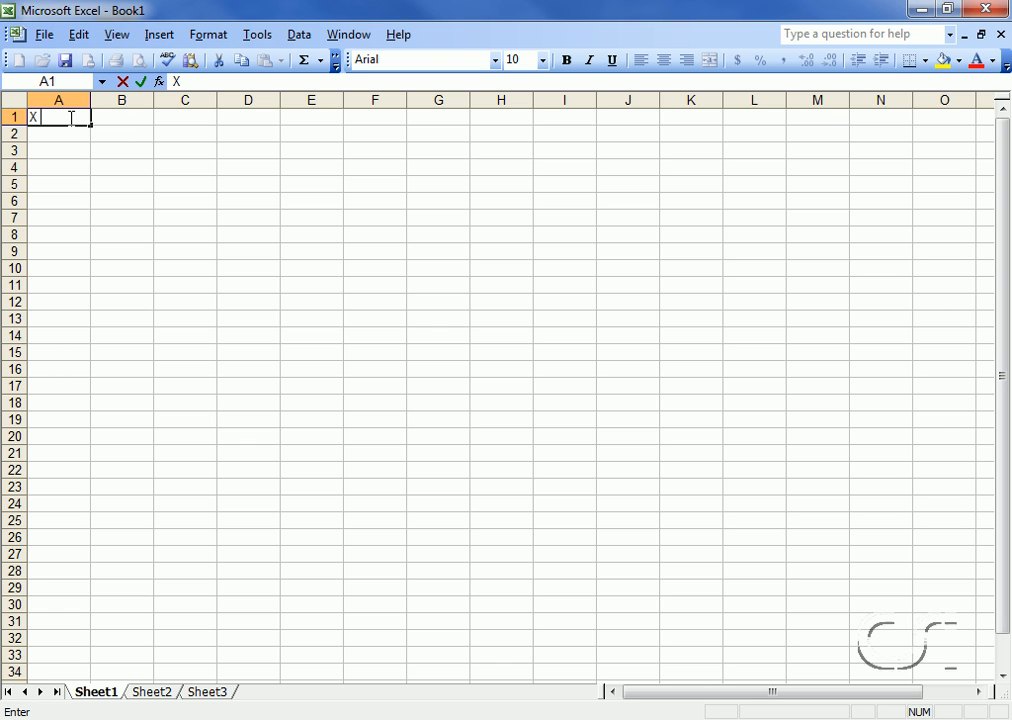
{"action": "type", "text": "Coordinates"}
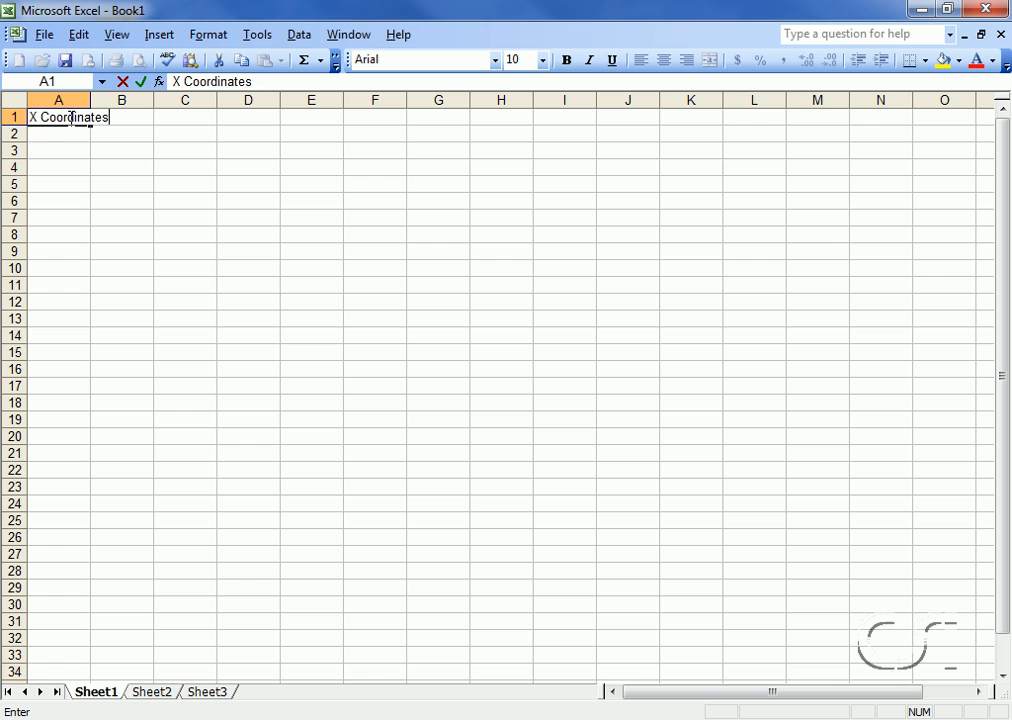
{"action": "type", "text": "(ft"}
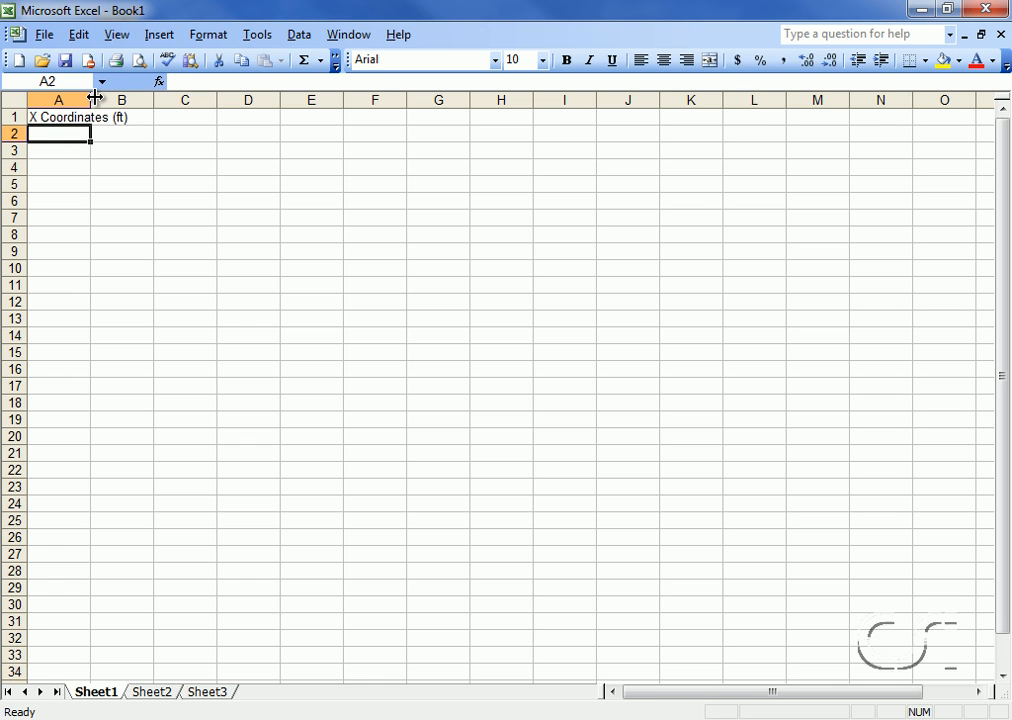
{"action": "left_click_drag", "start_coordinate": [90, 100], "coordinate": [132, 100]}
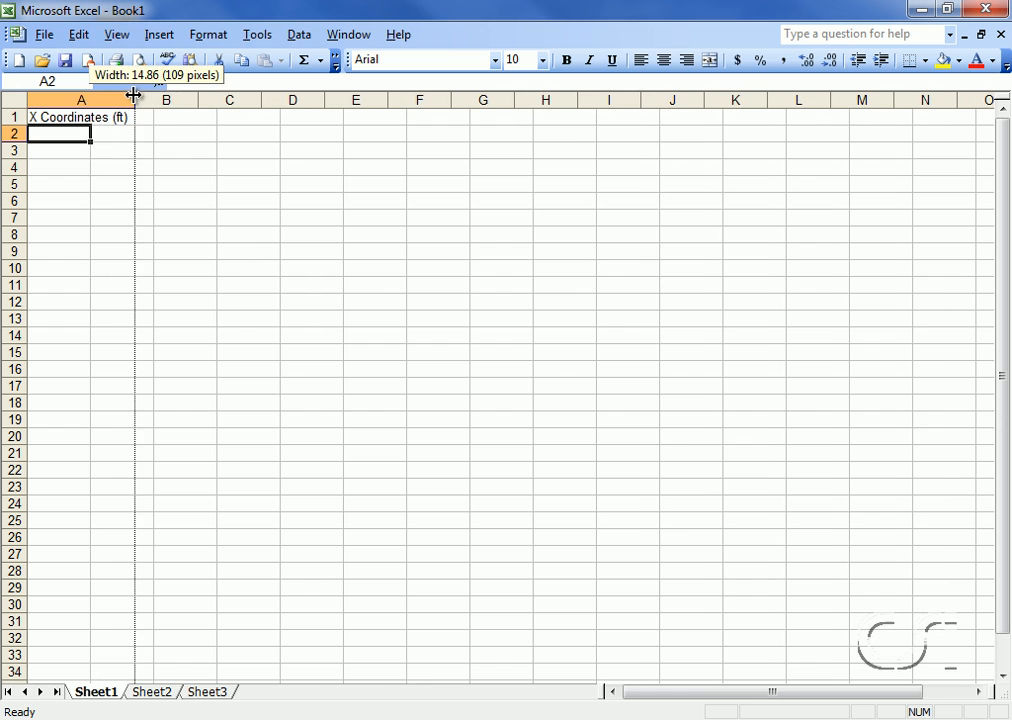
Enter the heading 'Y Coordinates (ft)' in B1 and widen column B to fit.
{"action": "left_click", "coordinate": [166, 118]}
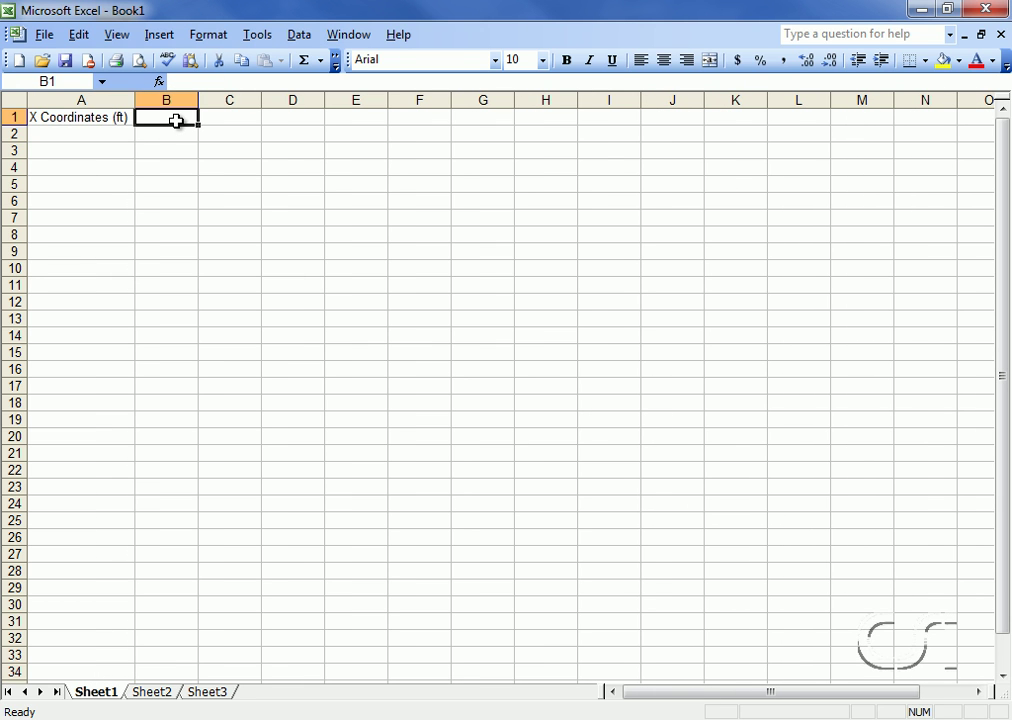
{"action": "type", "text": "Y C"}
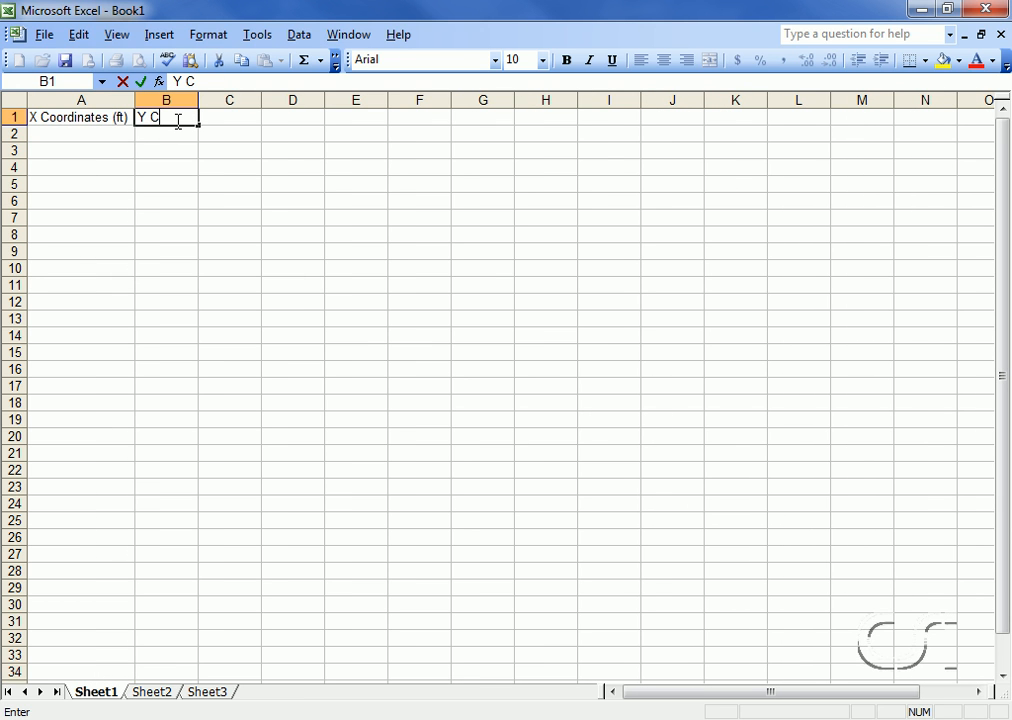
{"action": "type", "text": "oordinates"}
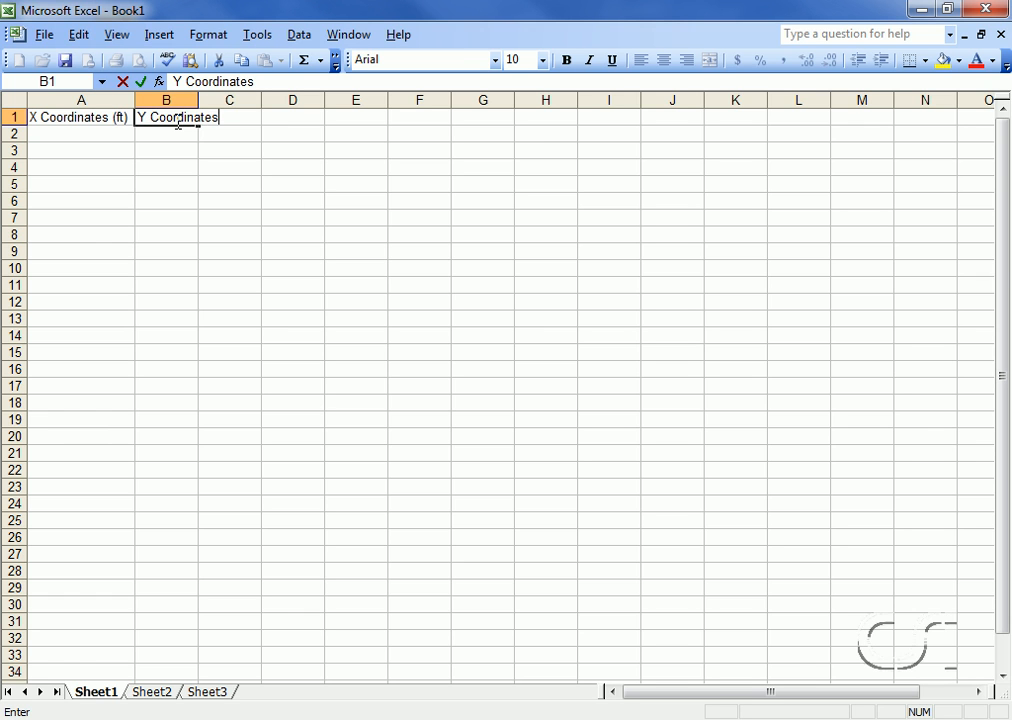
{"action": "type", "text": "(ft)"}
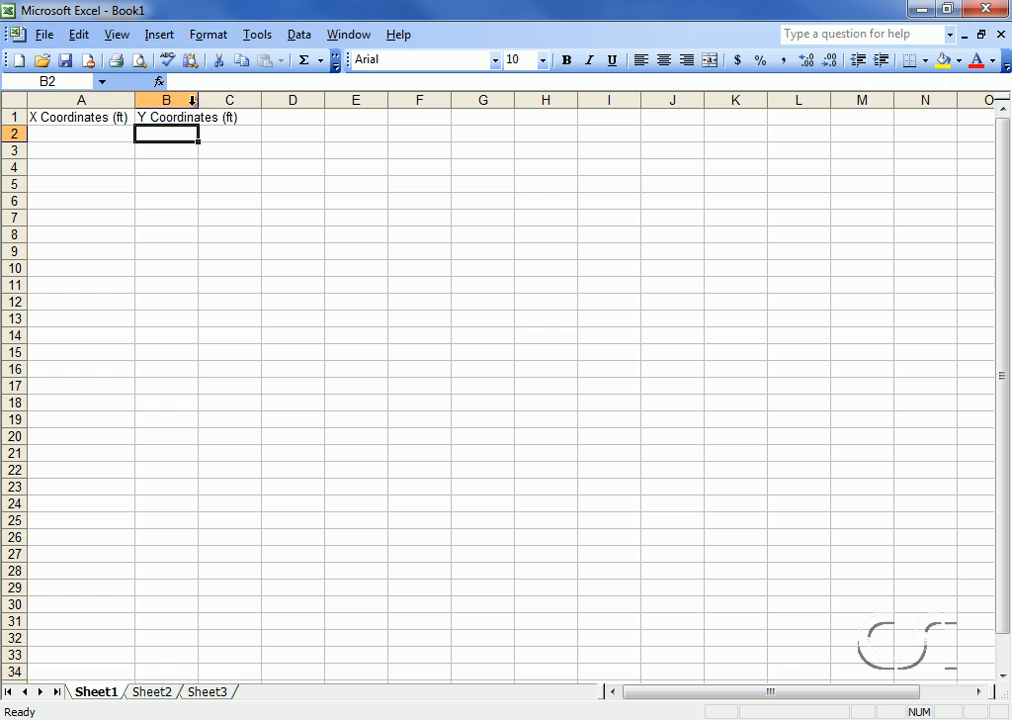
{"action": "left_click_drag", "start_coordinate": [196, 100], "coordinate": [238, 100]}
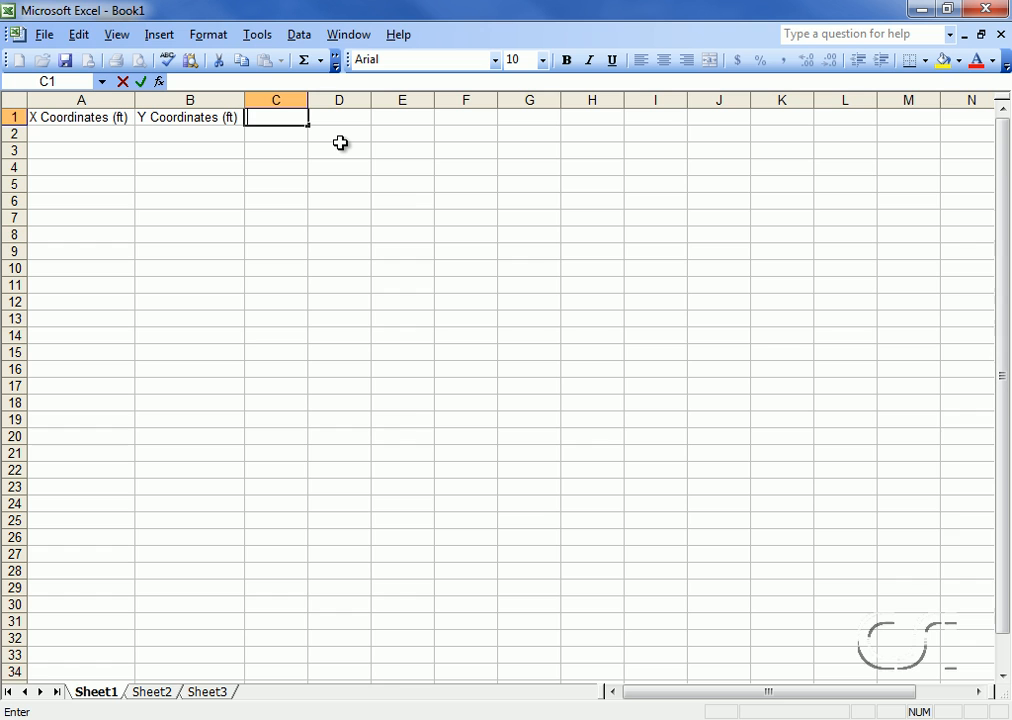
Enter the heading 'Vertical Displacements (ft)' in C1 and widen column C to fit.
{"action": "type", "text": "Vertical"}
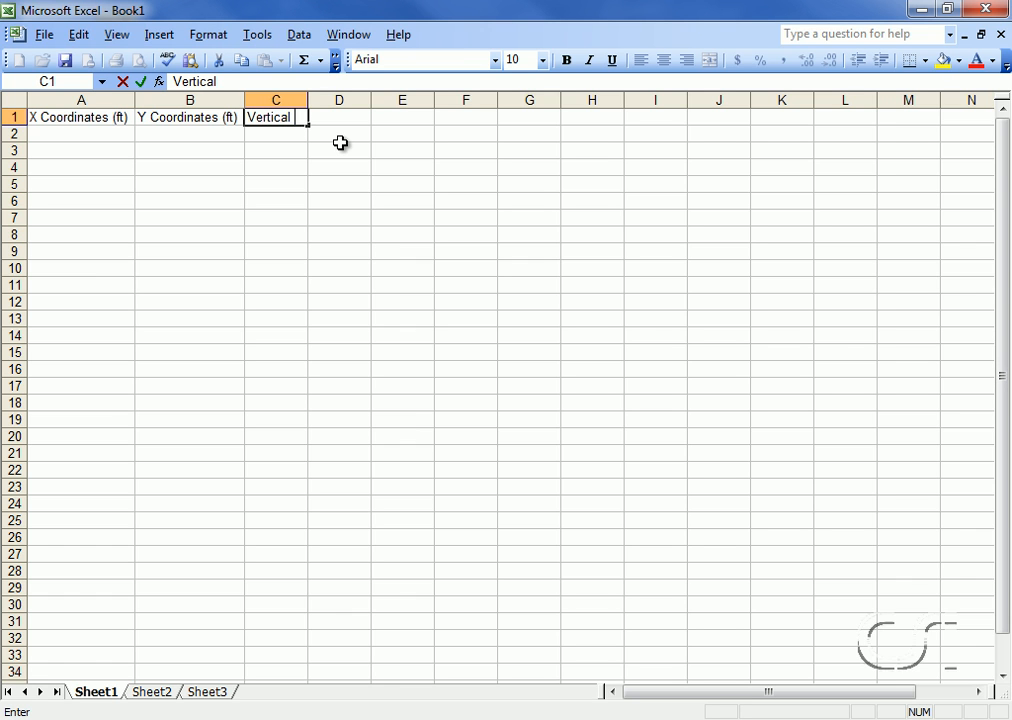
{"action": "type", "text": "Displacements"}
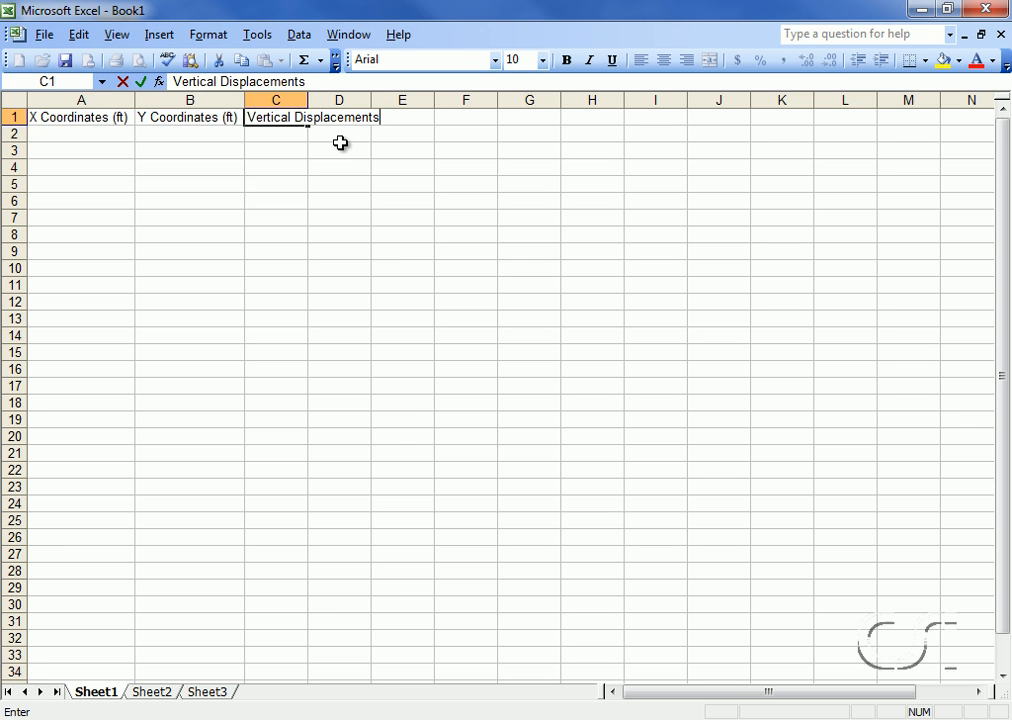
{"action": "type", "text": "("}
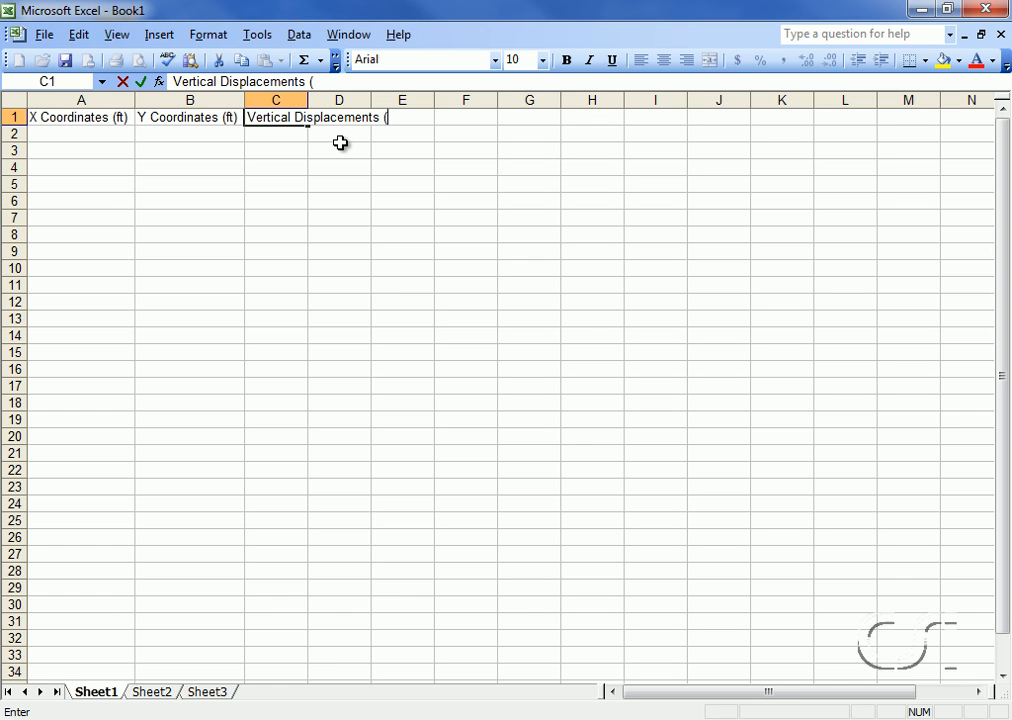
{"action": "type", "text": "ft)"}
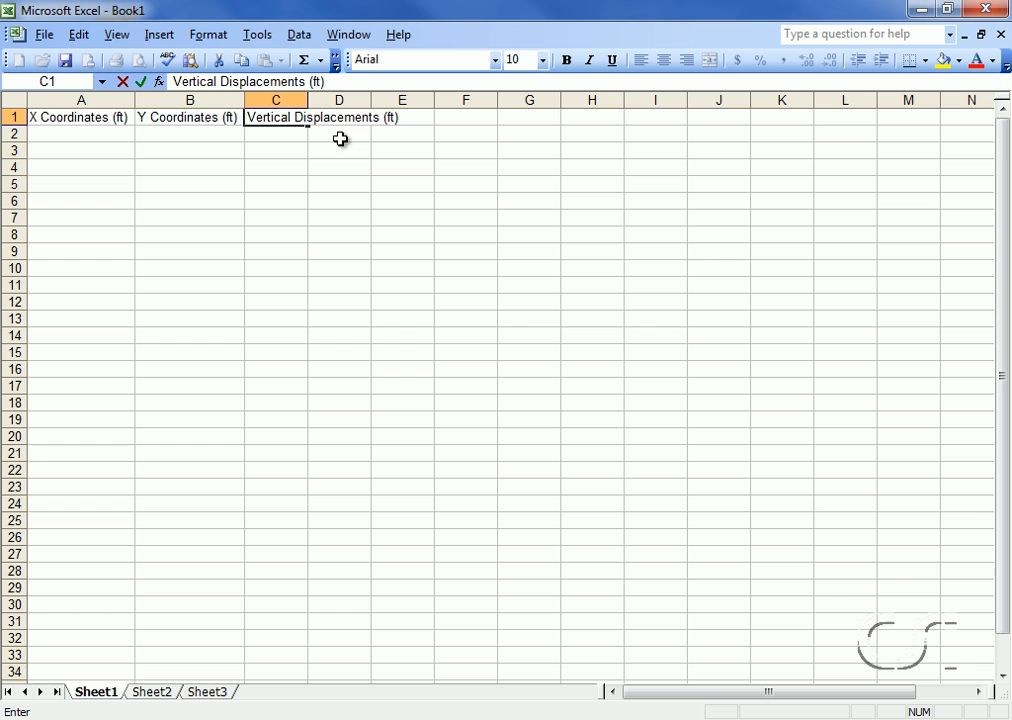
{"action": "mouse_move", "coordinate": [306, 100]}
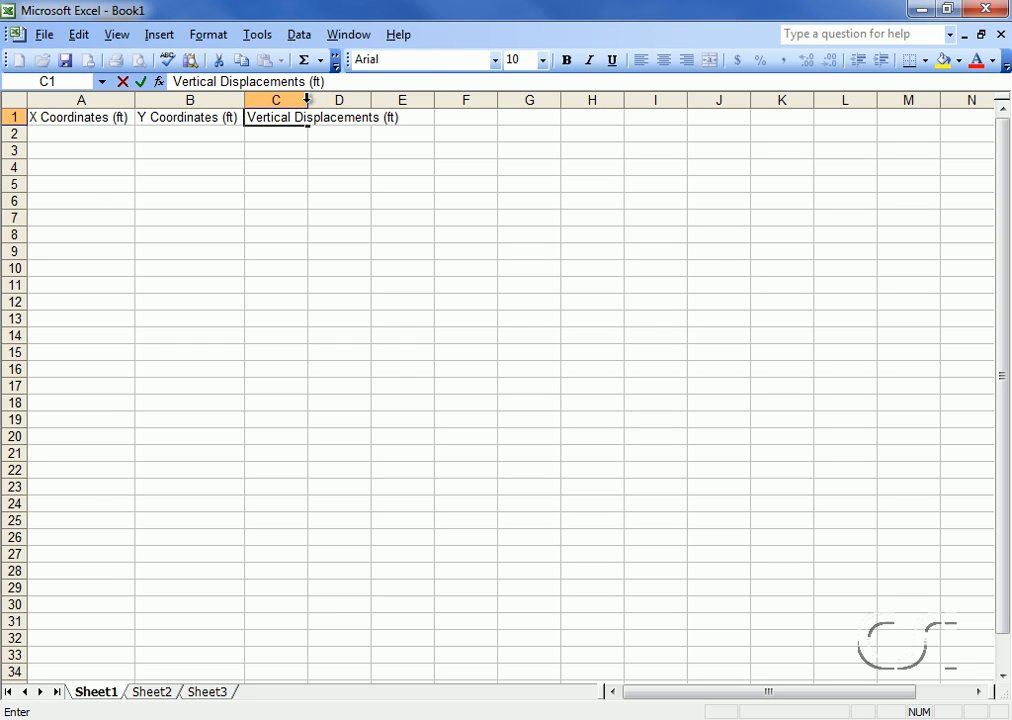
{"action": "left_click_drag", "start_coordinate": [308, 100], "coordinate": [398, 100]}
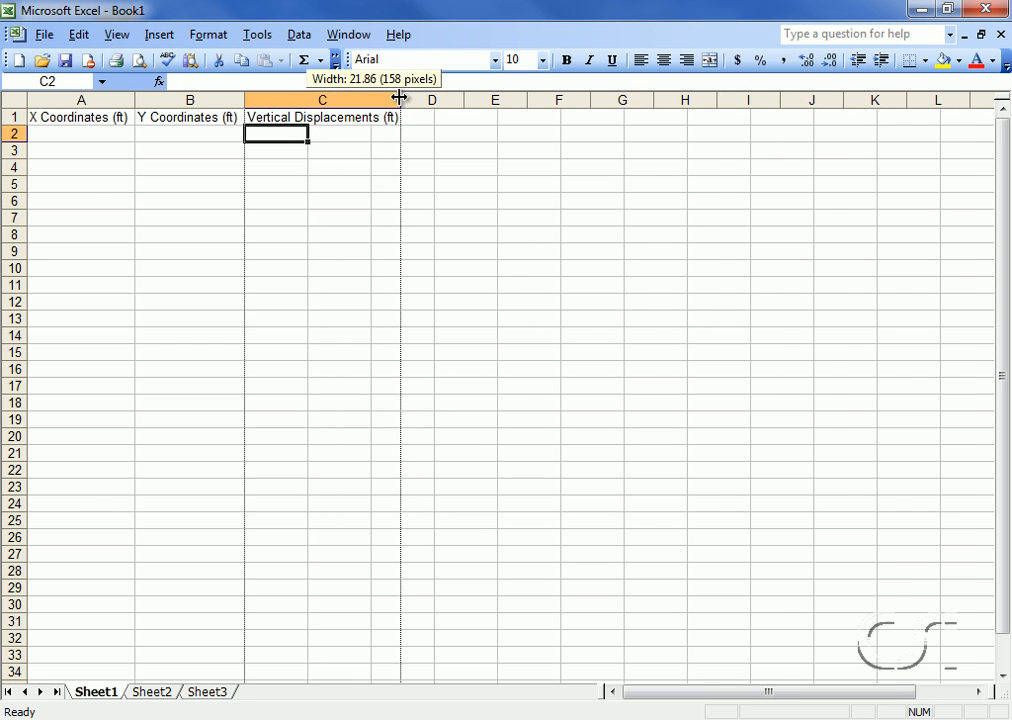
{"action": "left_click_drag", "start_coordinate": [398, 100], "coordinate": [404, 100]}
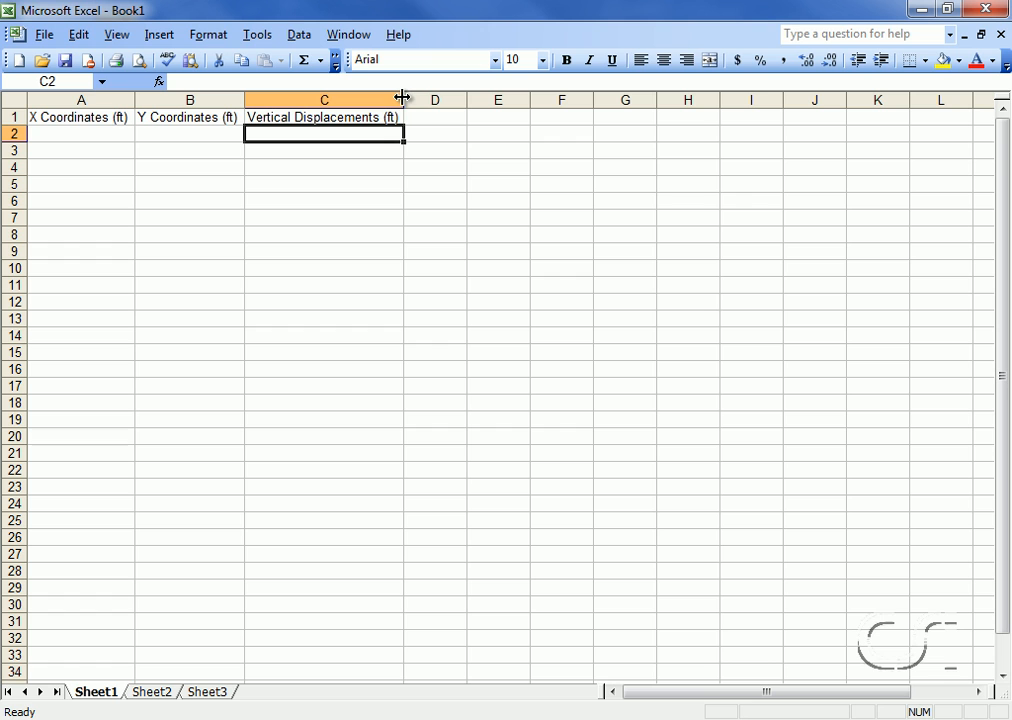
{"action": "mouse_move", "coordinate": [94, 138]}
{"action": "type", "text": "-70"}
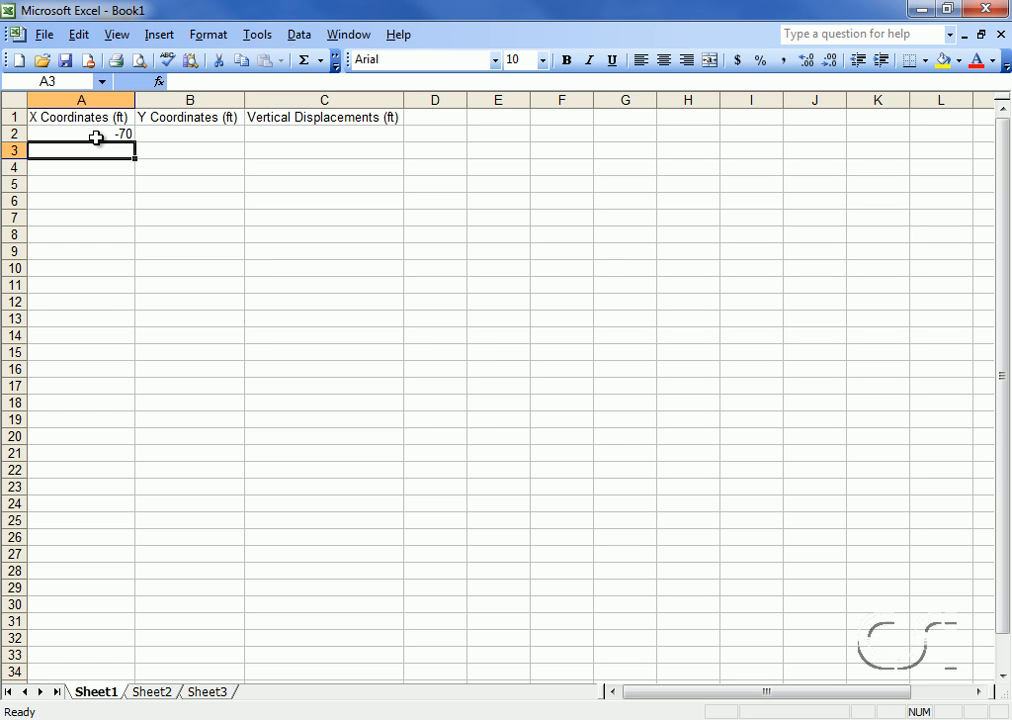
{"action": "mouse_move", "coordinate": [102, 136]}
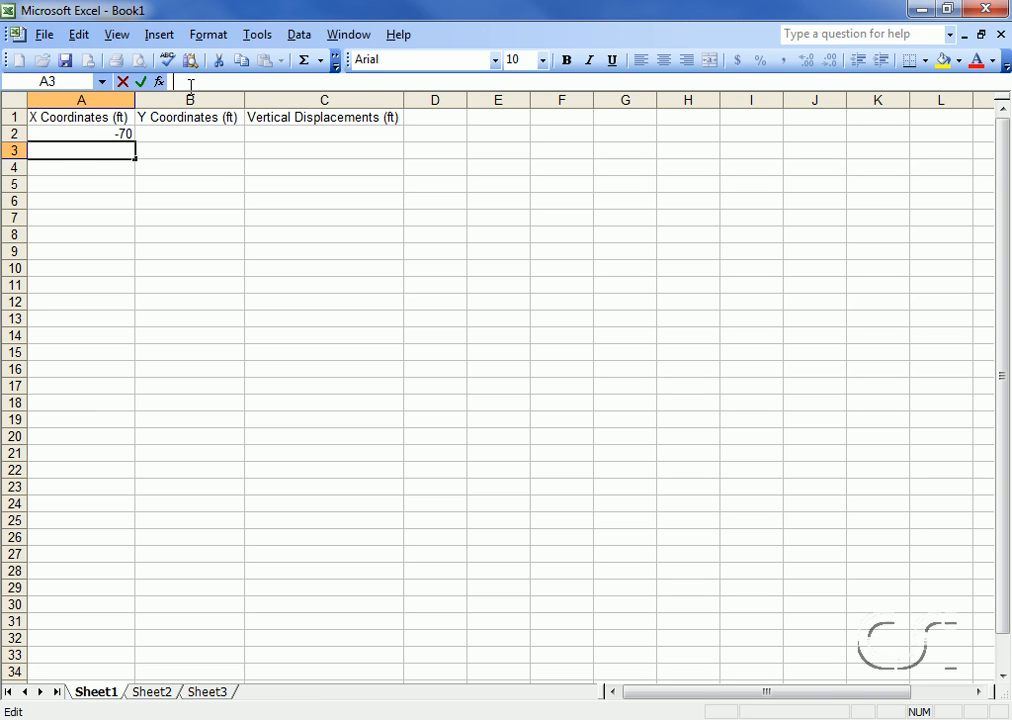
Enter the formula =A2+10 in A3 to step the X coordinate by 10.
{"action": "type", "text": "="}
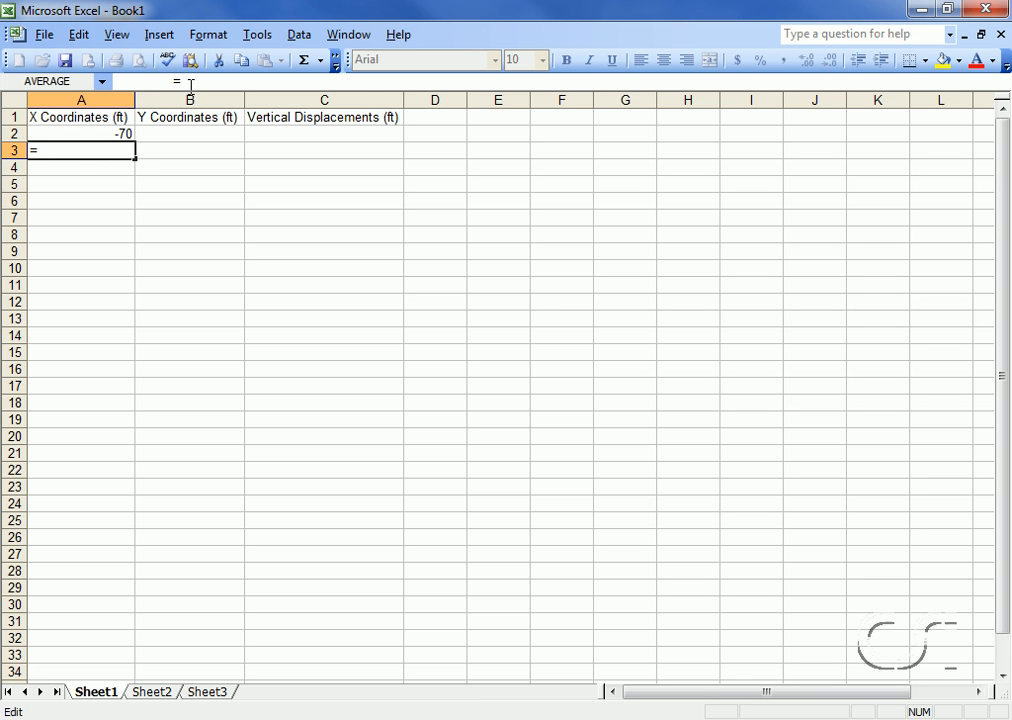
{"action": "type", "text": "A"}
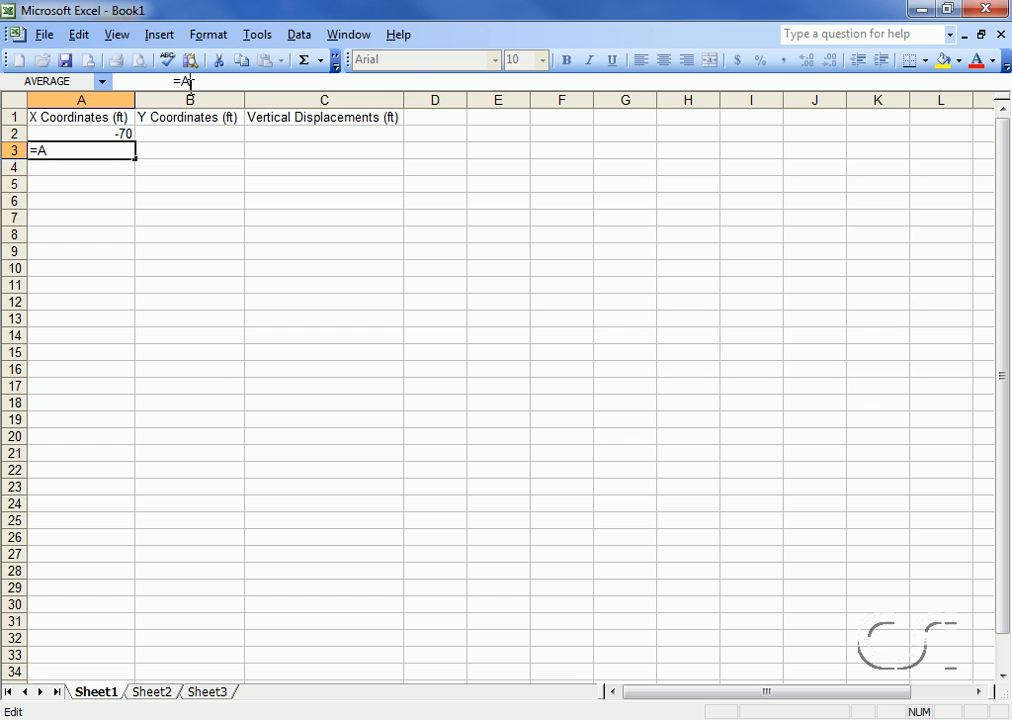
{"action": "type", "text": "2+"}
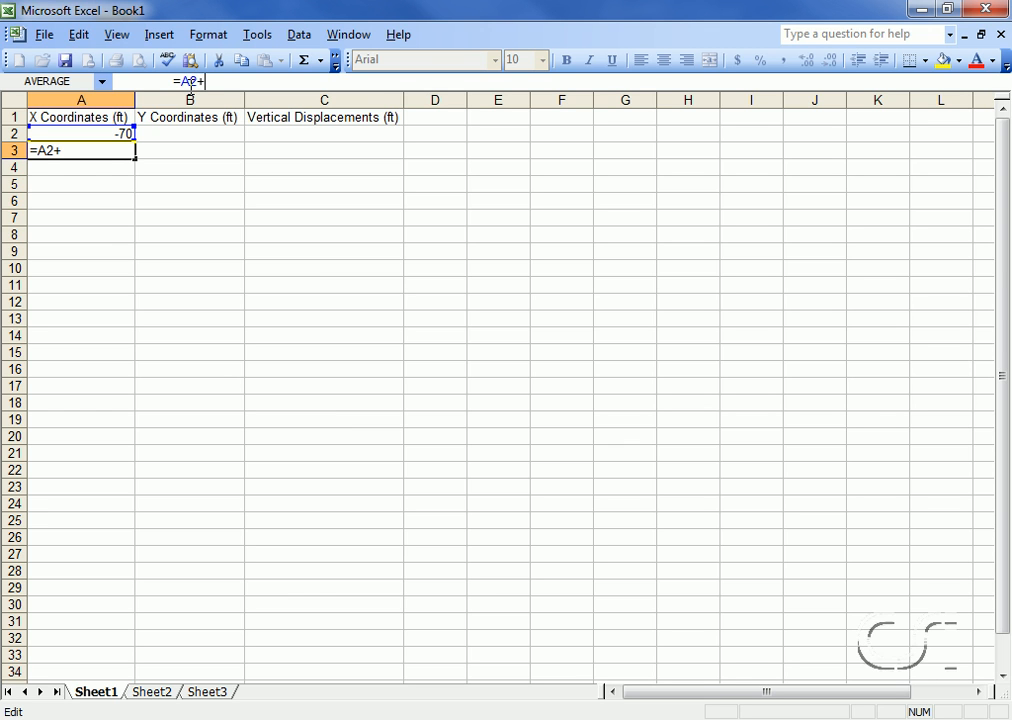
{"action": "type", "text": "10"}
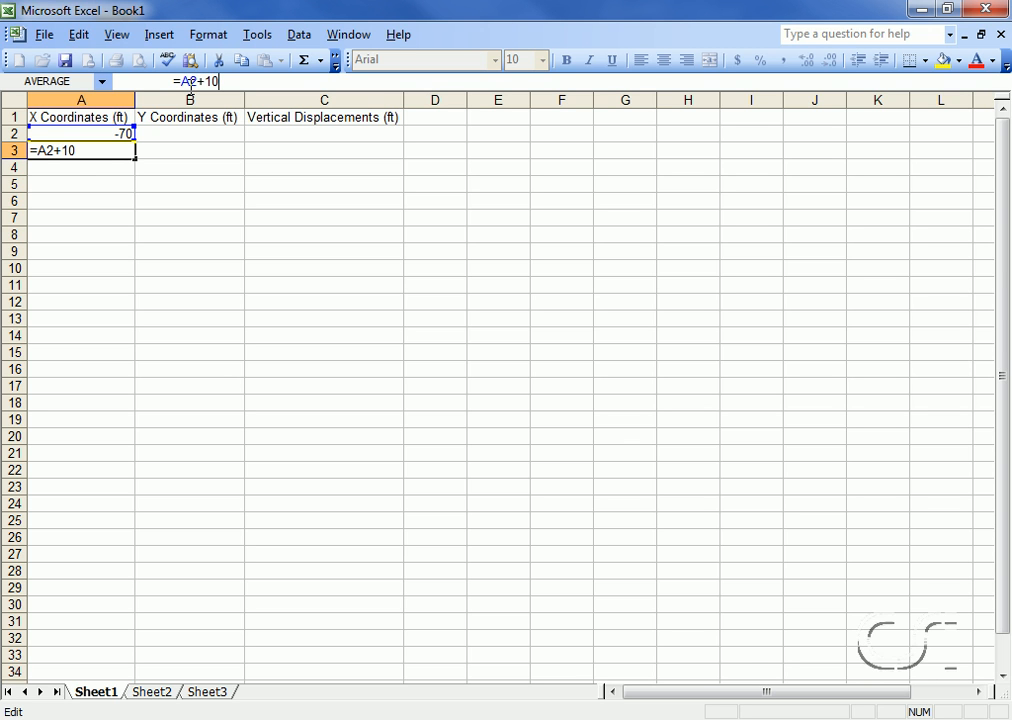
{"action": "key", "text": "Enter"}
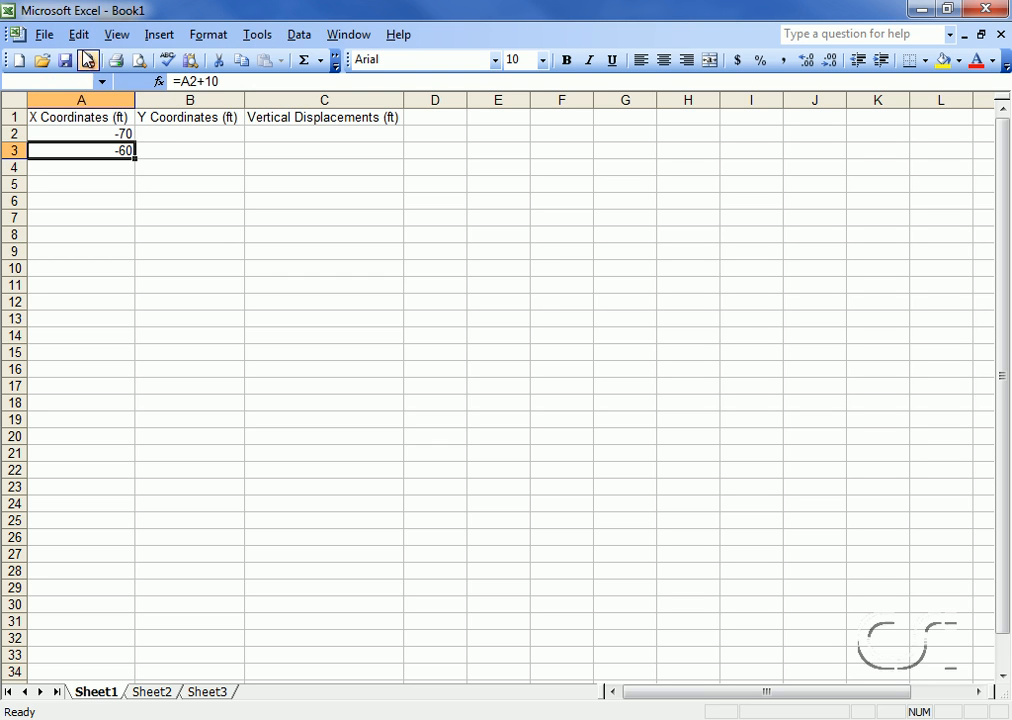
Copy the +10 formula into A4:A17 so X runs from -70 to 80.
{"action": "left_click", "coordinate": [78, 34]}
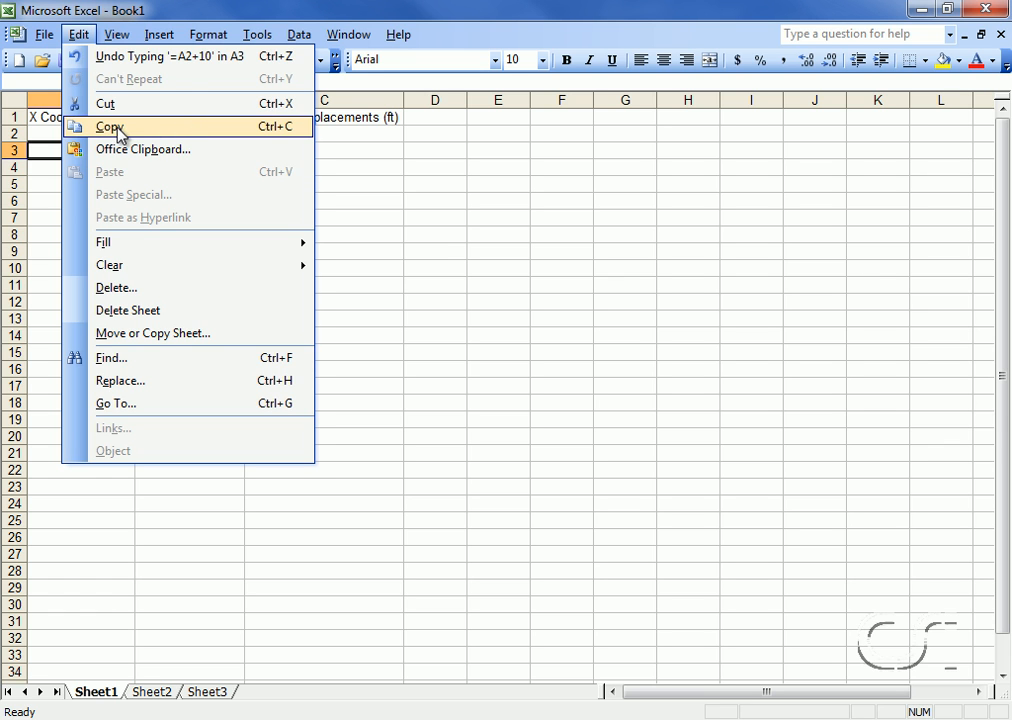
{"action": "left_click", "coordinate": [108, 128]}
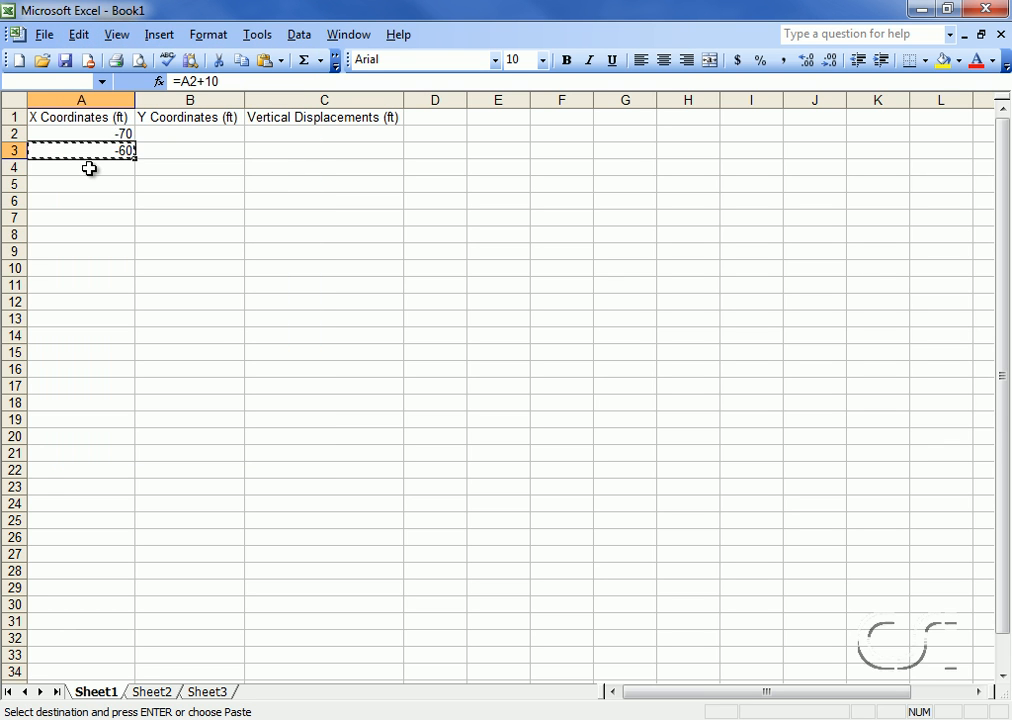
{"action": "left_click_drag", "start_coordinate": [80, 168], "coordinate": [80, 368]}
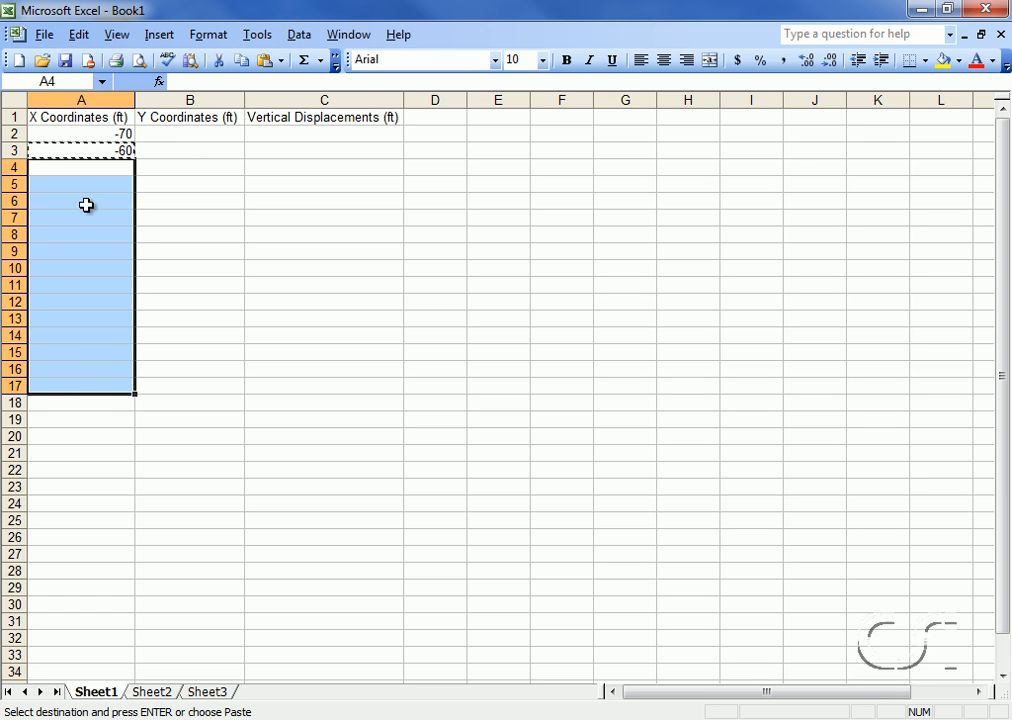
{"action": "left_click", "coordinate": [64, 32]}
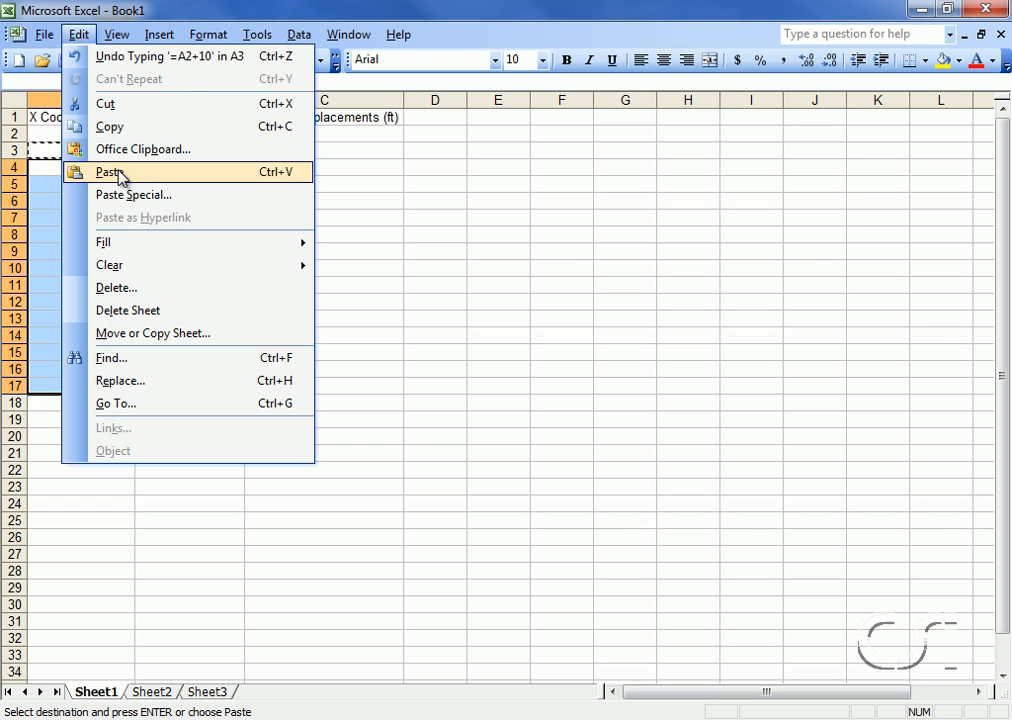
{"action": "left_click", "coordinate": [108, 172]}
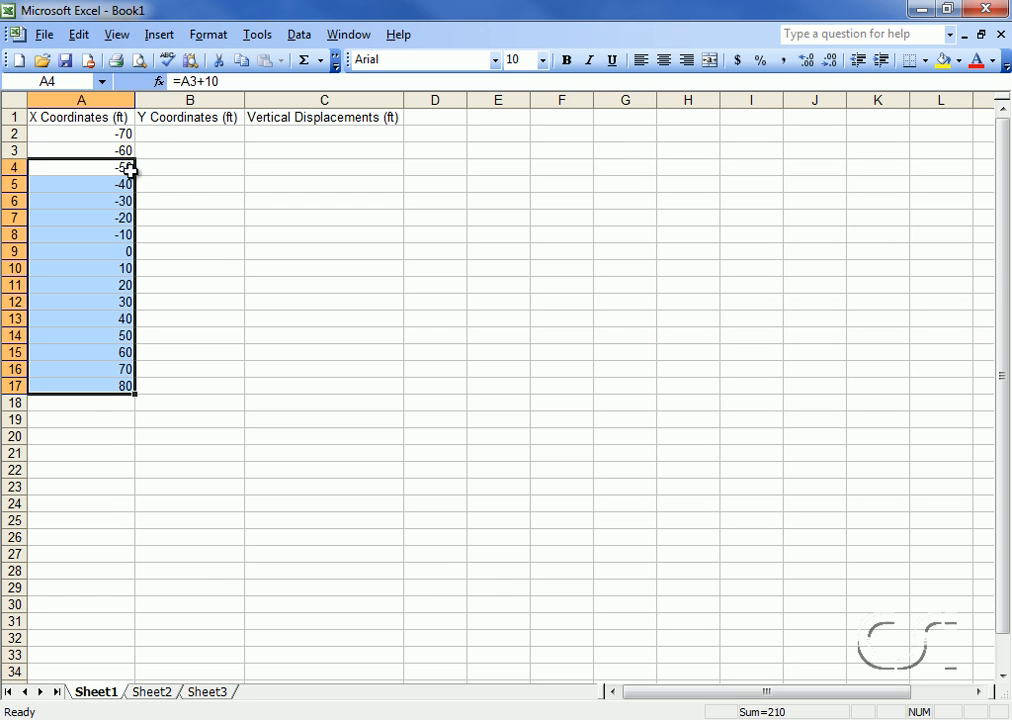
{"action": "mouse_move", "coordinate": [144, 396]}
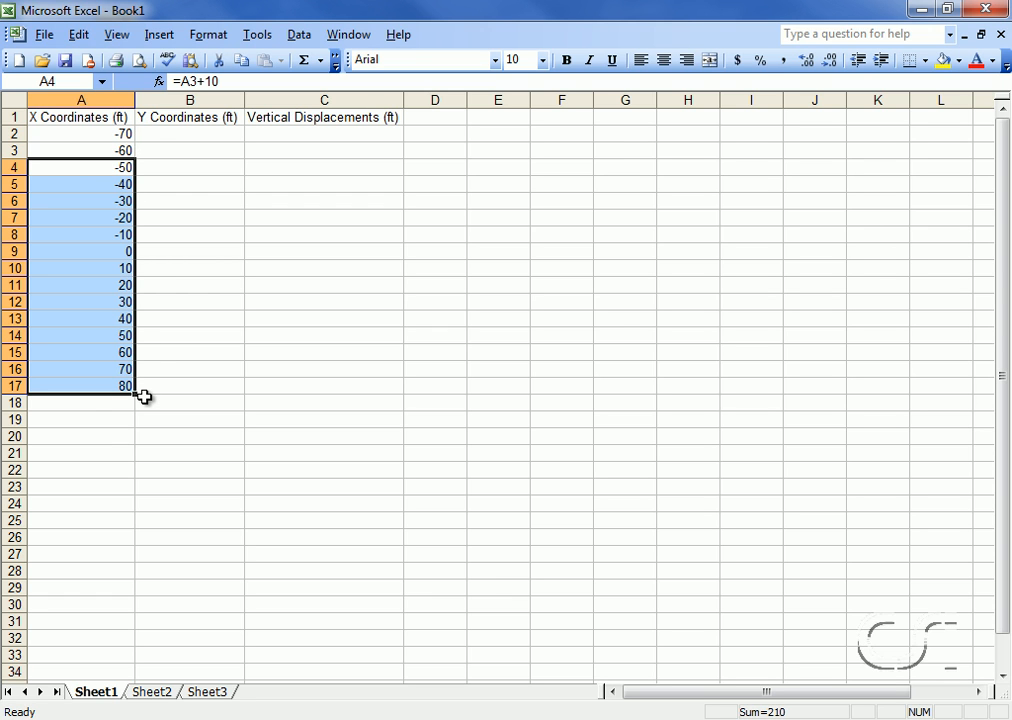
{"action": "mouse_move", "coordinate": [192, 218]}
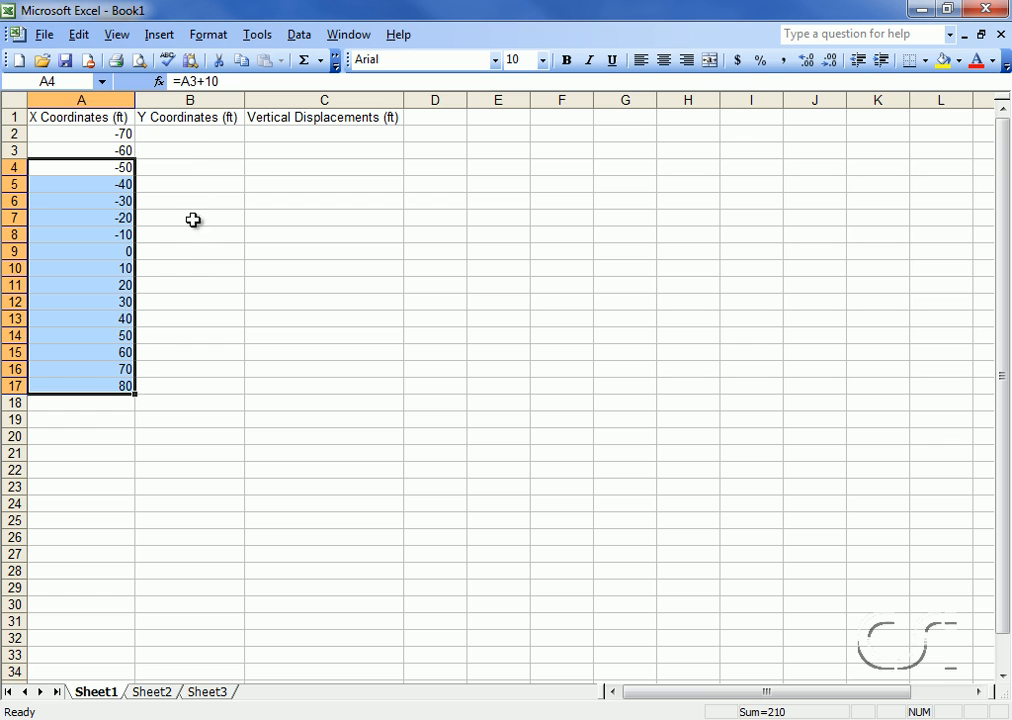
Enter the formula =(A2/10)^2 in B2 for the first Y coordinate.
{"action": "left_click", "coordinate": [188, 132]}
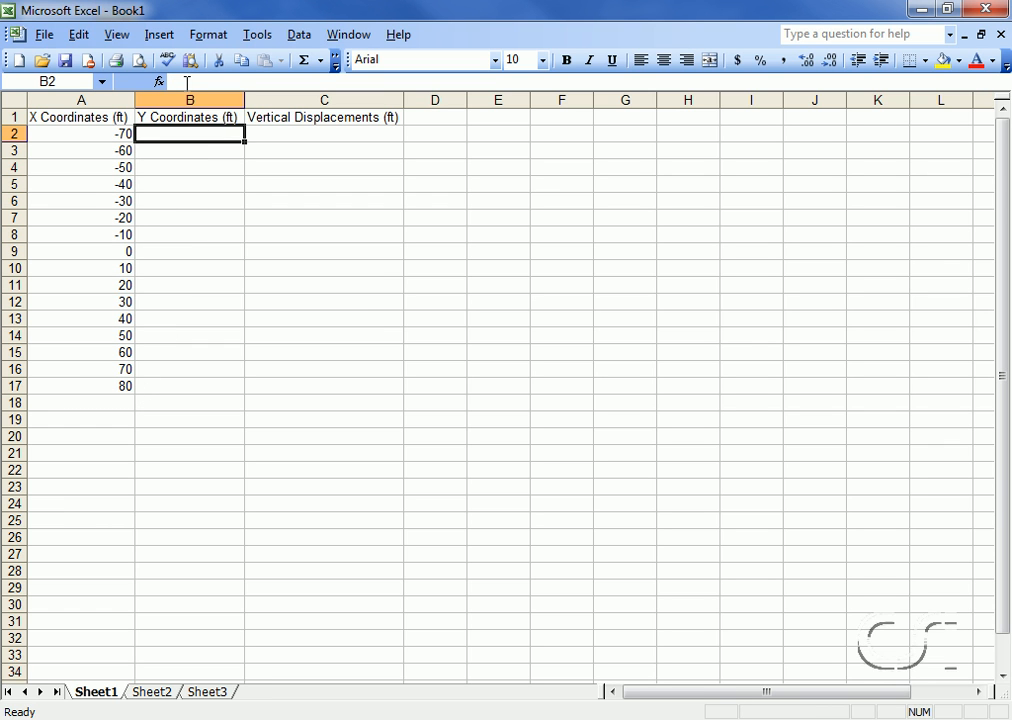
{"action": "type", "text": "="}
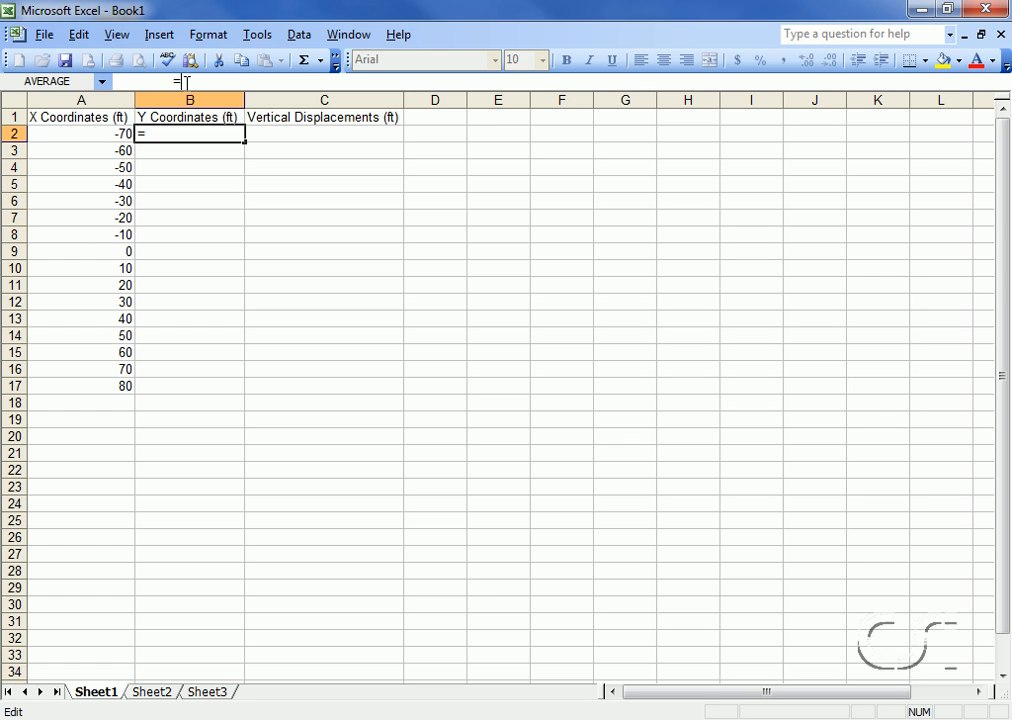
{"action": "type", "text": "(A2/"}
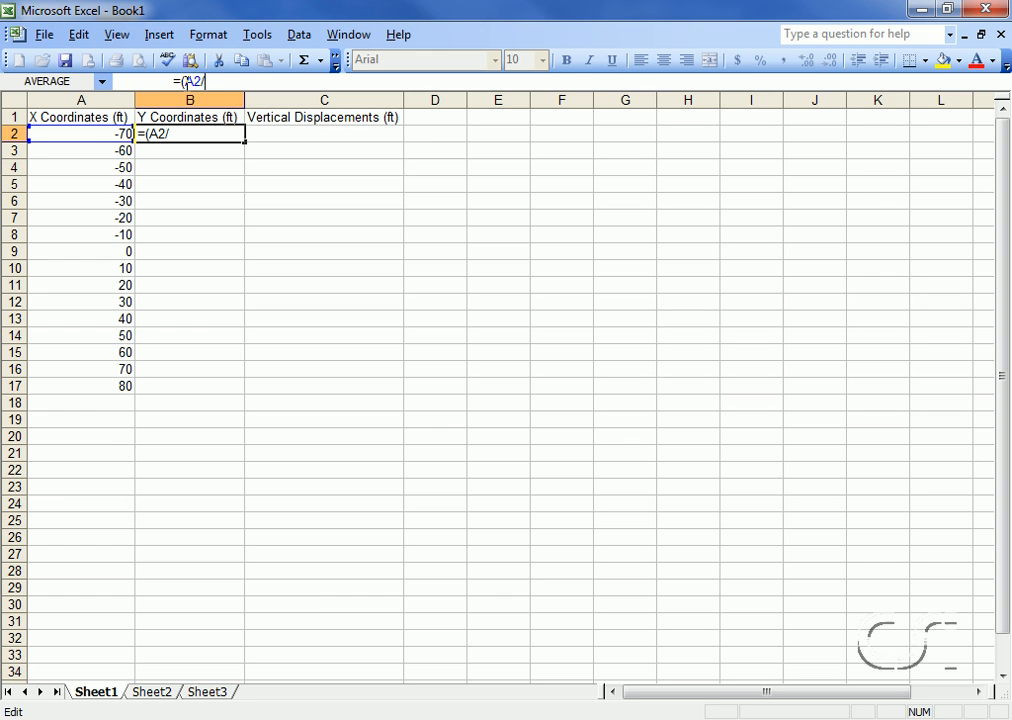
{"action": "type", "text": "10)"}
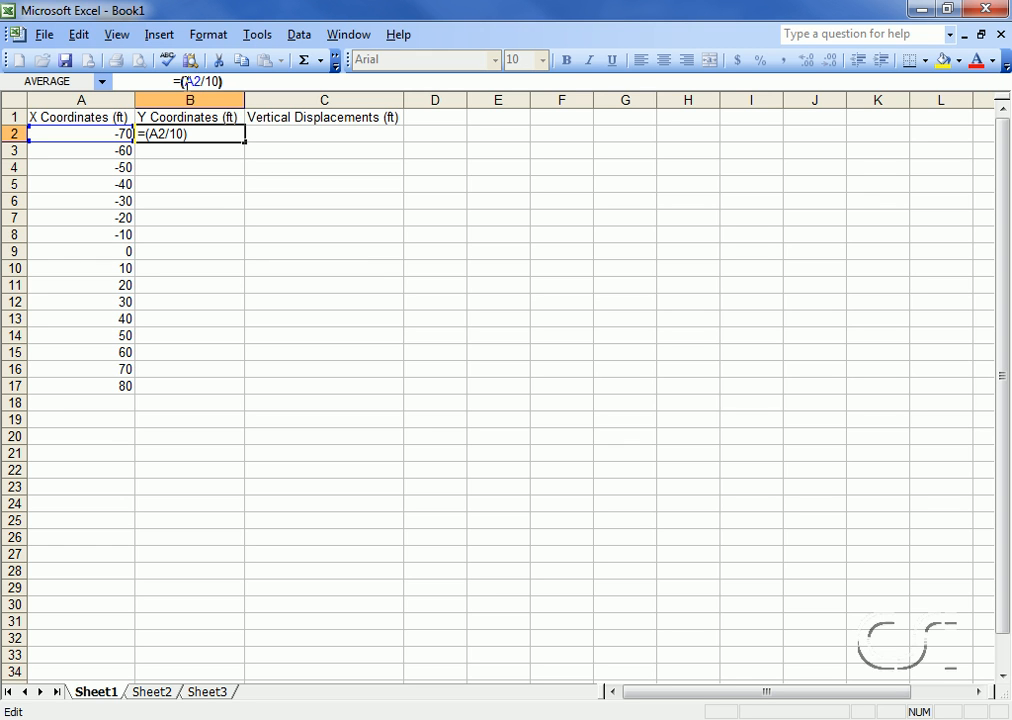
{"action": "type", "text": "^"}
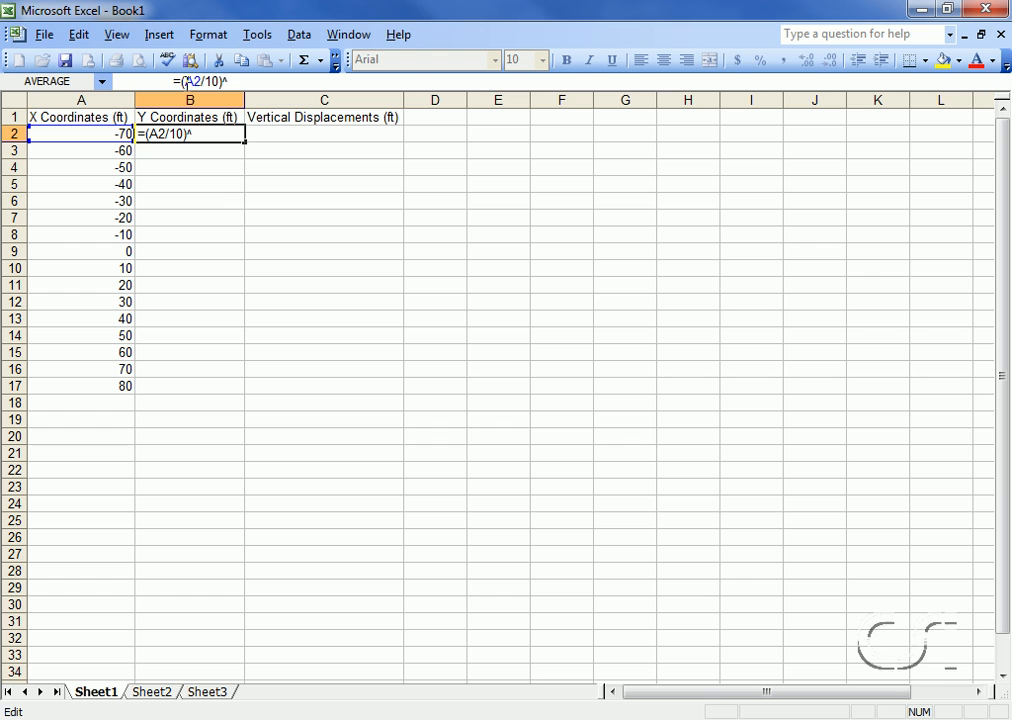
{"action": "key", "text": "Enter"}
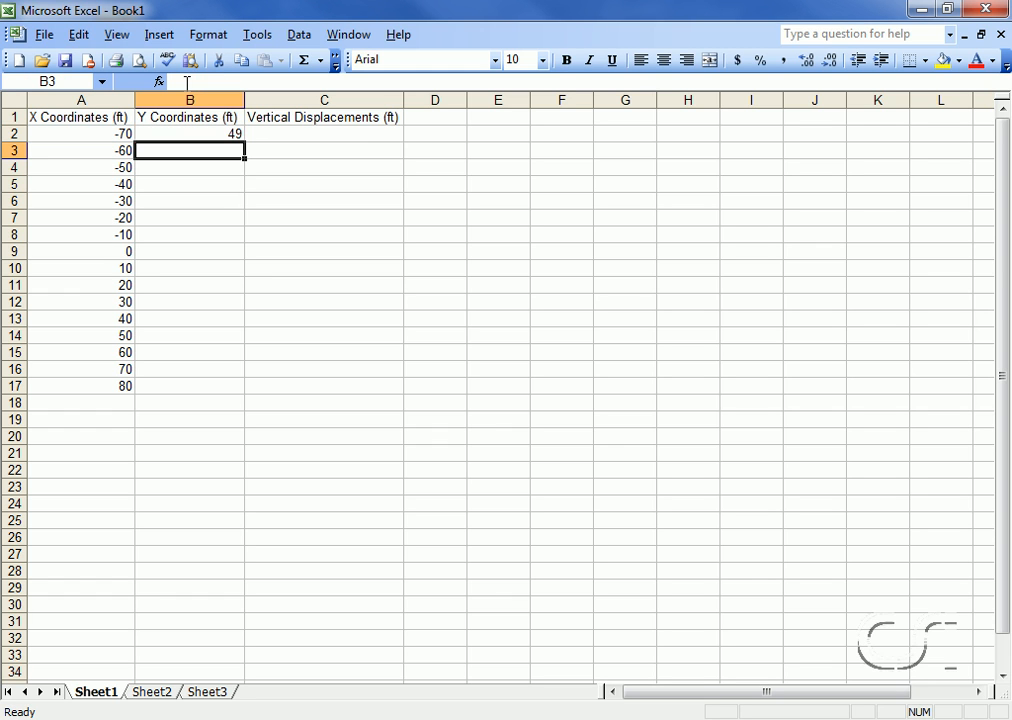
{"action": "mouse_move", "coordinate": [158, 134]}
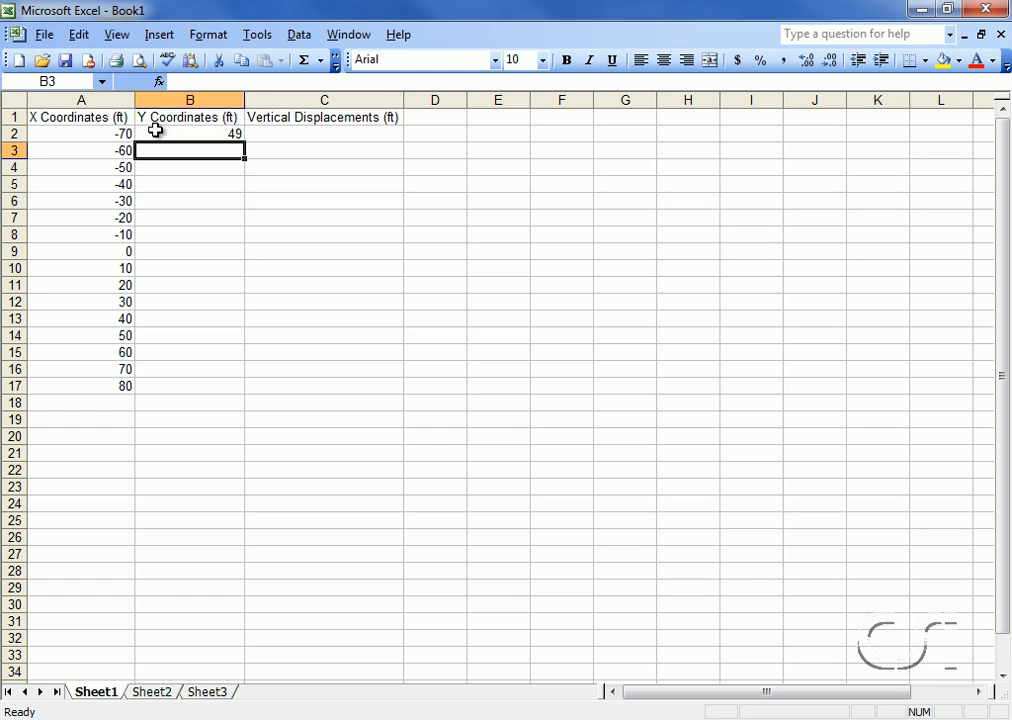
Copy the (X/10)^2 formula down through B3:B17.
{"action": "left_click", "coordinate": [76, 34]}
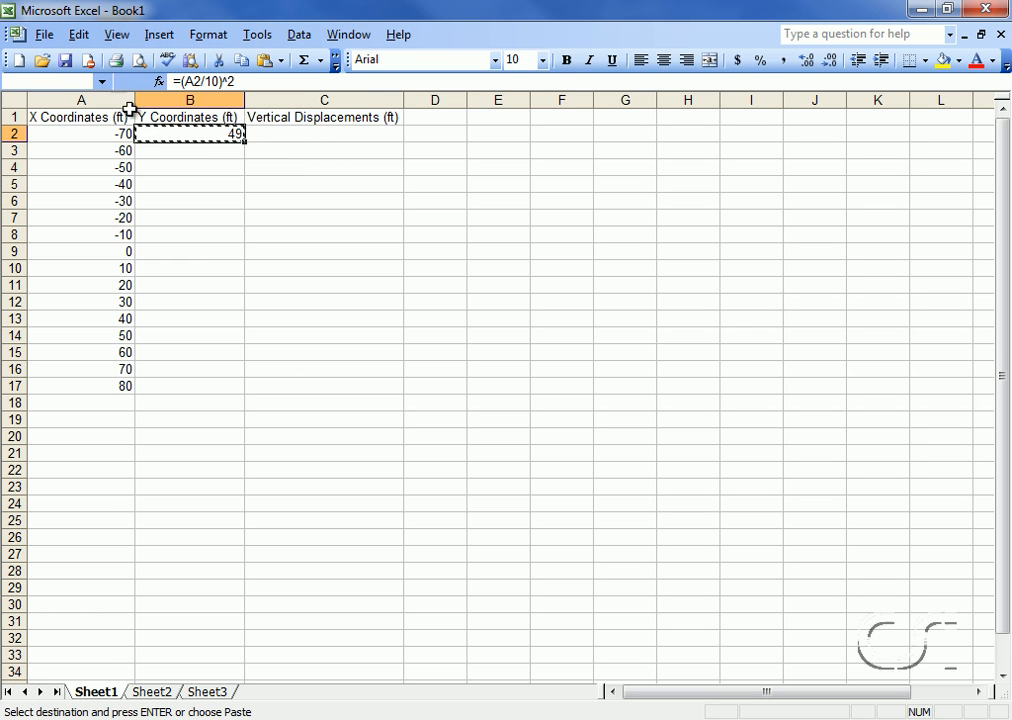
{"action": "left_click_drag", "start_coordinate": [188, 150], "coordinate": [188, 352]}
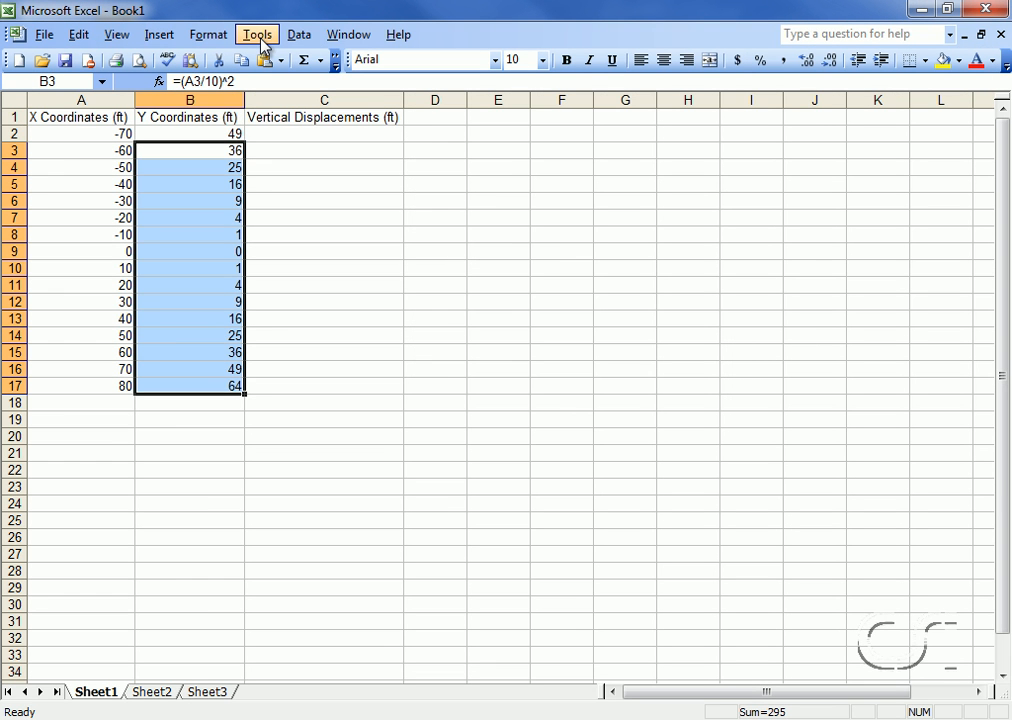
Launch the Visual Basic Editor and insert a new code module.
{"action": "left_click", "coordinate": [264, 34]}
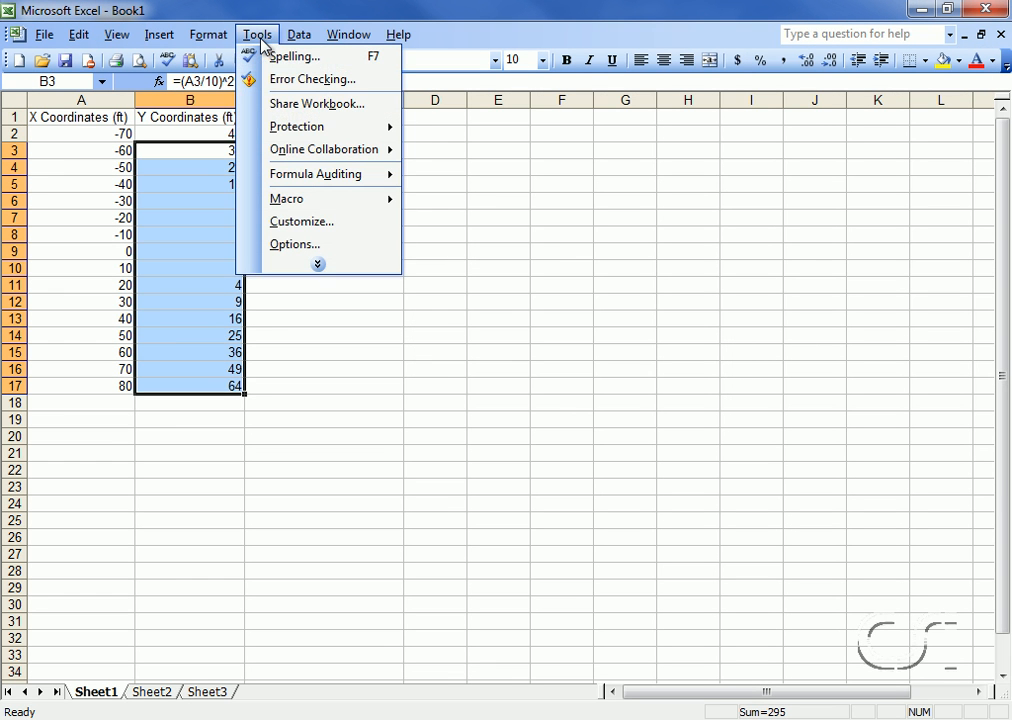
{"action": "mouse_move", "coordinate": [288, 198]}
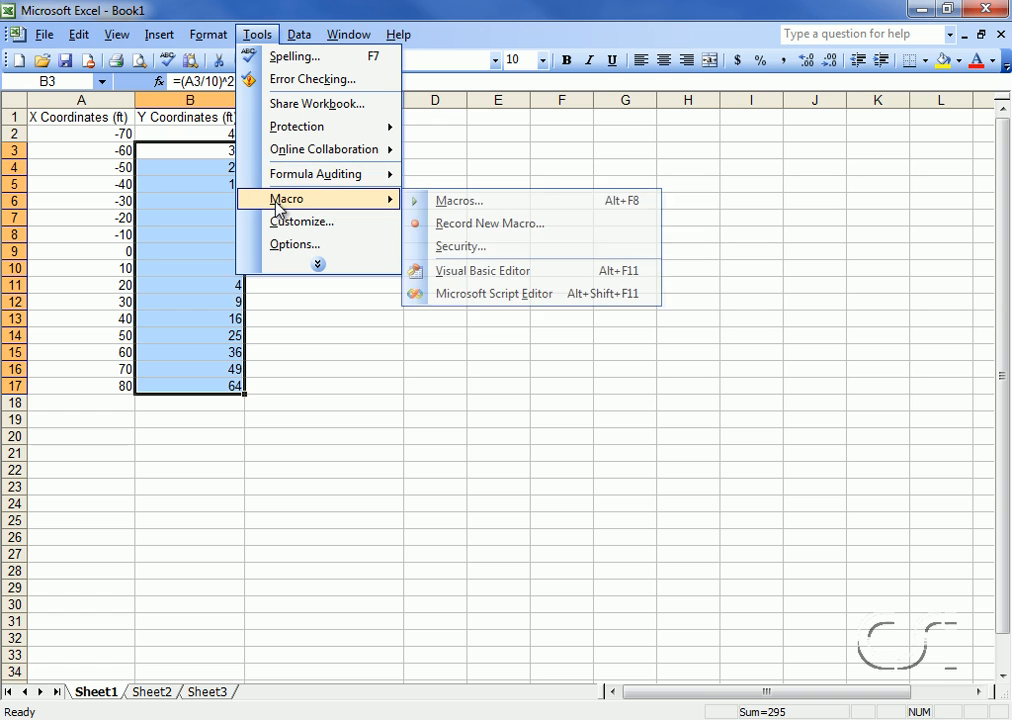
{"action": "mouse_move", "coordinate": [492, 270]}
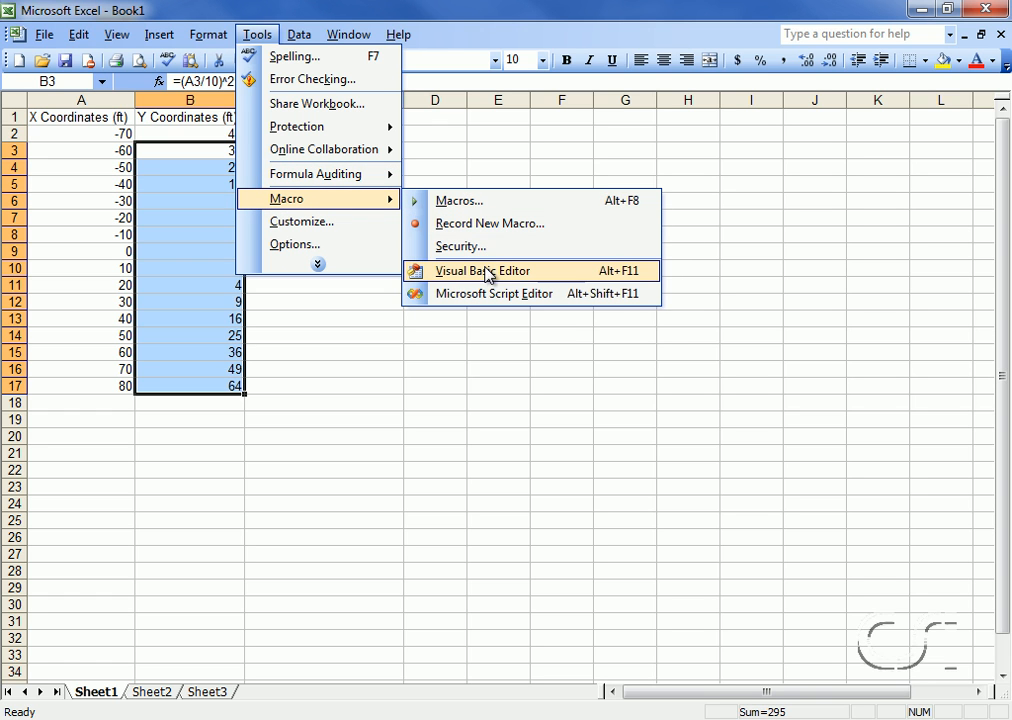
{"action": "mouse_move", "coordinate": [544, 276]}
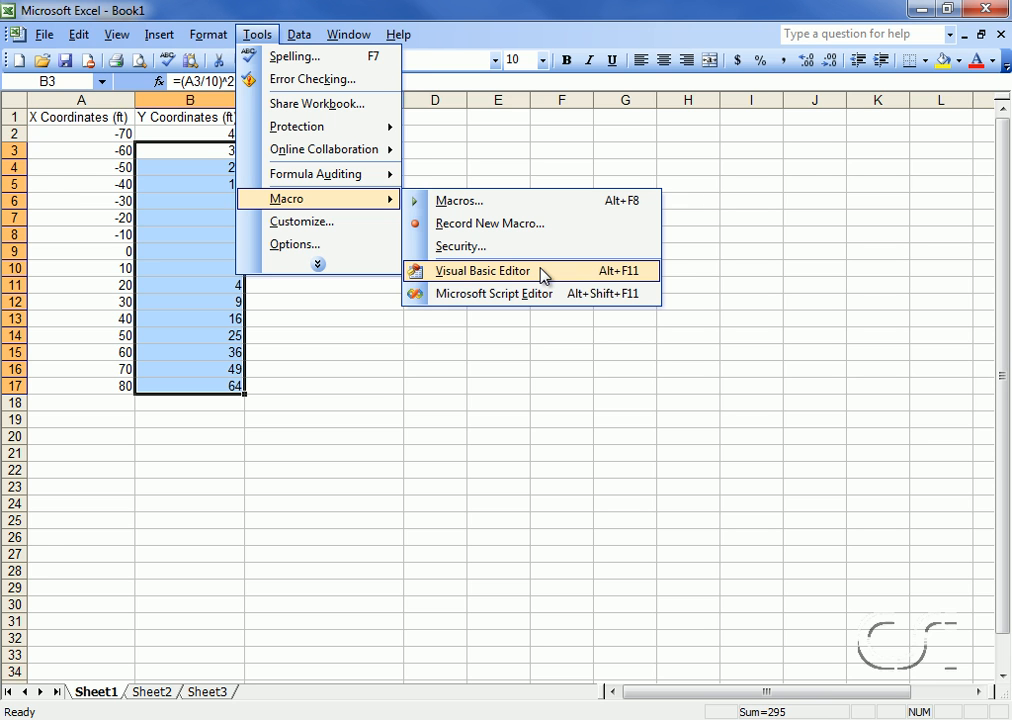
{"action": "left_click", "coordinate": [482, 270]}
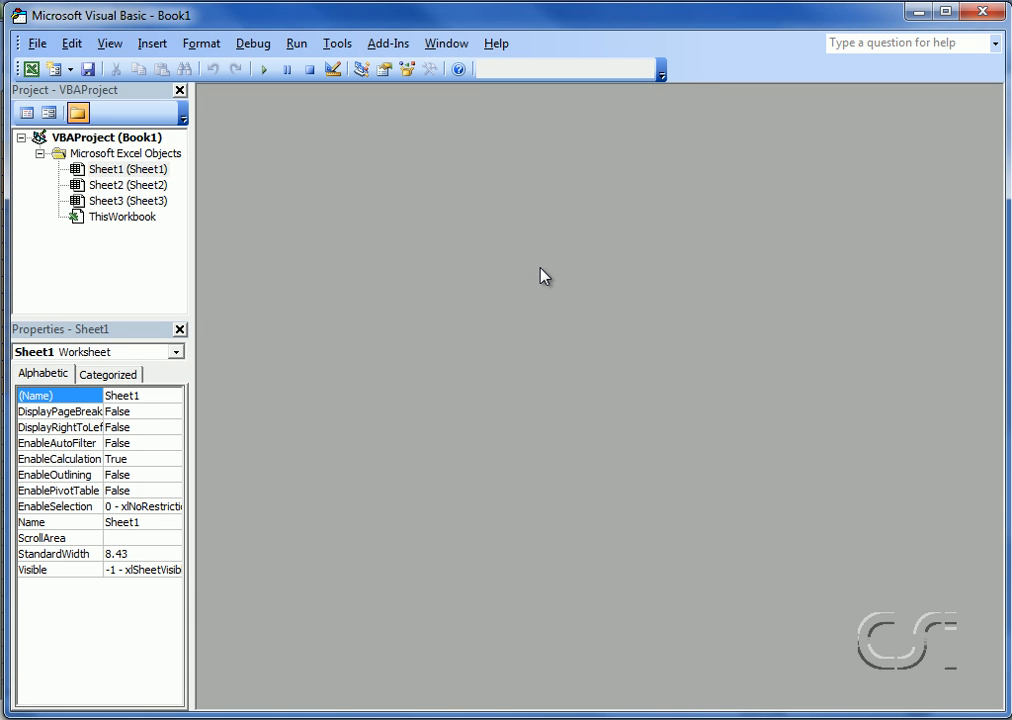
{"action": "mouse_move", "coordinate": [248, 202]}
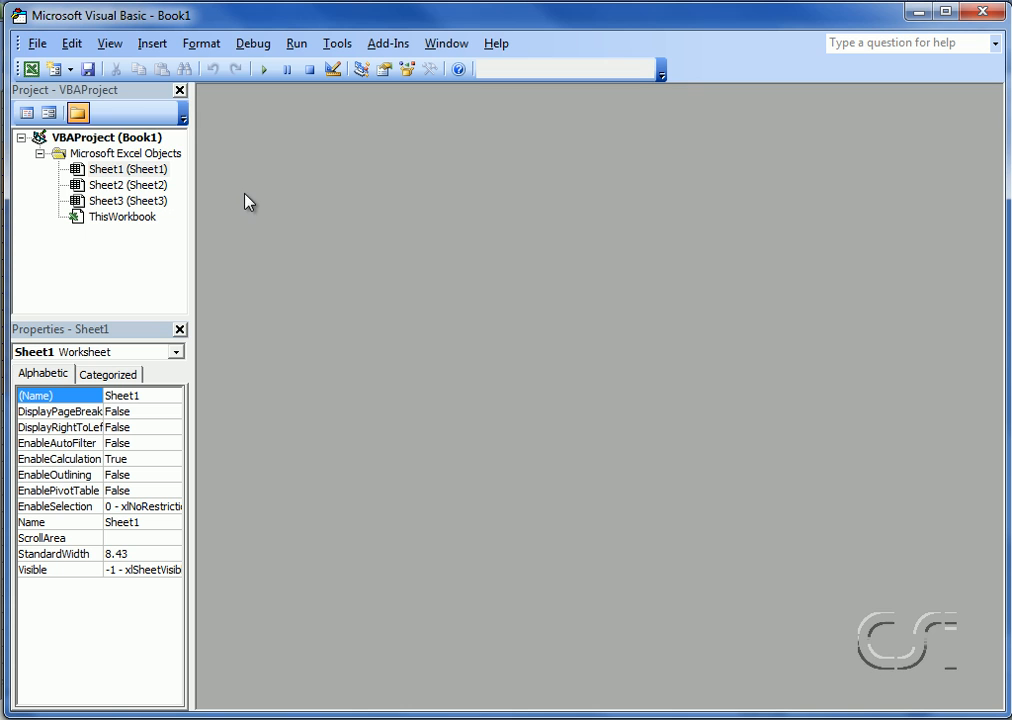
{"action": "left_click", "coordinate": [156, 44]}
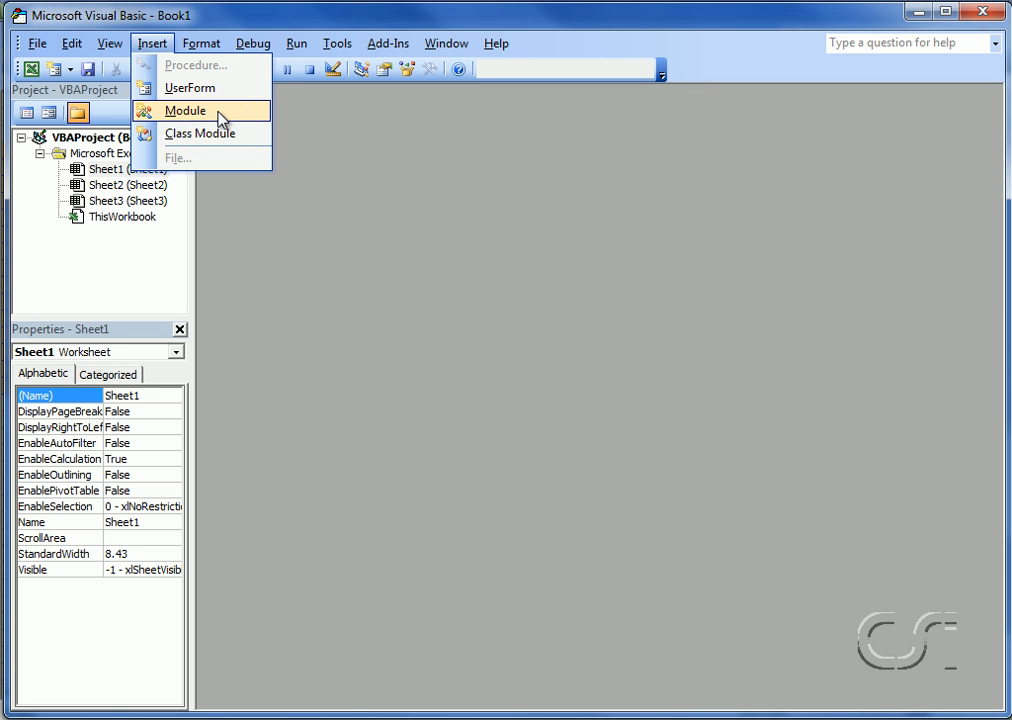
{"action": "left_click", "coordinate": [204, 104]}
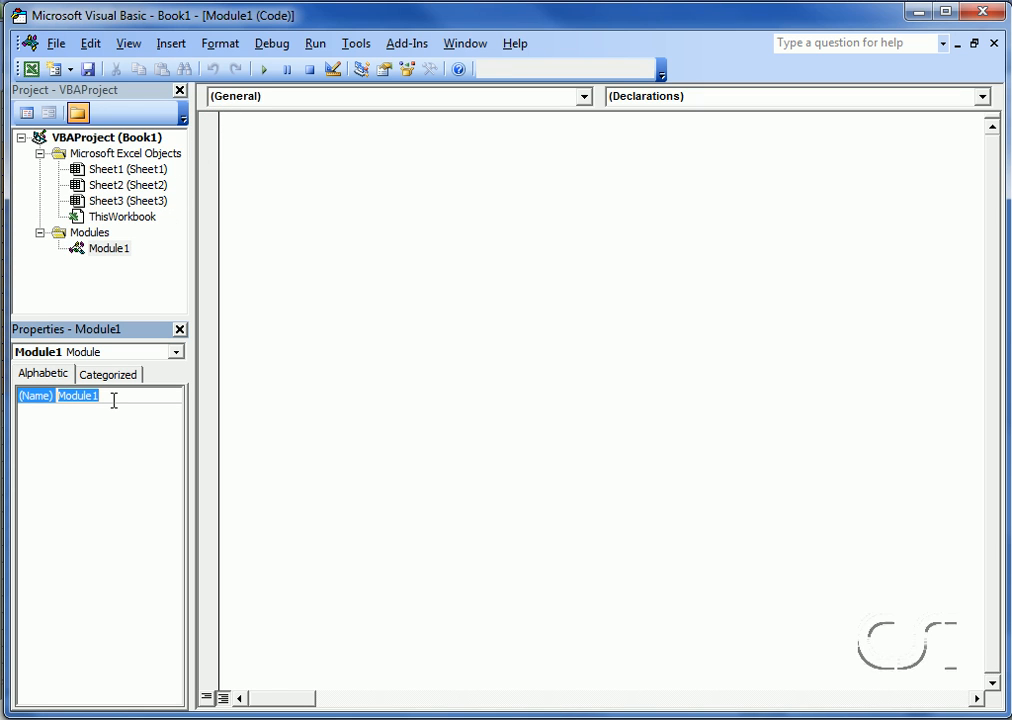
Name the new module SAP2000_OAPI.
{"action": "type", "text": "SAP"}
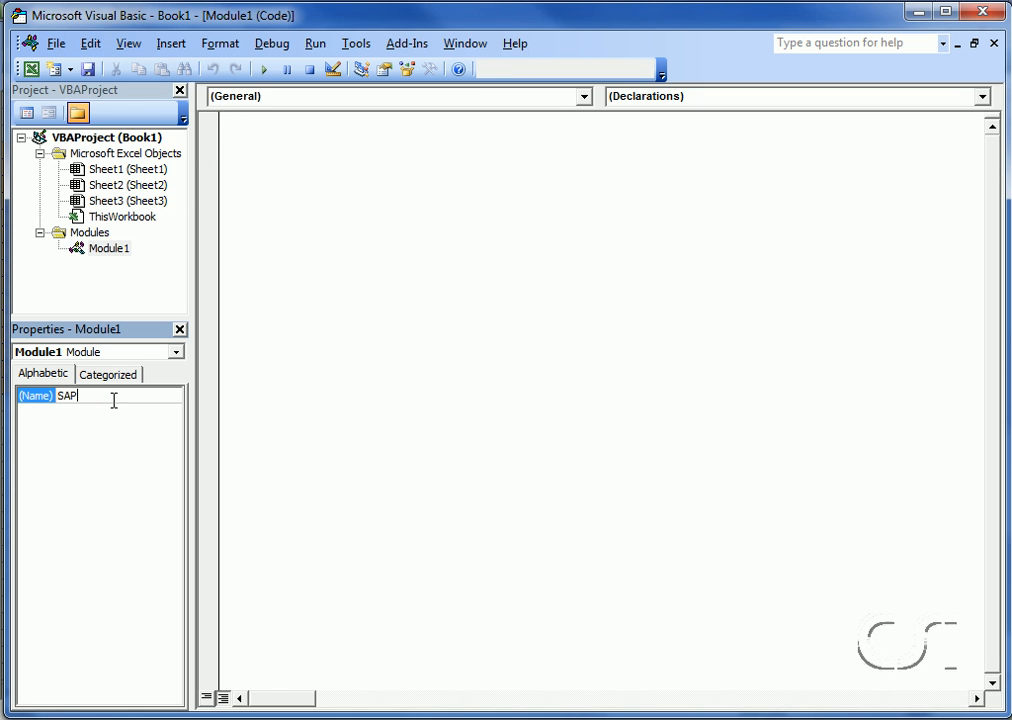
{"action": "type", "text": "2000_"}
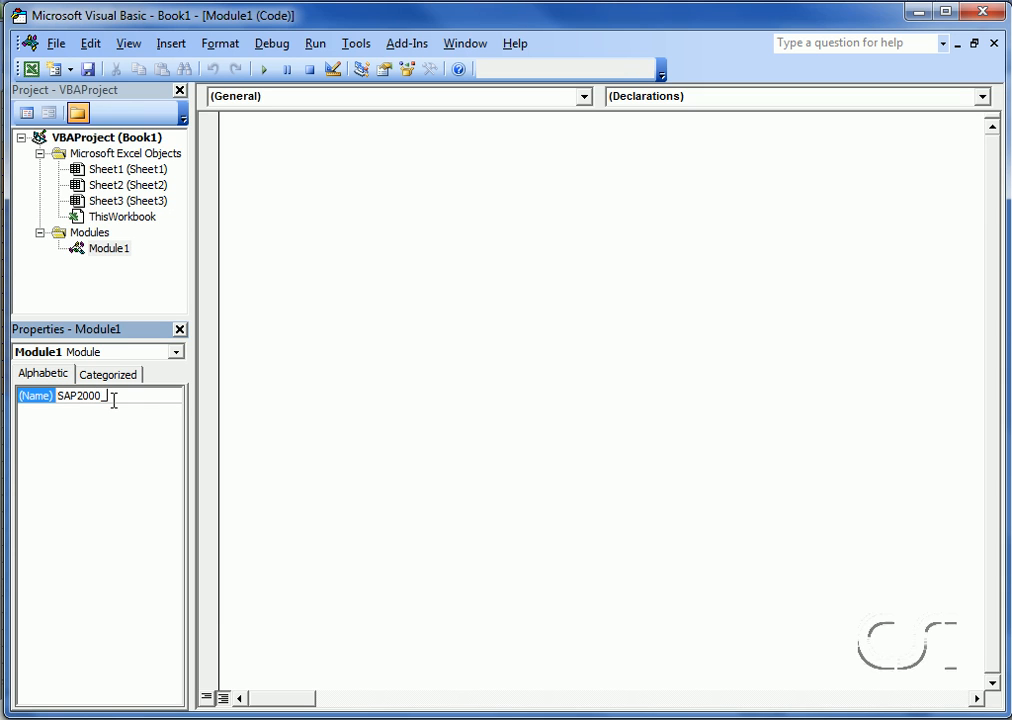
{"action": "type", "text": "OAPI"}
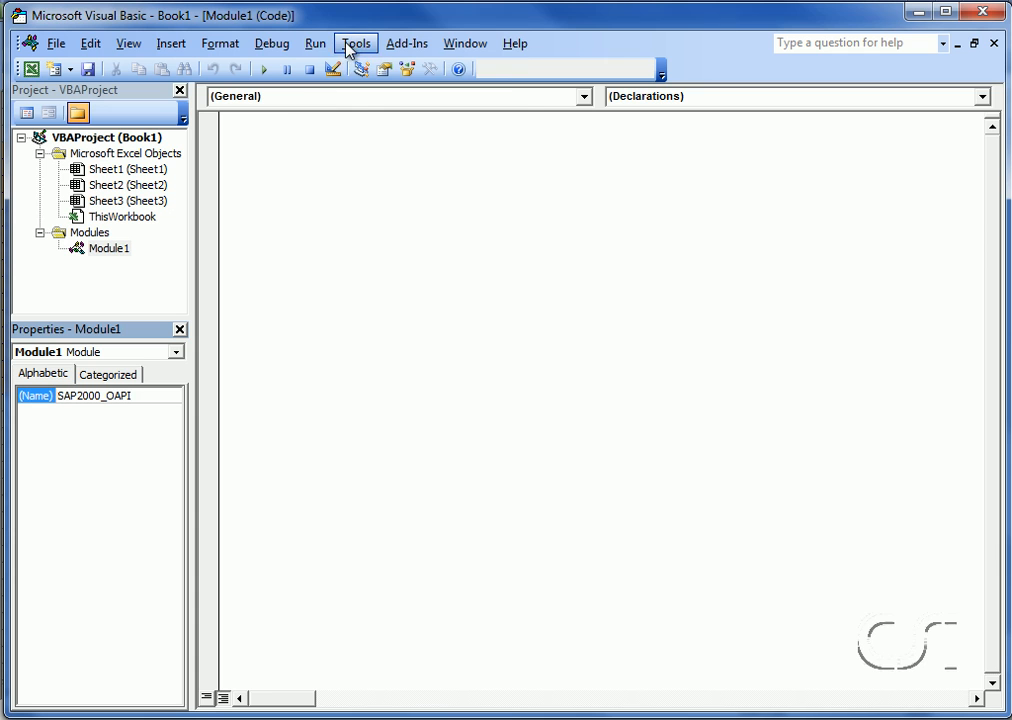
Tick the SAP2000v15 type library in the project References and confirm.
{"action": "left_click", "coordinate": [356, 44]}
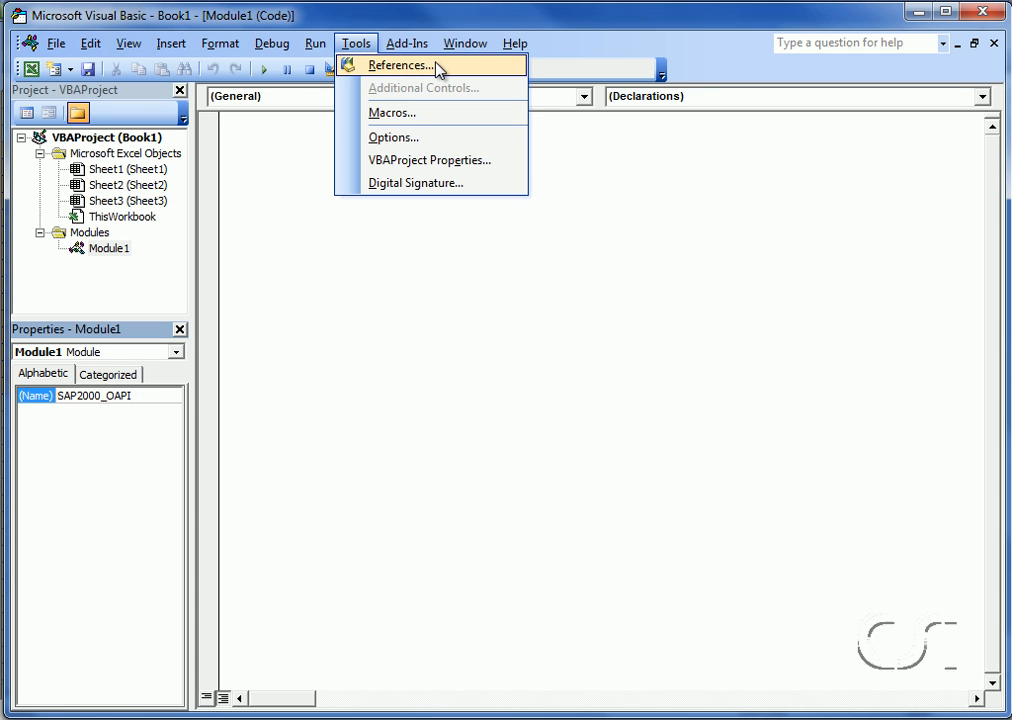
{"action": "left_click", "coordinate": [400, 64]}
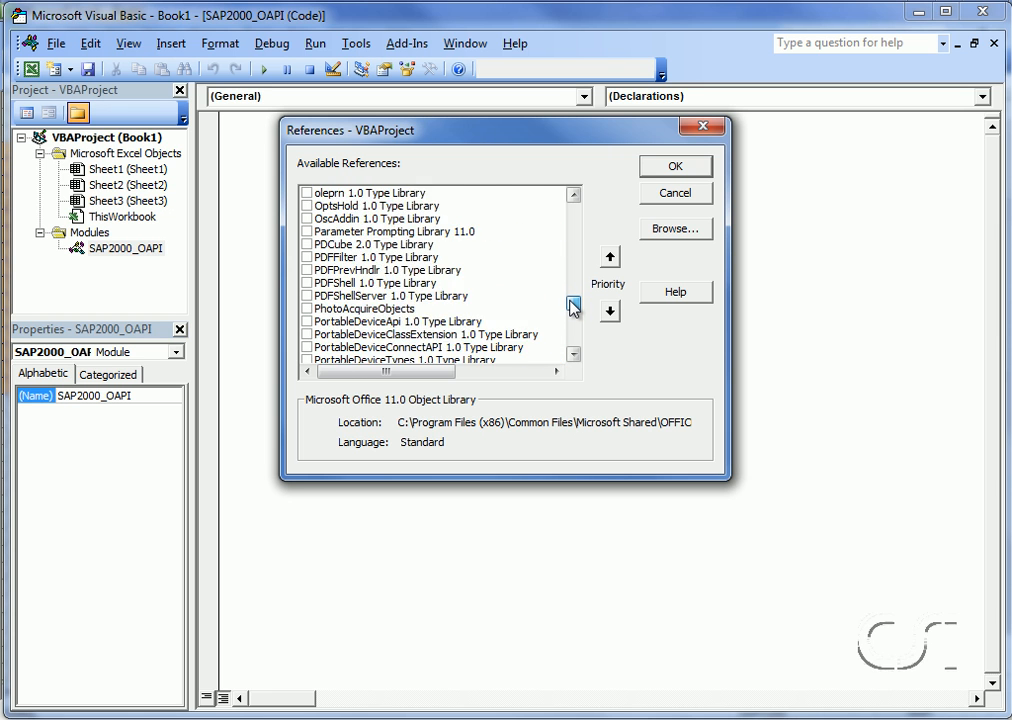
{"action": "scroll", "scroll_direction": "down", "scroll_amount": 3}
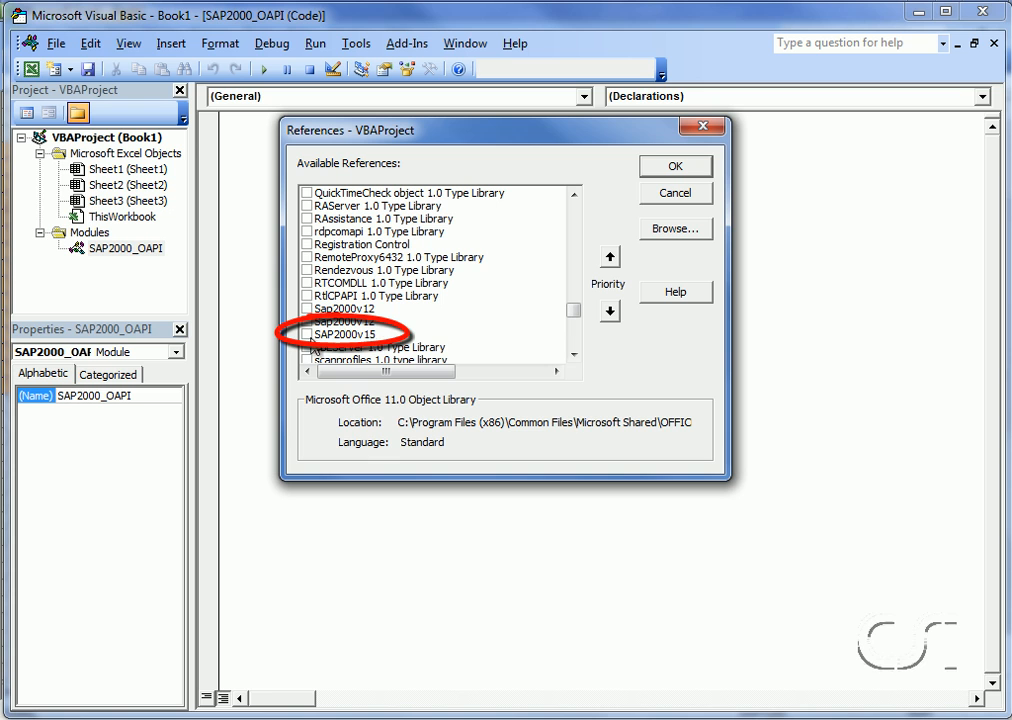
{"action": "left_click", "coordinate": [306, 334]}
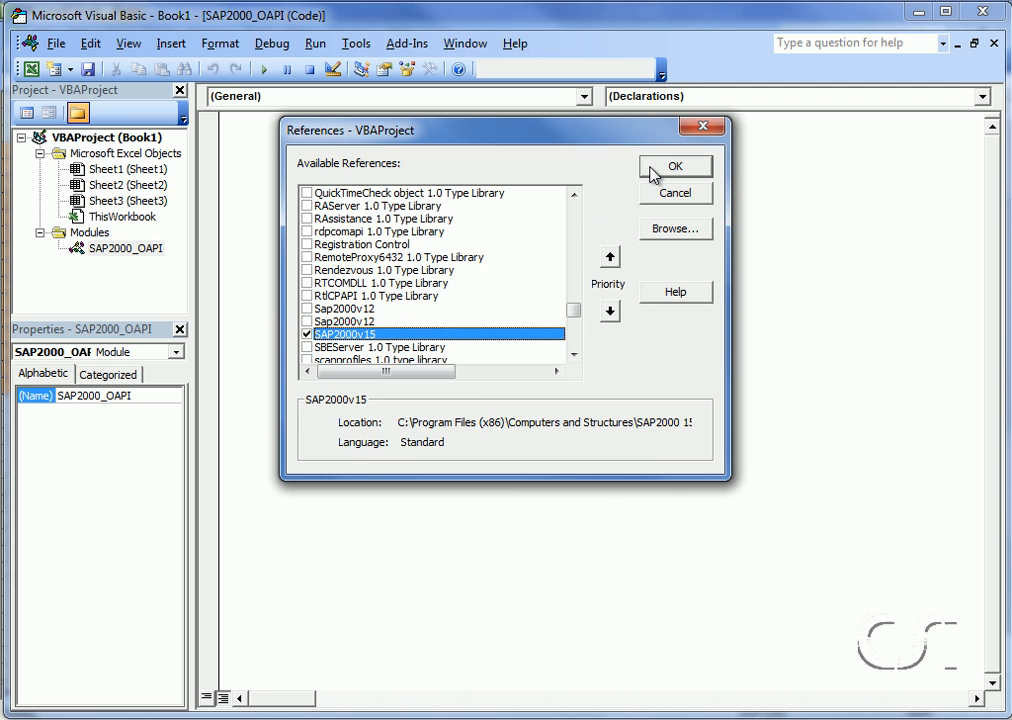
{"action": "left_click", "coordinate": [676, 166]}
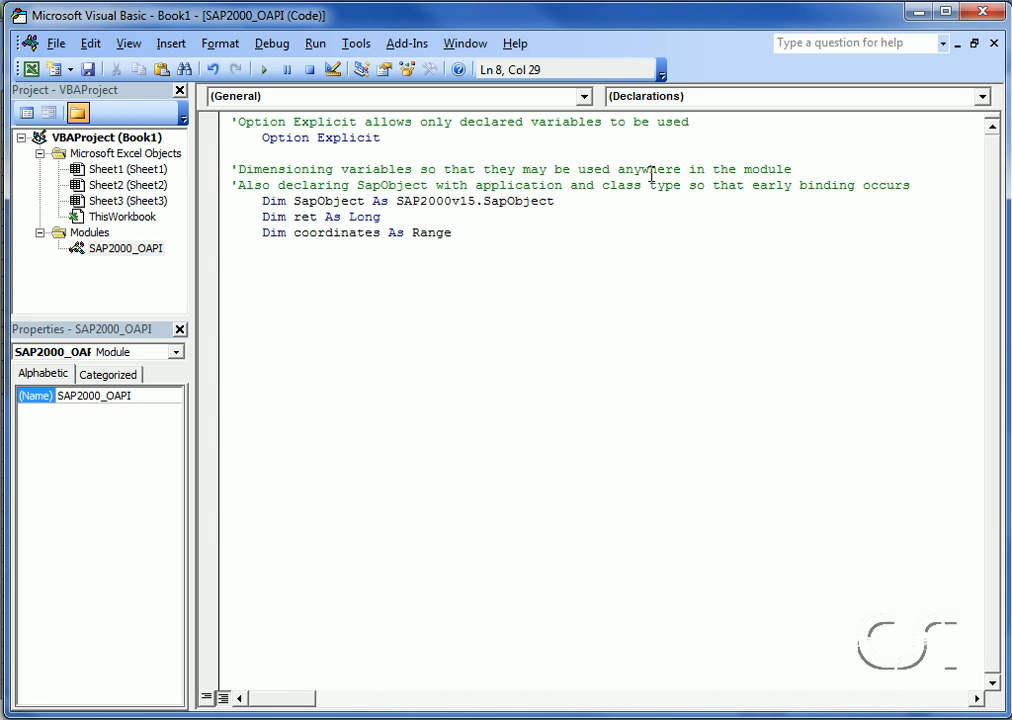
Enter Option Explicit, the SapObject/ret/coordinates declarations and the Sap2000_open sub starting a blank model.
{"action": "left_click_drag", "start_coordinate": [290, 200], "coordinate": [556, 200]}
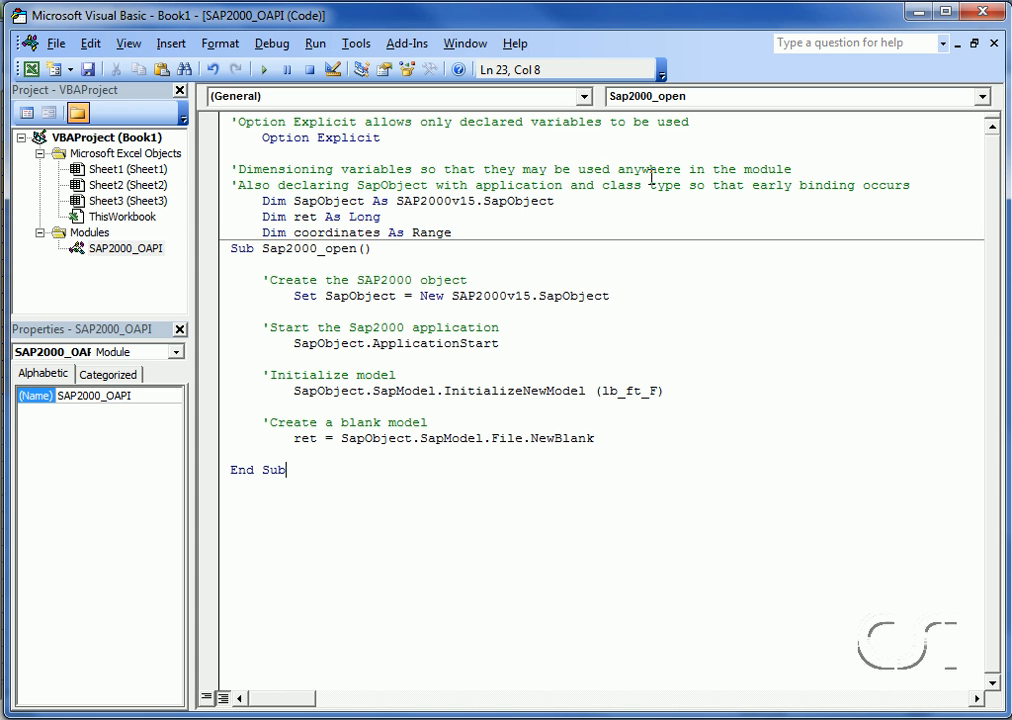
{"action": "double_click", "coordinate": [304, 248]}
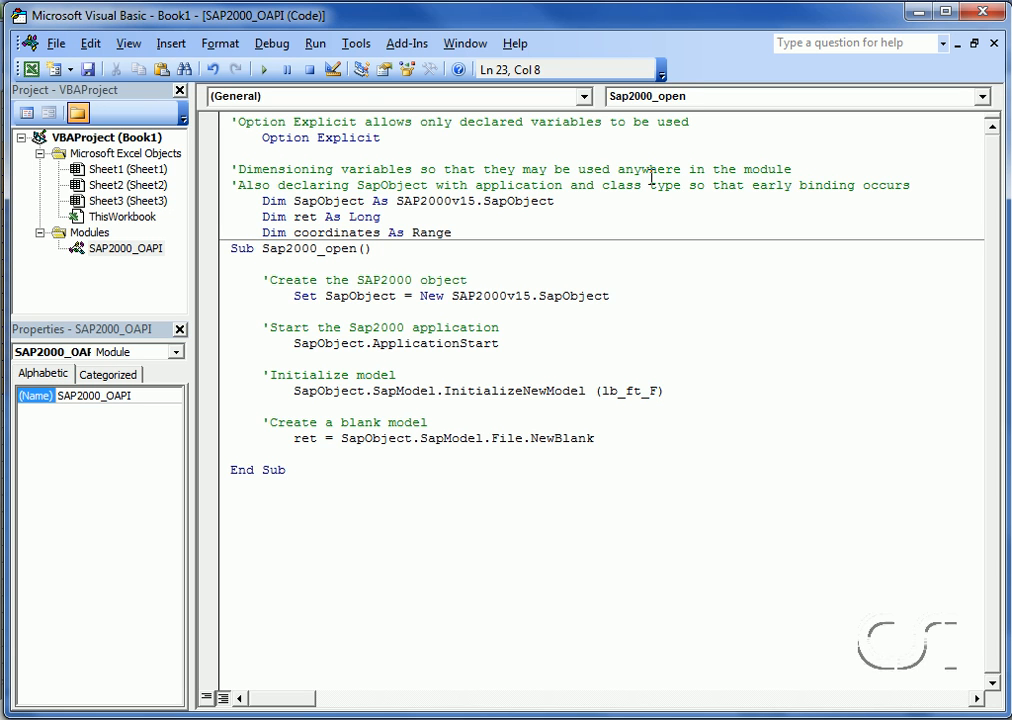
{"action": "left_click_drag", "start_coordinate": [416, 296], "coordinate": [620, 296]}
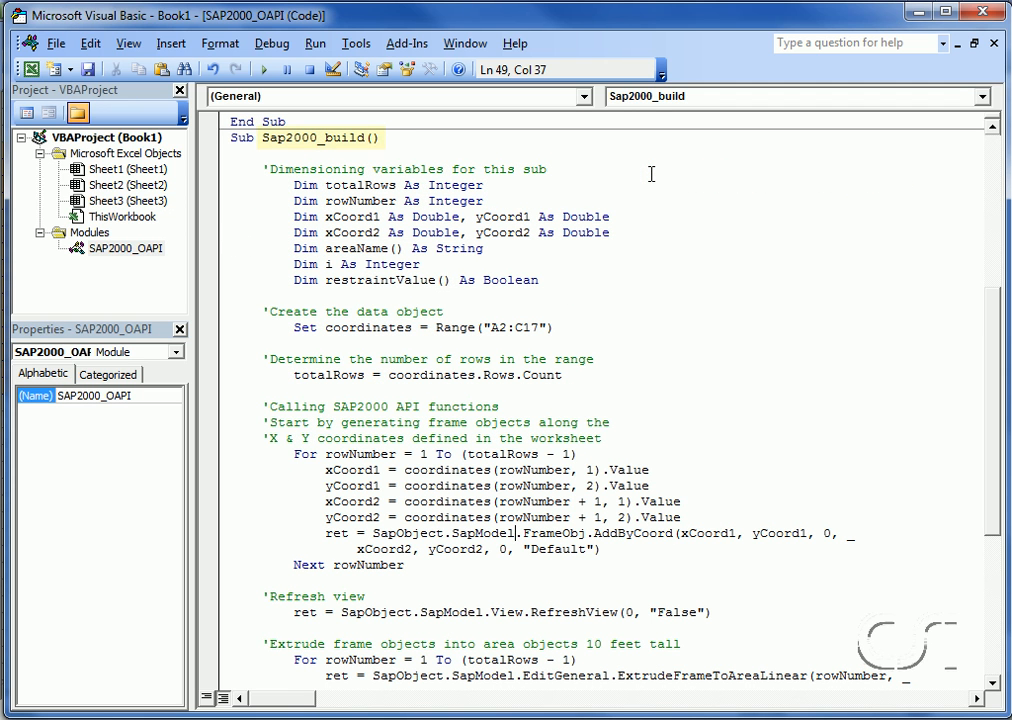
Enter the Sap2000_build sub with AddByCoord frames and ExtrudeFrameToAreaLinear to 10-ft areas.
{"action": "double_click", "coordinate": [316, 138]}
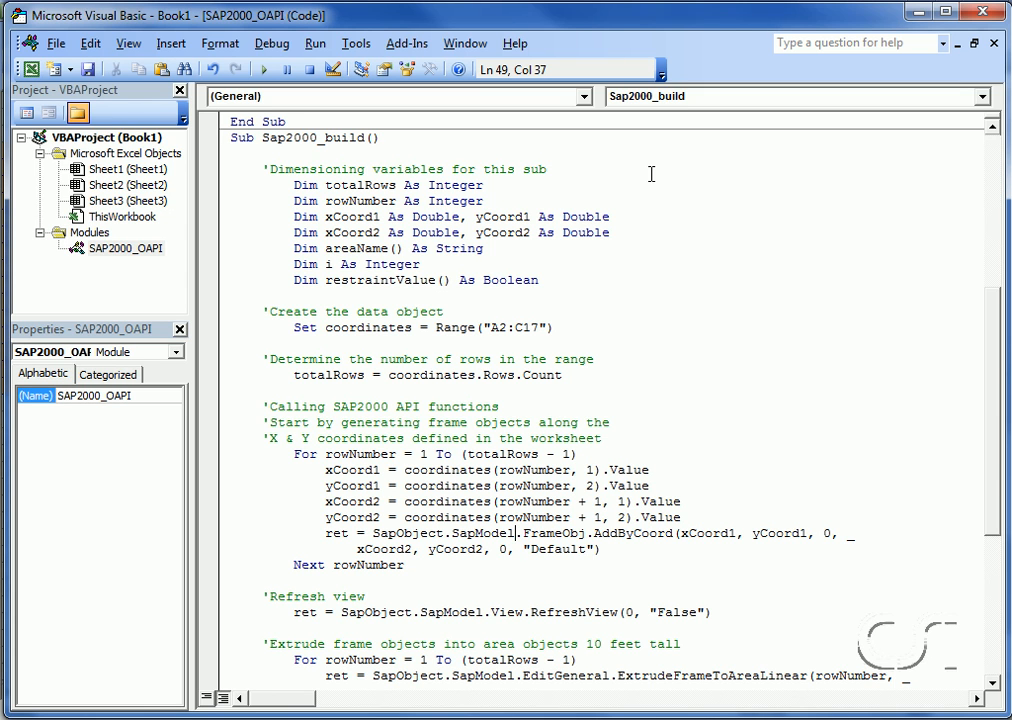
{"action": "double_click", "coordinate": [596, 532]}
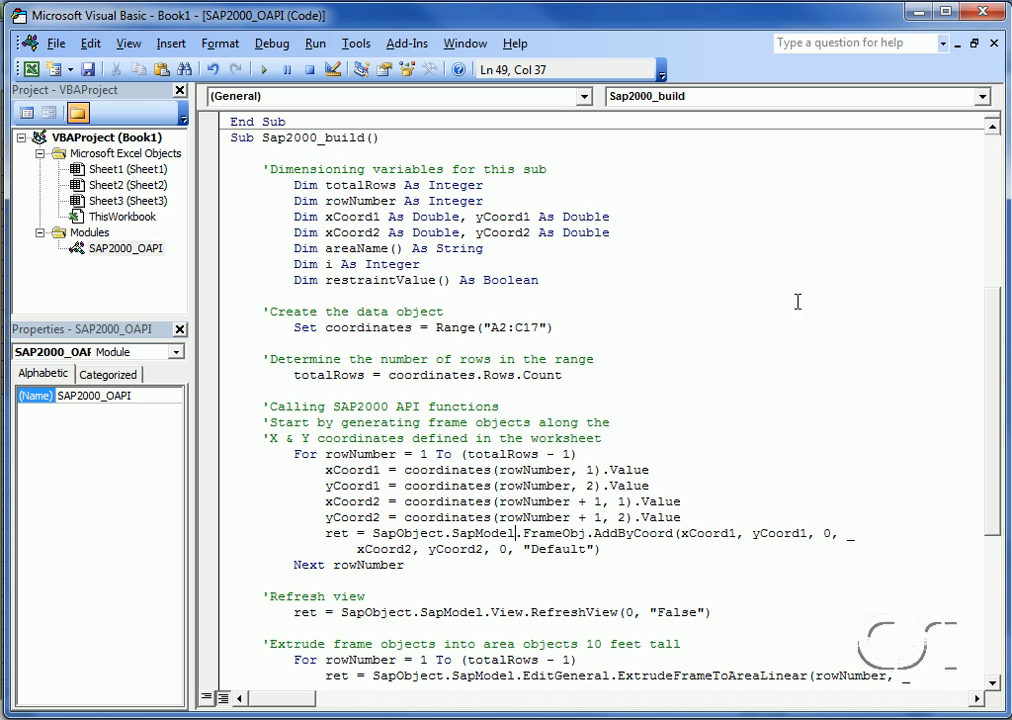
{"action": "scroll", "scroll_direction": "down", "scroll_amount": 3}
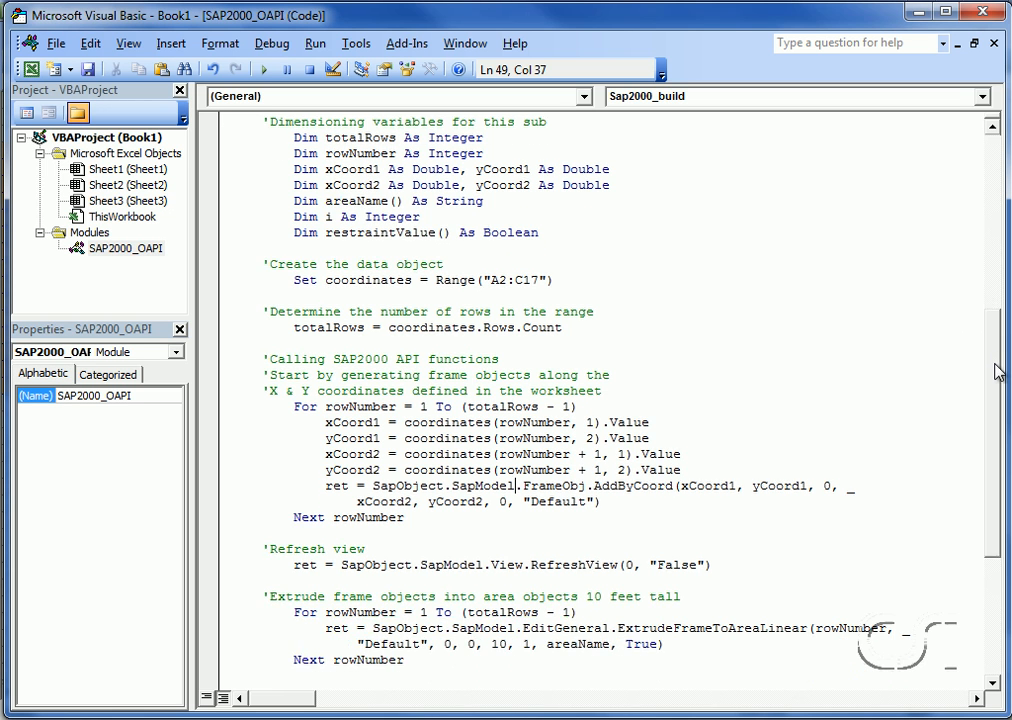
{"action": "scroll", "scroll_direction": "down", "scroll_amount": 3}
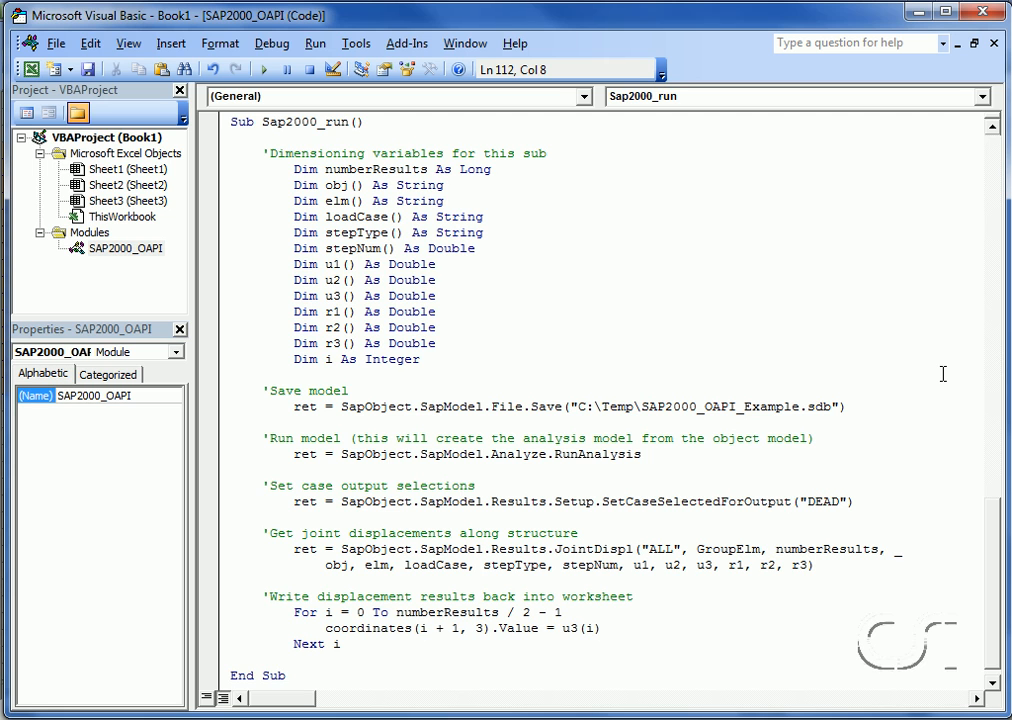
Enter the Sap2000_run sub with File.Save, RunAnalysis, SetCaseSelectedForOutput and JointDispl writing back to the sheet.
{"action": "double_click", "coordinate": [526, 408]}
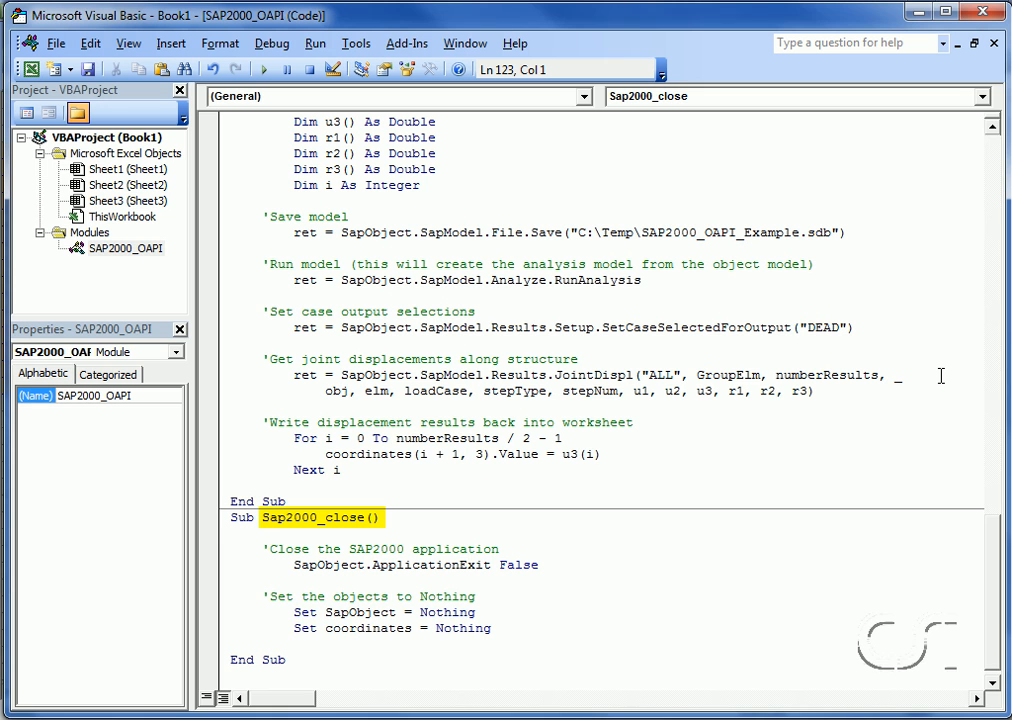
{"action": "double_click", "coordinate": [444, 564]}
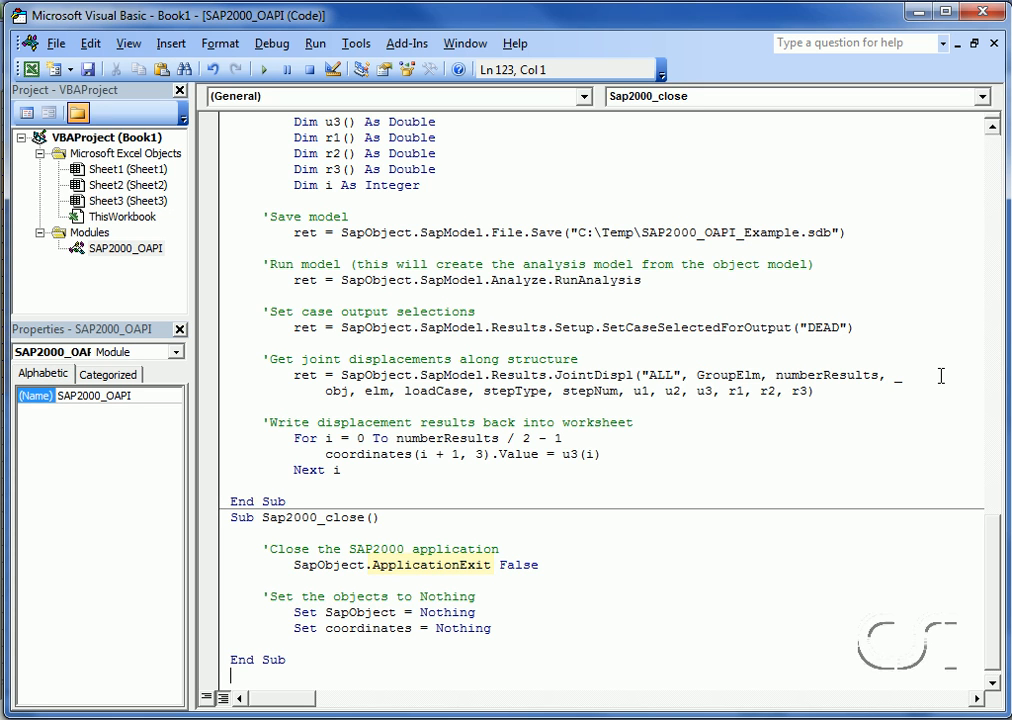
{"action": "double_click", "coordinate": [384, 612]}
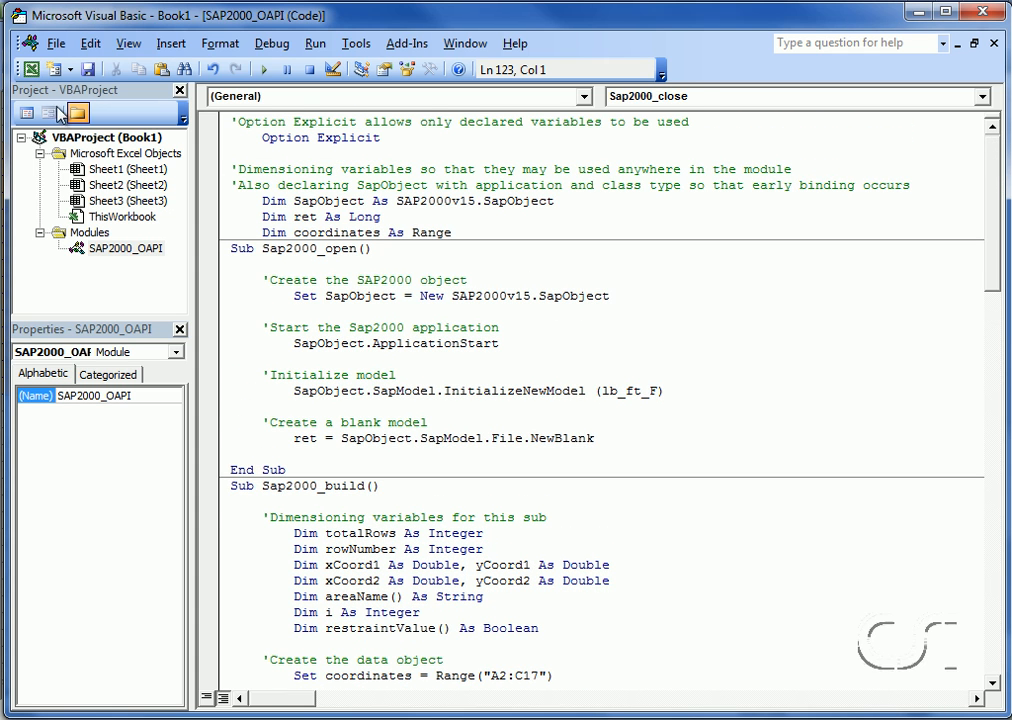
{"action": "mouse_move", "coordinate": [28, 68]}
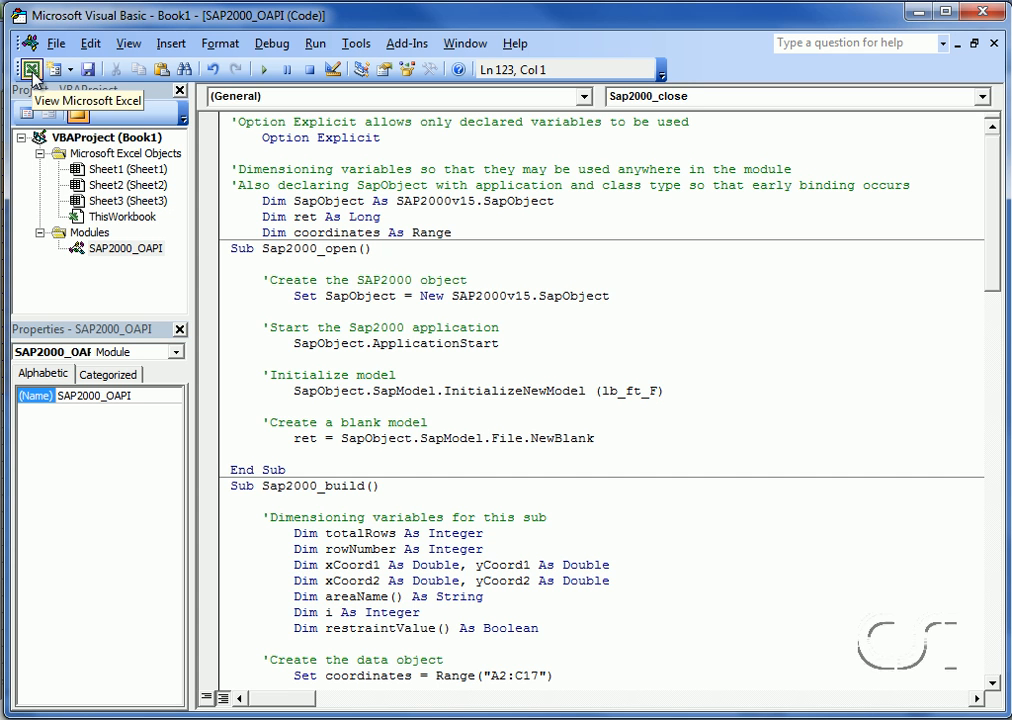
Draw a form button on Sheet1 and assign it the Sap2000_open macro.
{"action": "left_click", "coordinate": [24, 68]}
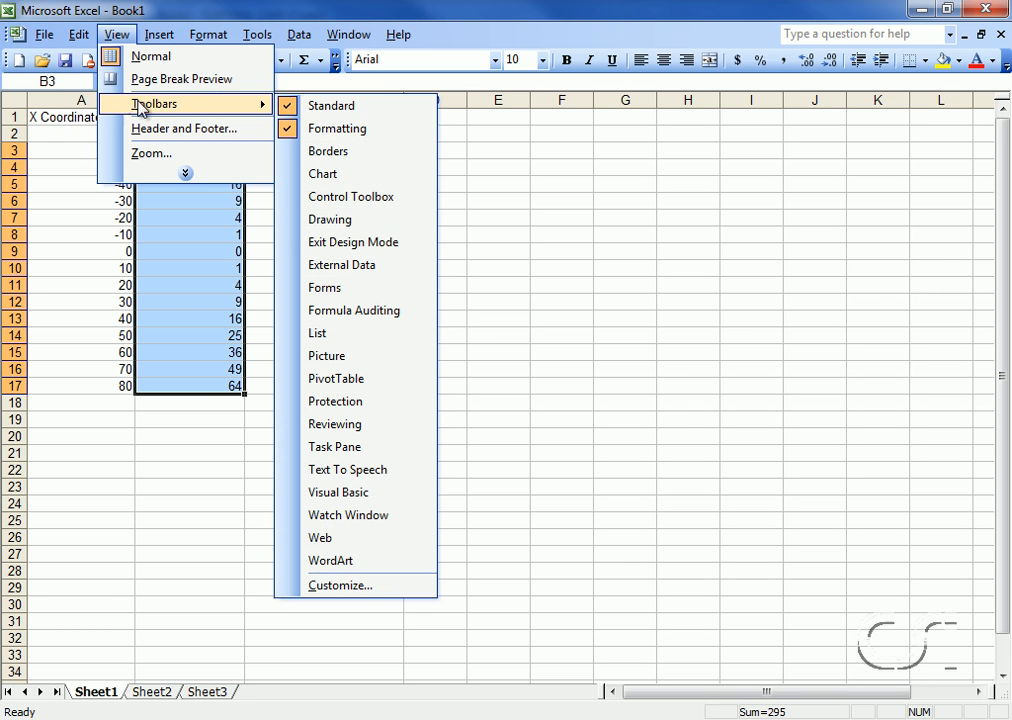
{"action": "mouse_move", "coordinate": [348, 288]}
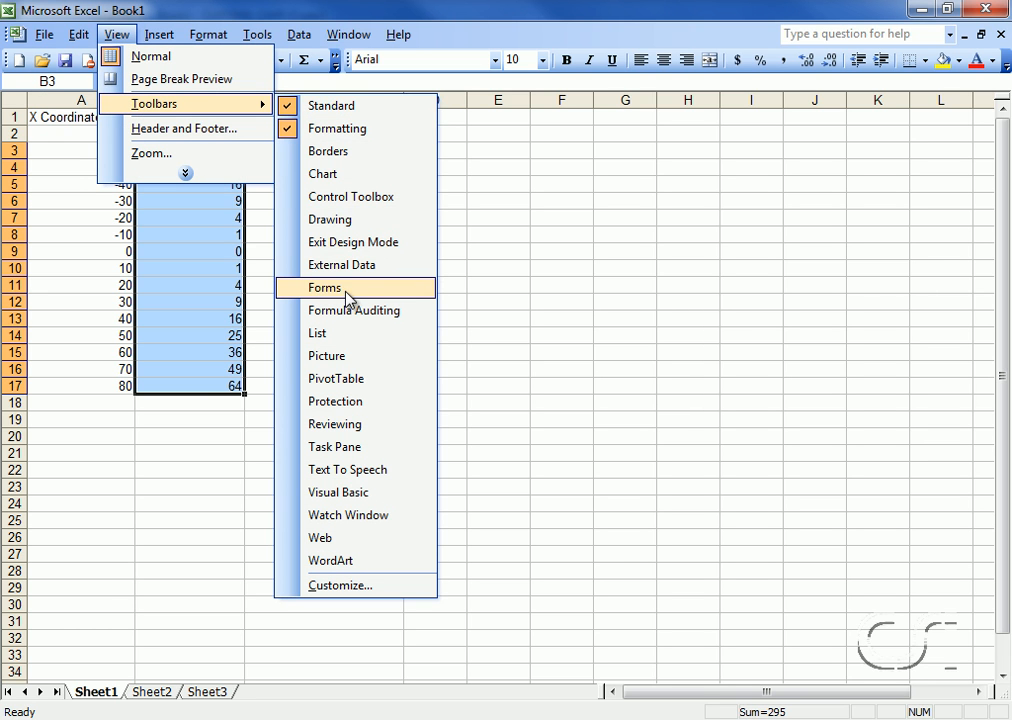
{"action": "left_click", "coordinate": [324, 288]}
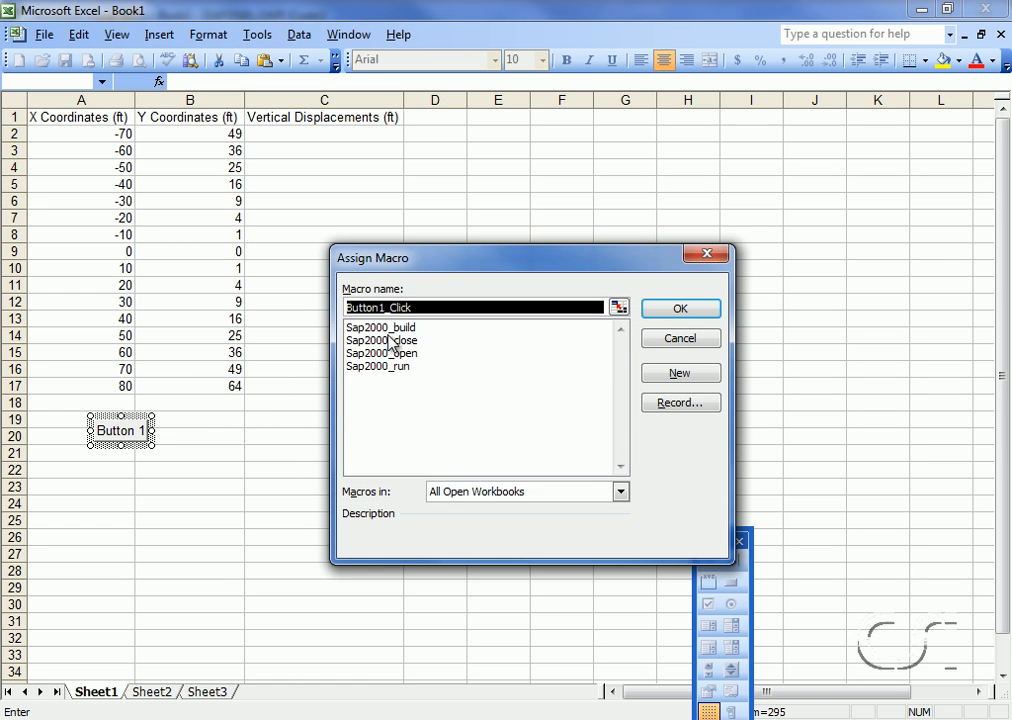
{"action": "left_click", "coordinate": [380, 352]}
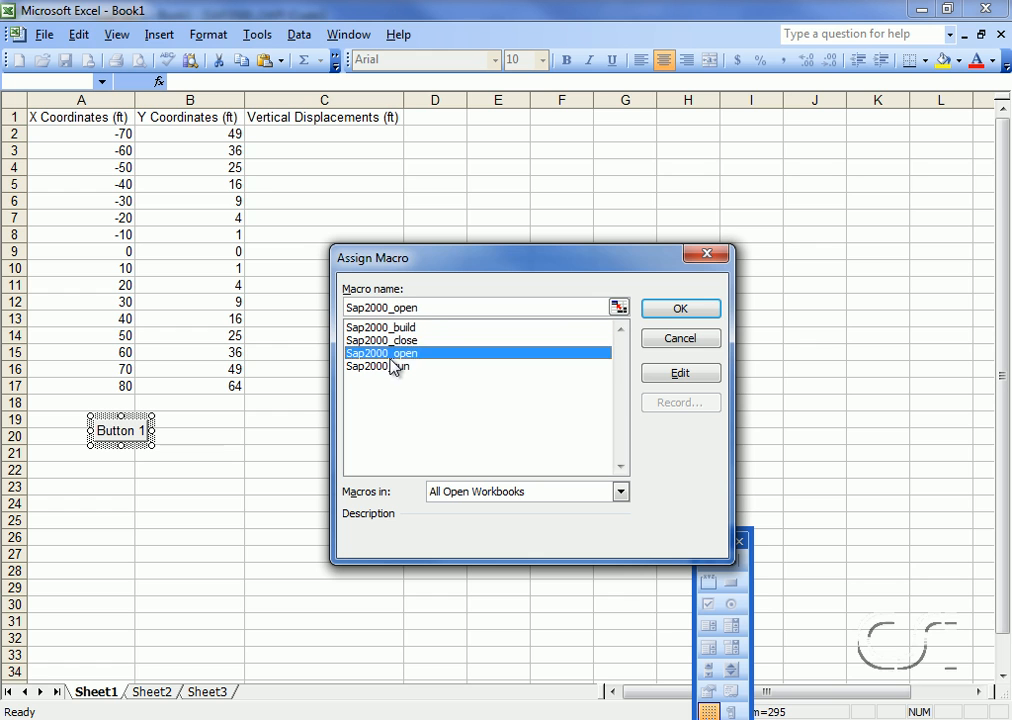
{"action": "left_click", "coordinate": [380, 366]}
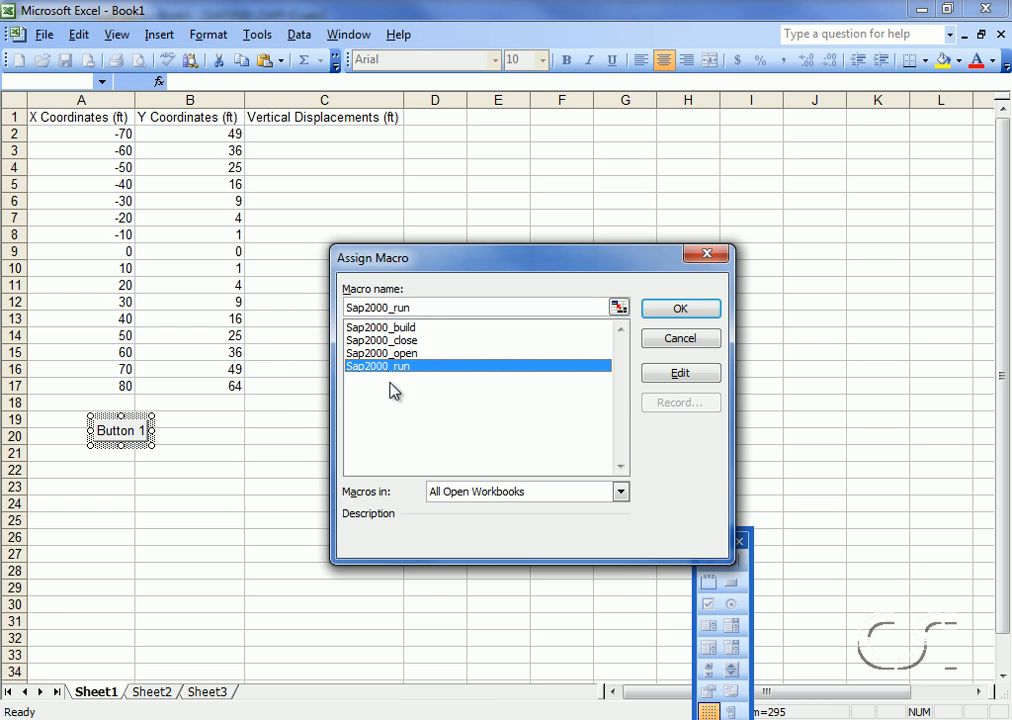
{"action": "mouse_move", "coordinate": [396, 364]}
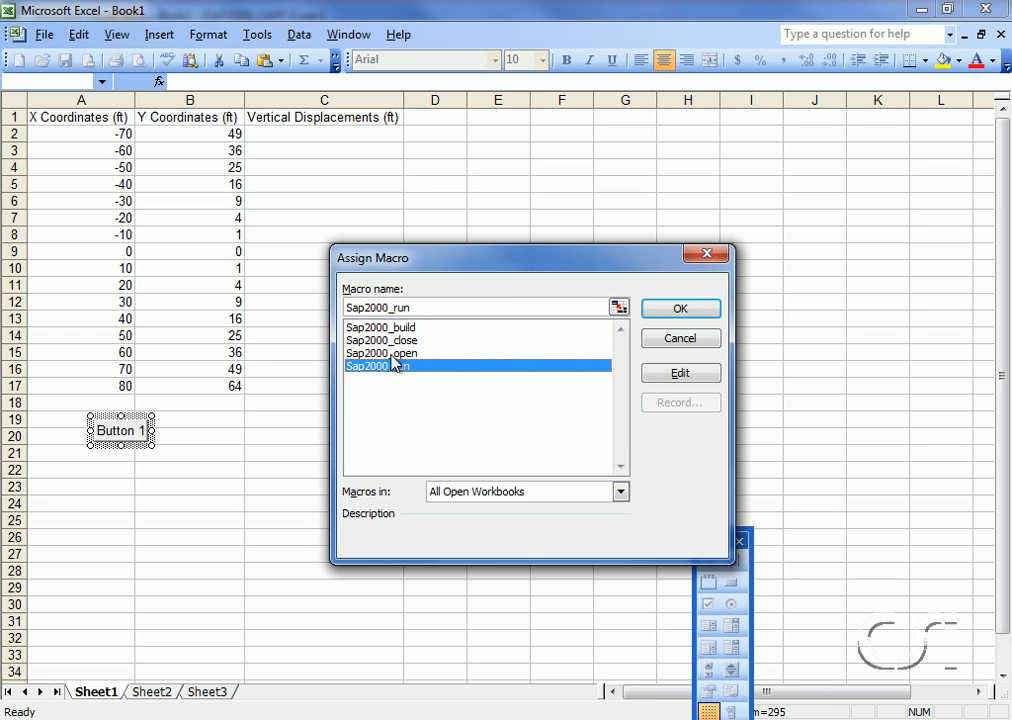
{"action": "left_click", "coordinate": [380, 352]}
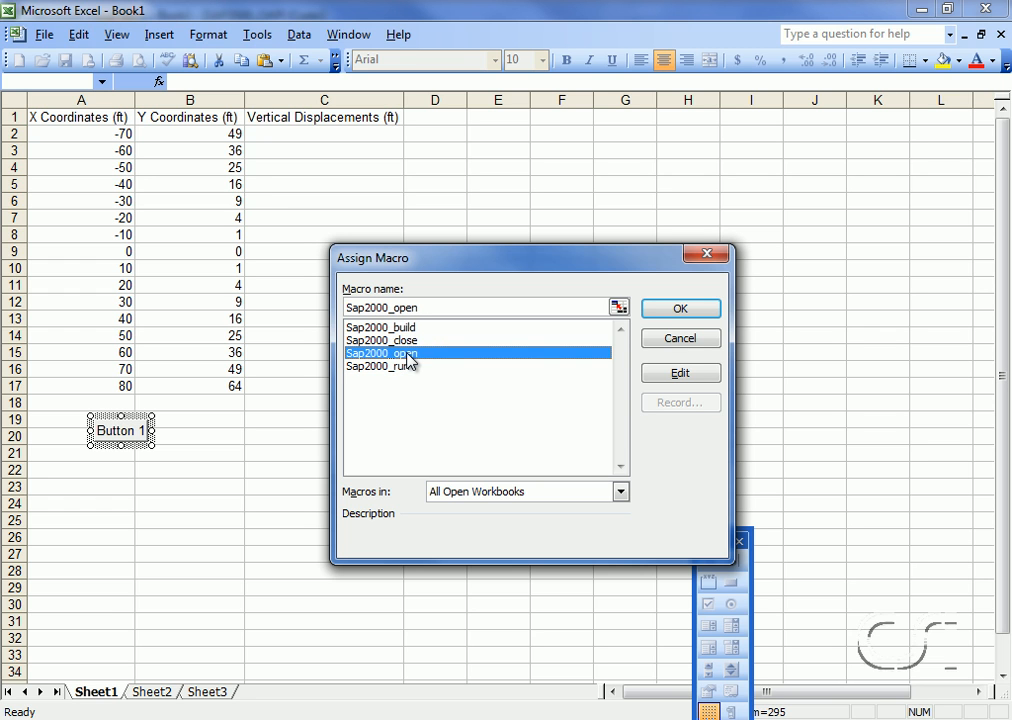
{"action": "left_click", "coordinate": [680, 308]}
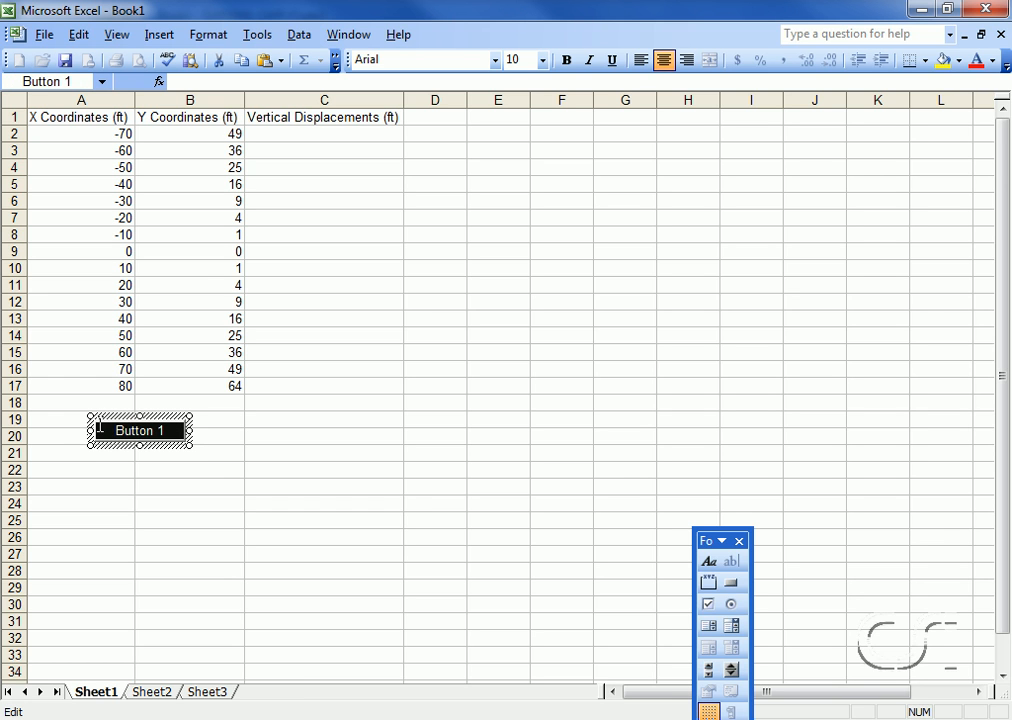
Rename the new button's caption to 'Open SAP2000'.
{"action": "type", "text": "Open"}
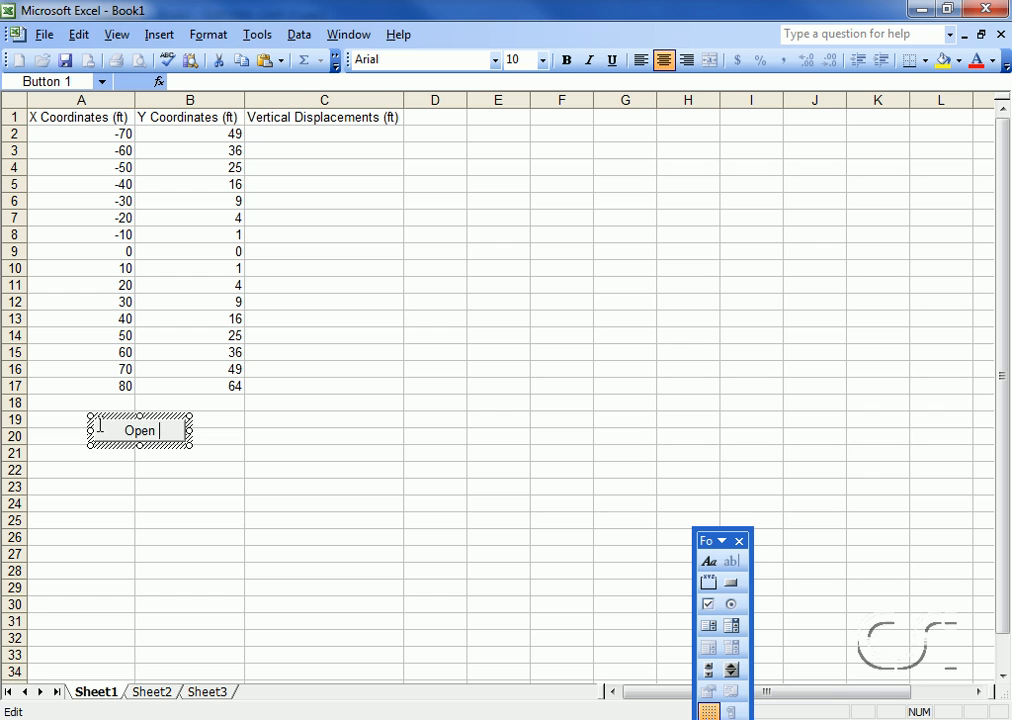
{"action": "type", "text": "SAP2000"}
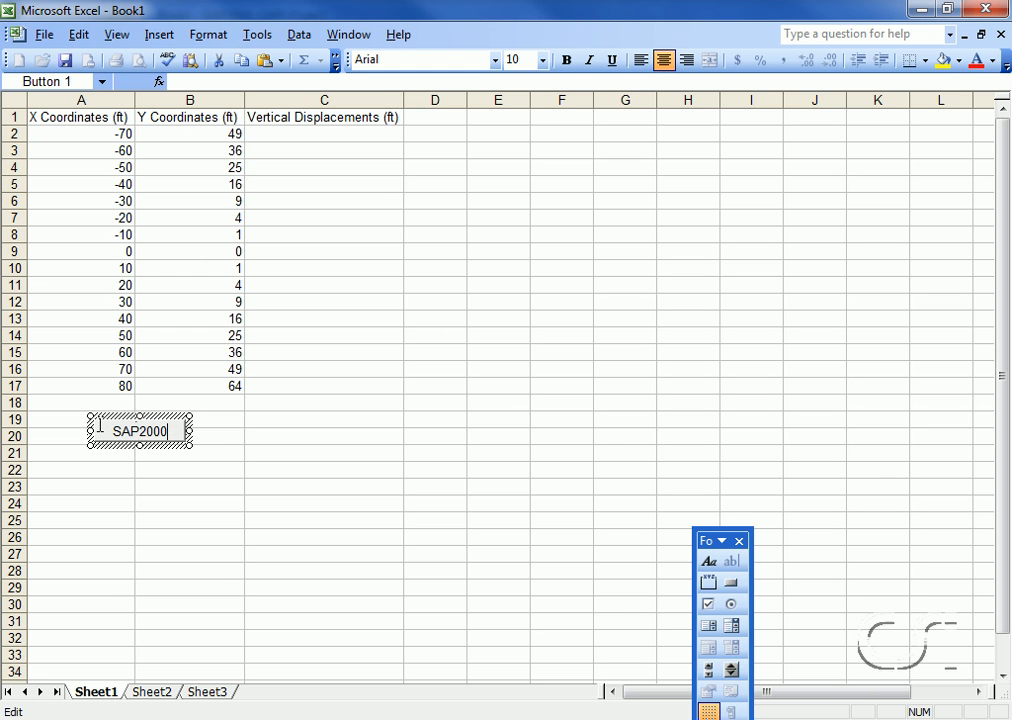
{"action": "mouse_move", "coordinate": [206, 432]}
{"action": "type", "text": "Open "}
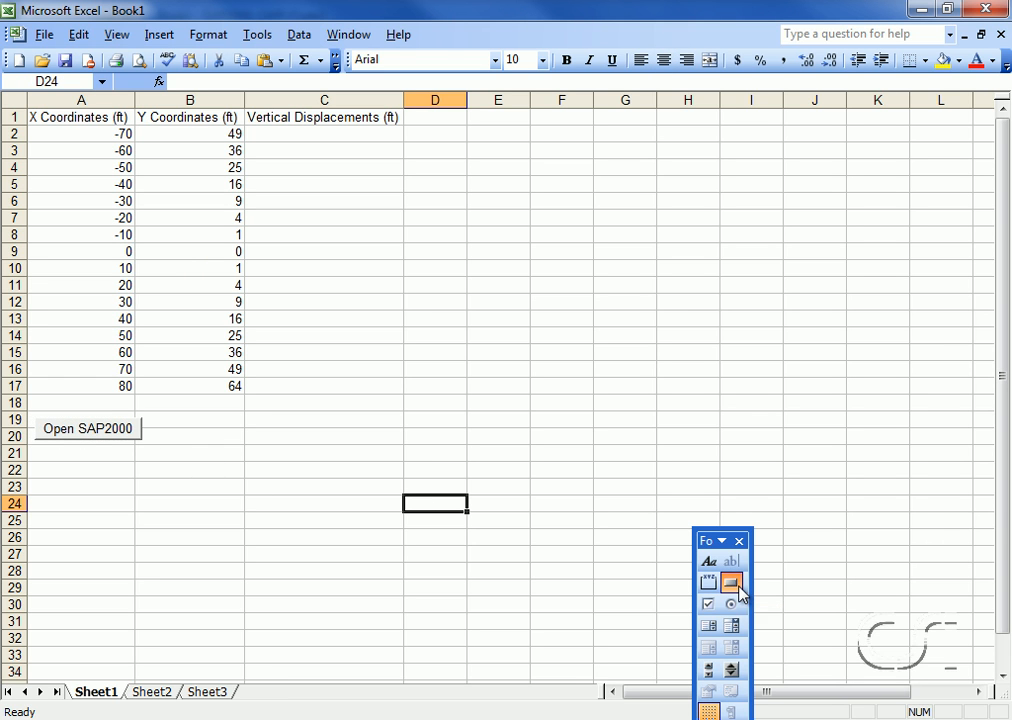
Add a second button beside Open SAP2000 running the Sap2000_build macro and adjust its size.
{"action": "left_click", "coordinate": [732, 582]}
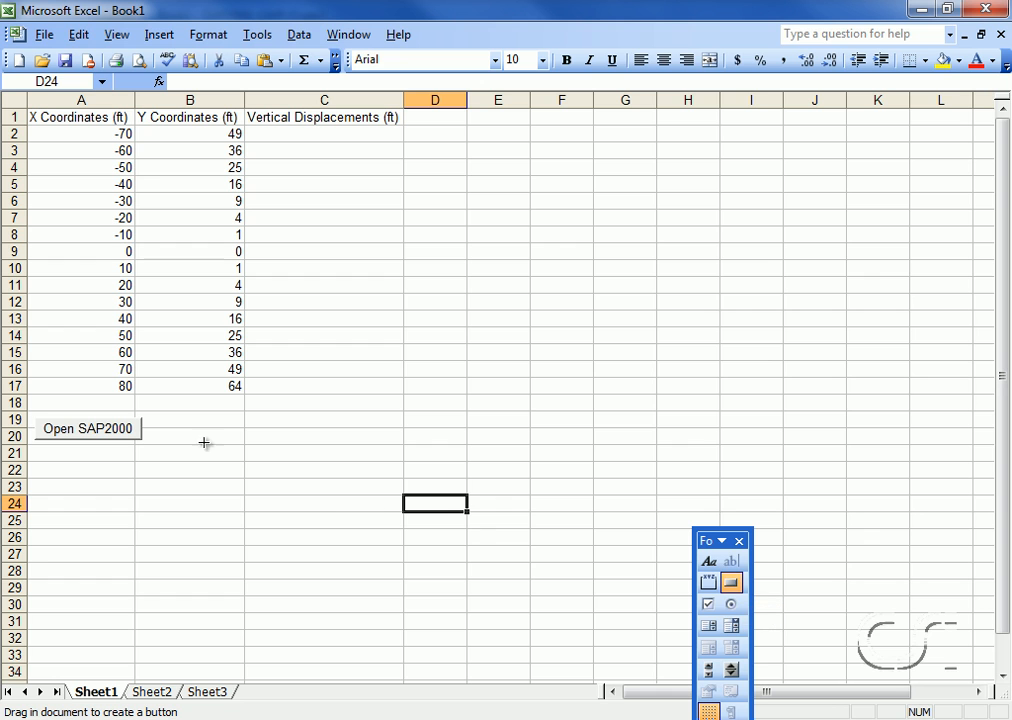
{"action": "left_click_drag", "start_coordinate": [184, 424], "coordinate": [248, 452]}
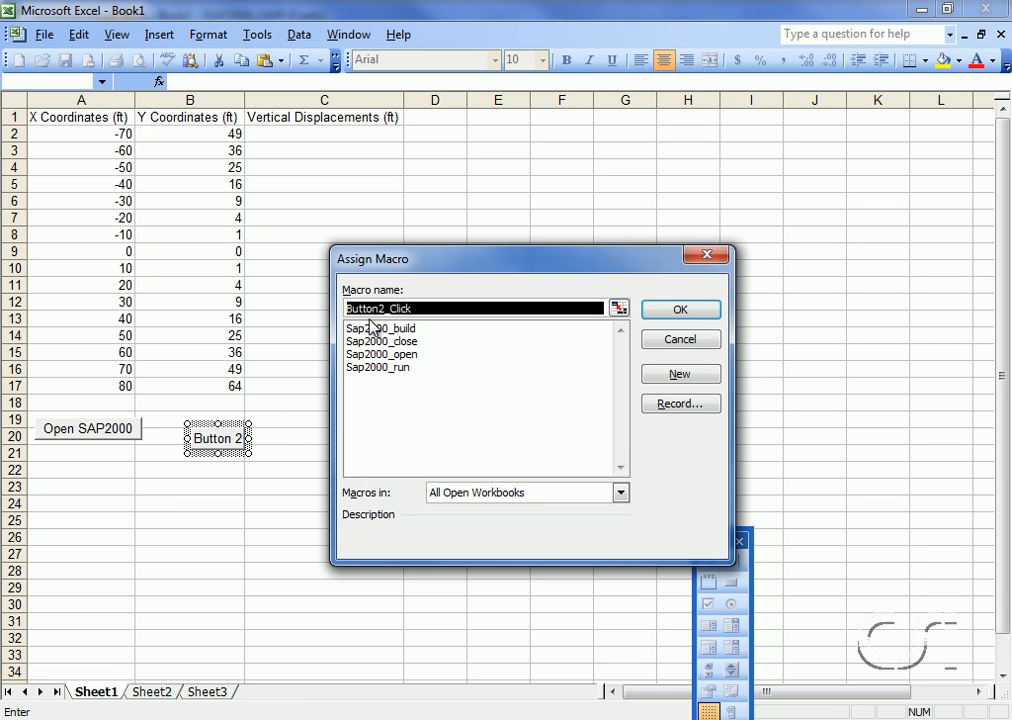
{"action": "left_click", "coordinate": [380, 328]}
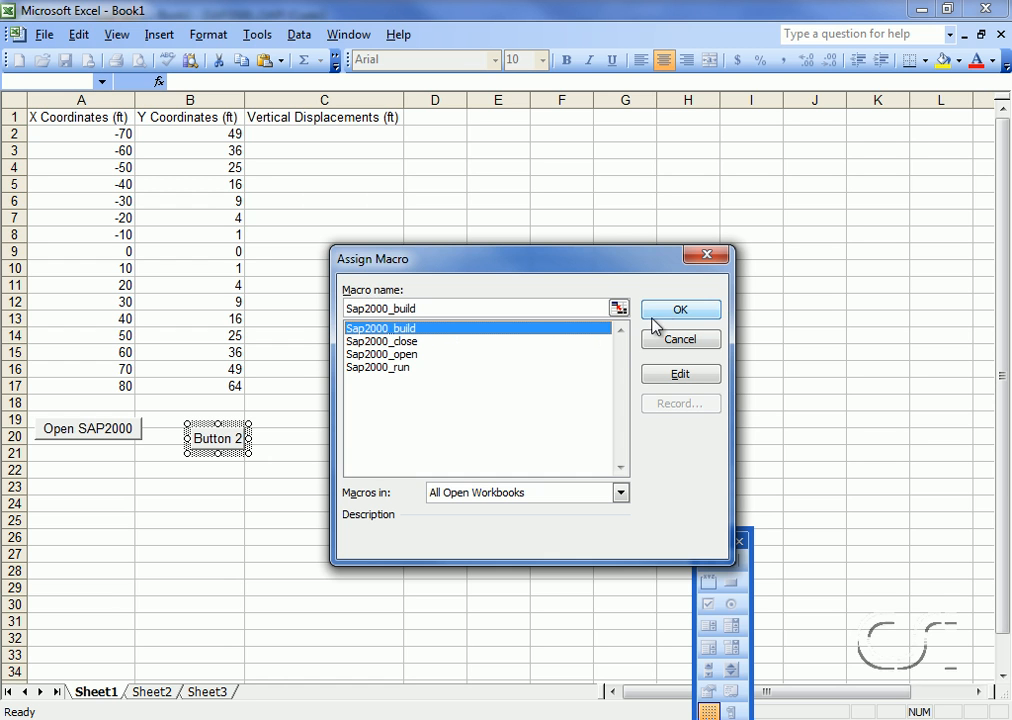
{"action": "left_click", "coordinate": [680, 308]}
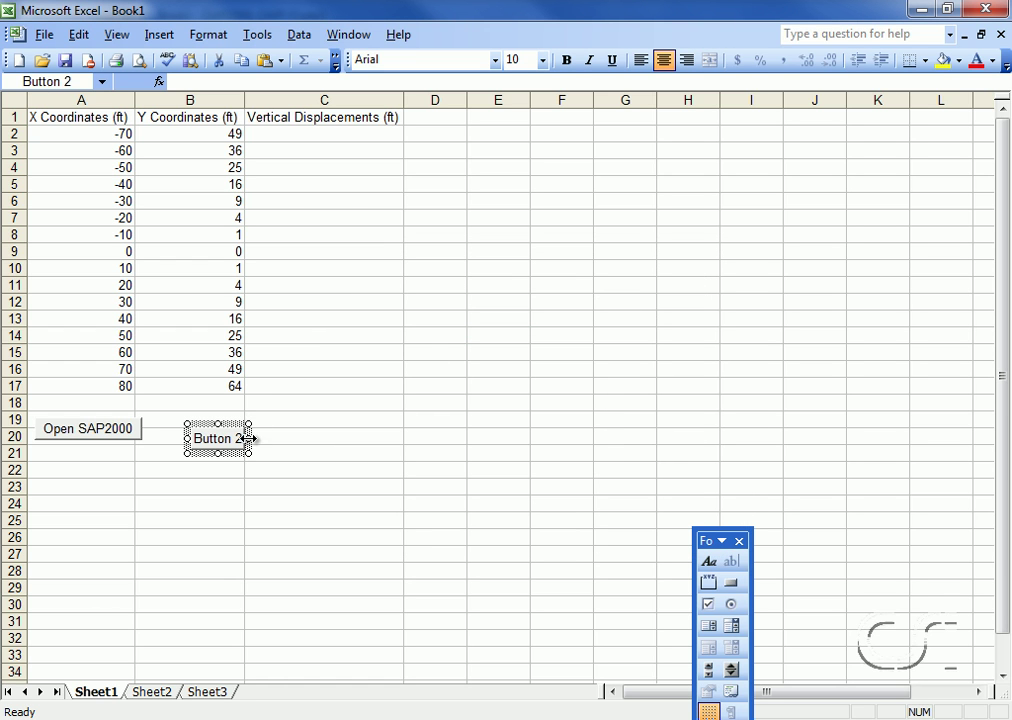
{"action": "left_click_drag", "start_coordinate": [252, 438], "coordinate": [310, 438]}
{"action": "type", "text": "Build Model"}
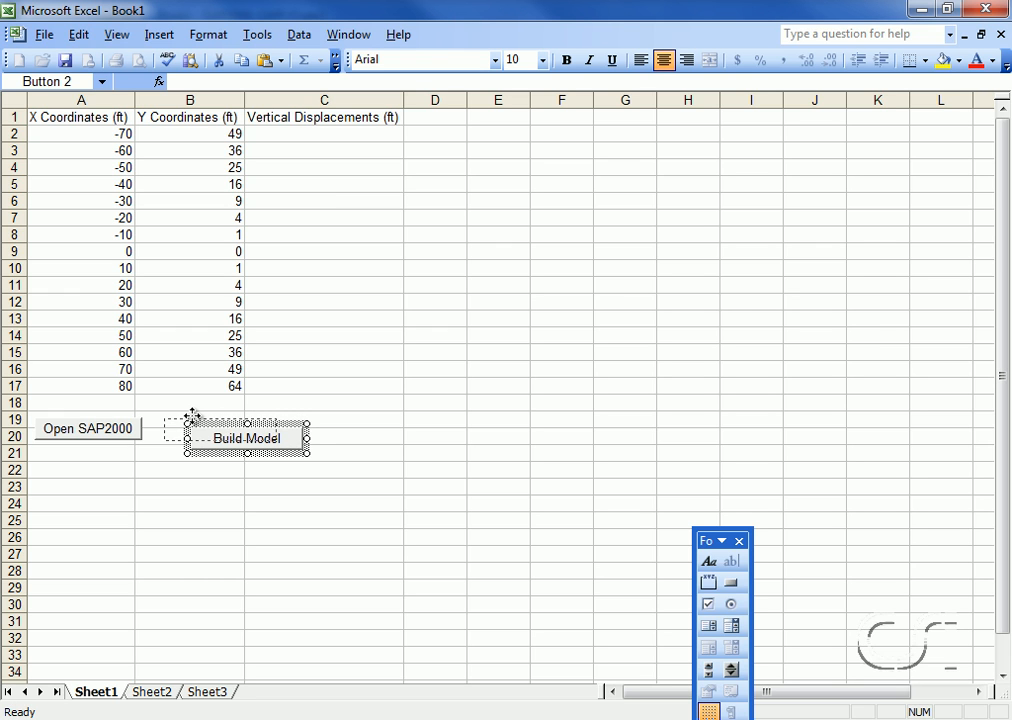
Add a third button assigned to the Sap2000_run macro.
{"action": "left_click", "coordinate": [300, 428]}
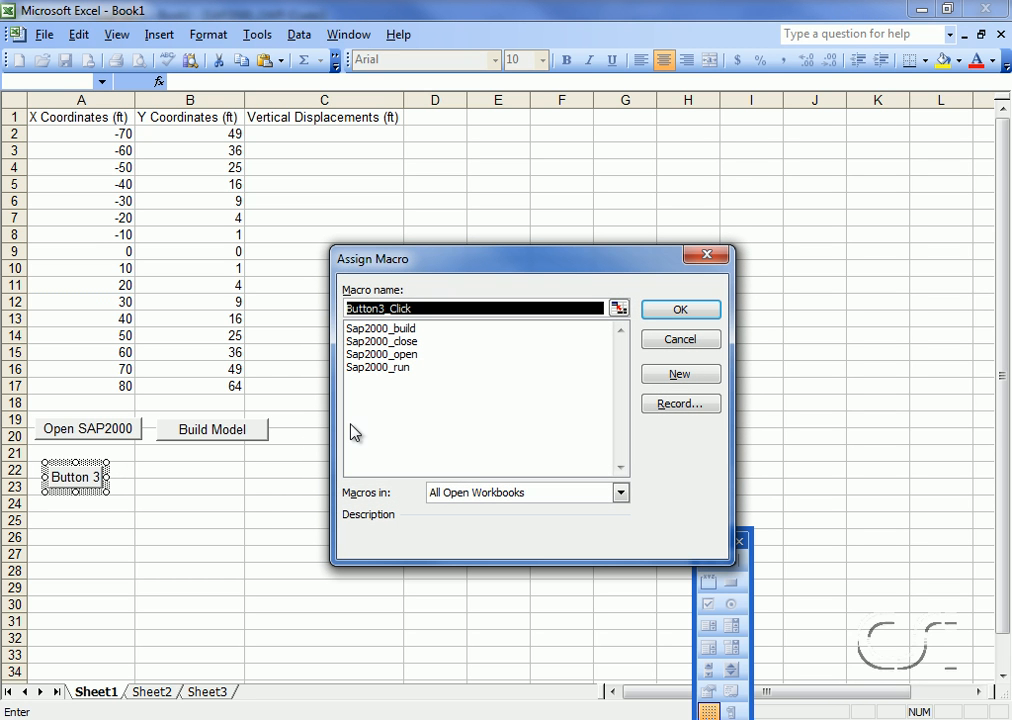
{"action": "left_click", "coordinate": [380, 368]}
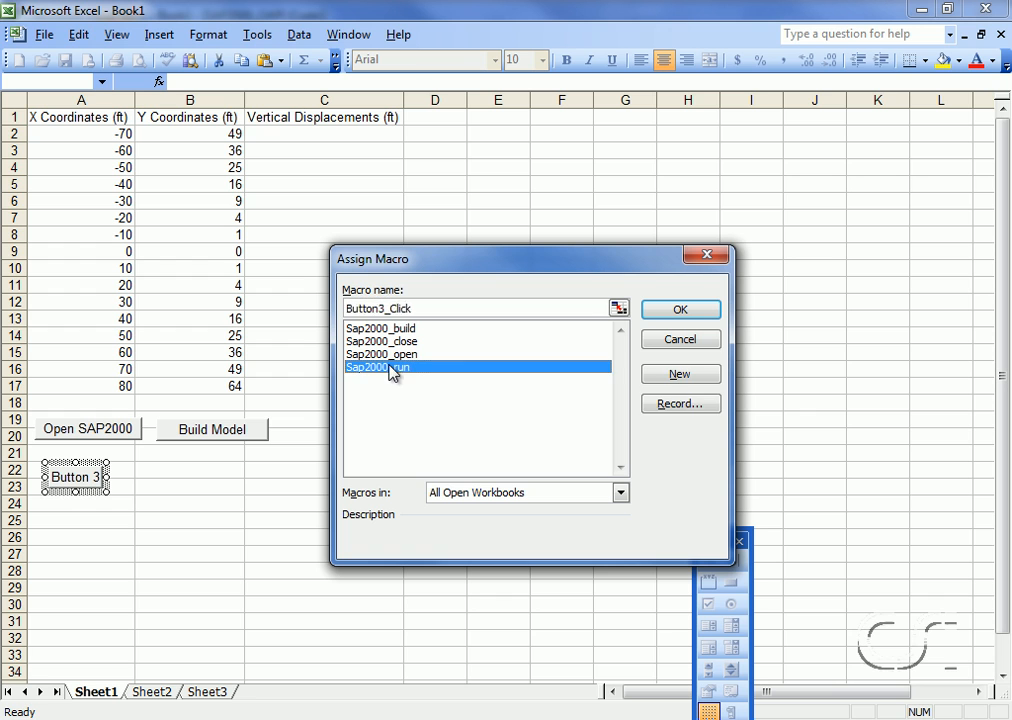
{"action": "left_click", "coordinate": [380, 368]}
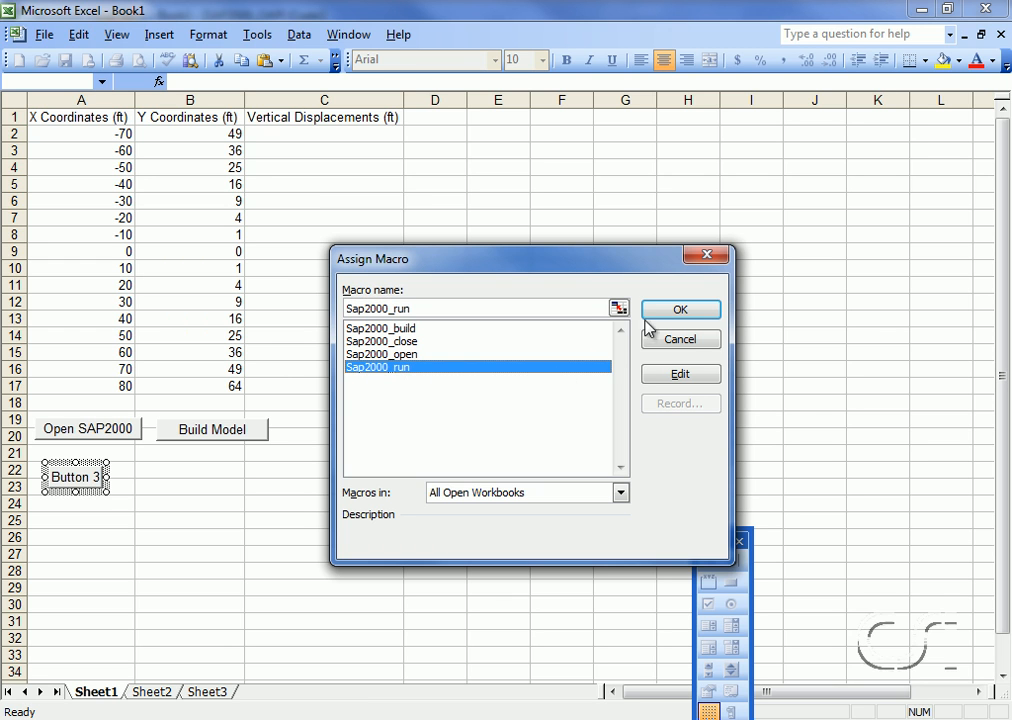
{"action": "left_click", "coordinate": [680, 308]}
{"action": "type", "text": "Run SAP2000"}
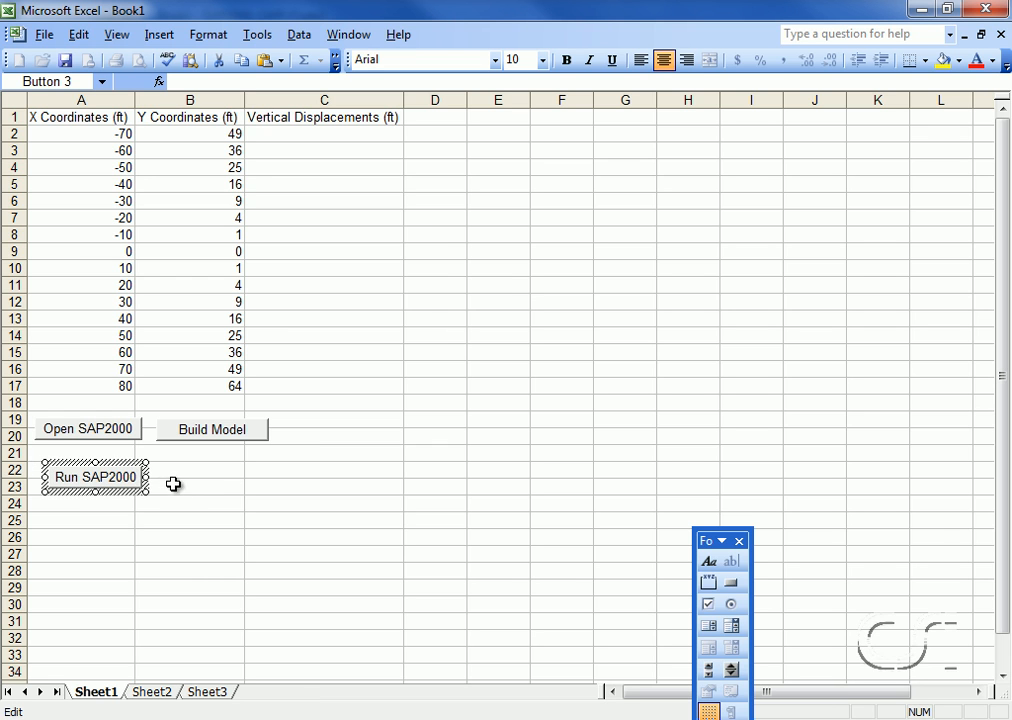
{"action": "left_click", "coordinate": [176, 484]}
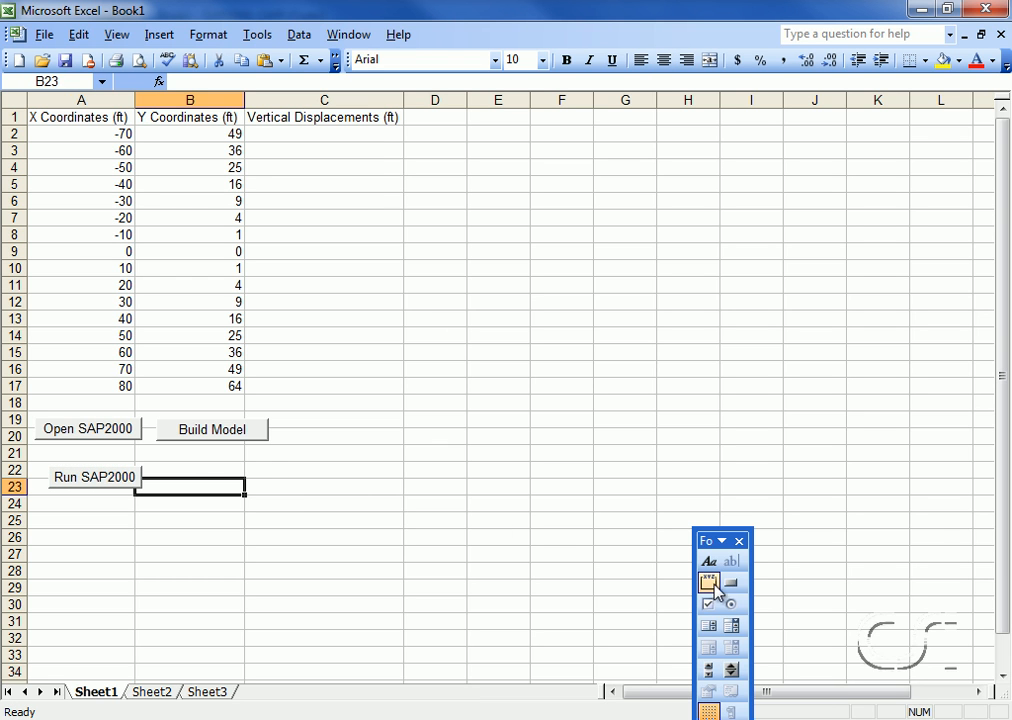
{"action": "left_click", "coordinate": [708, 582]}
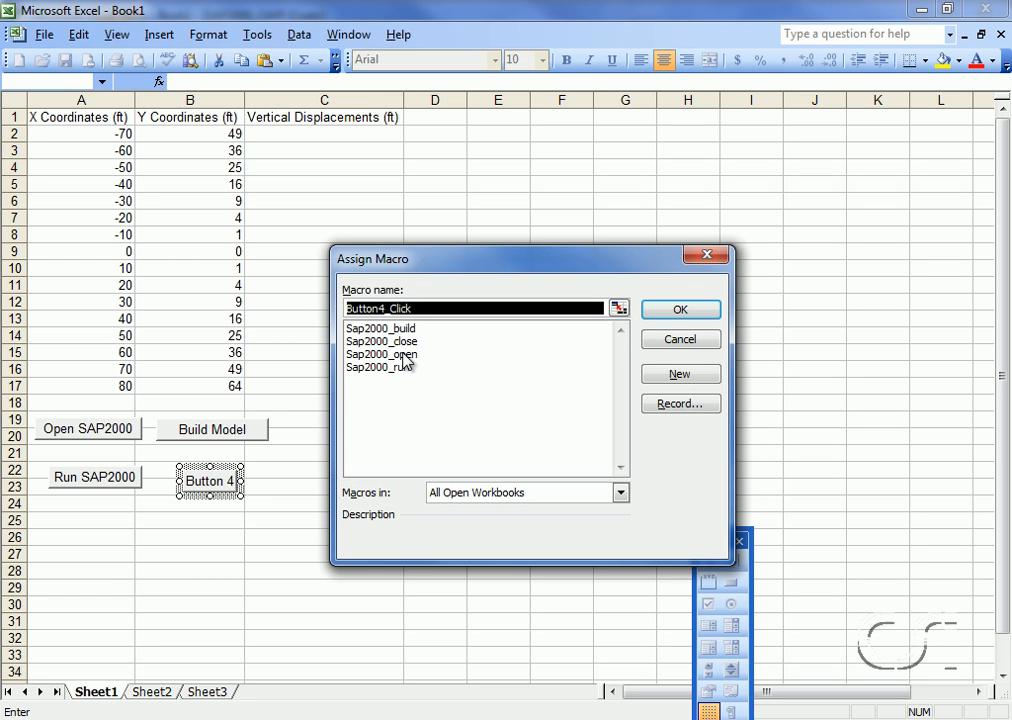
{"action": "left_click", "coordinate": [400, 340]}
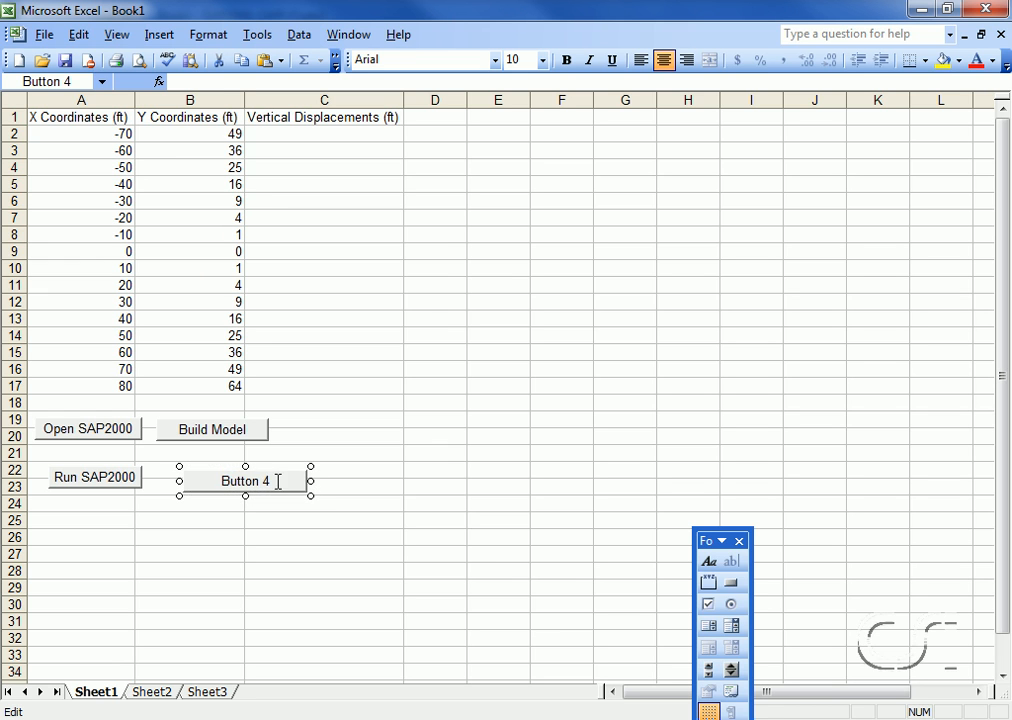
{"action": "type", "text": "Close SAP2000"}
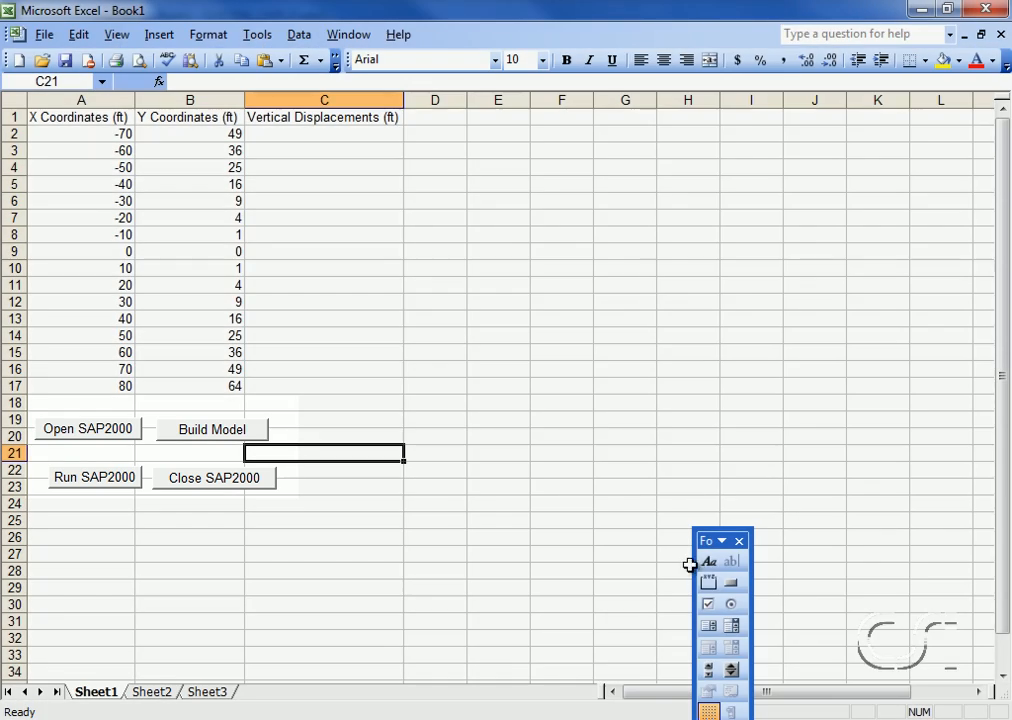
{"action": "left_click", "coordinate": [738, 540]}
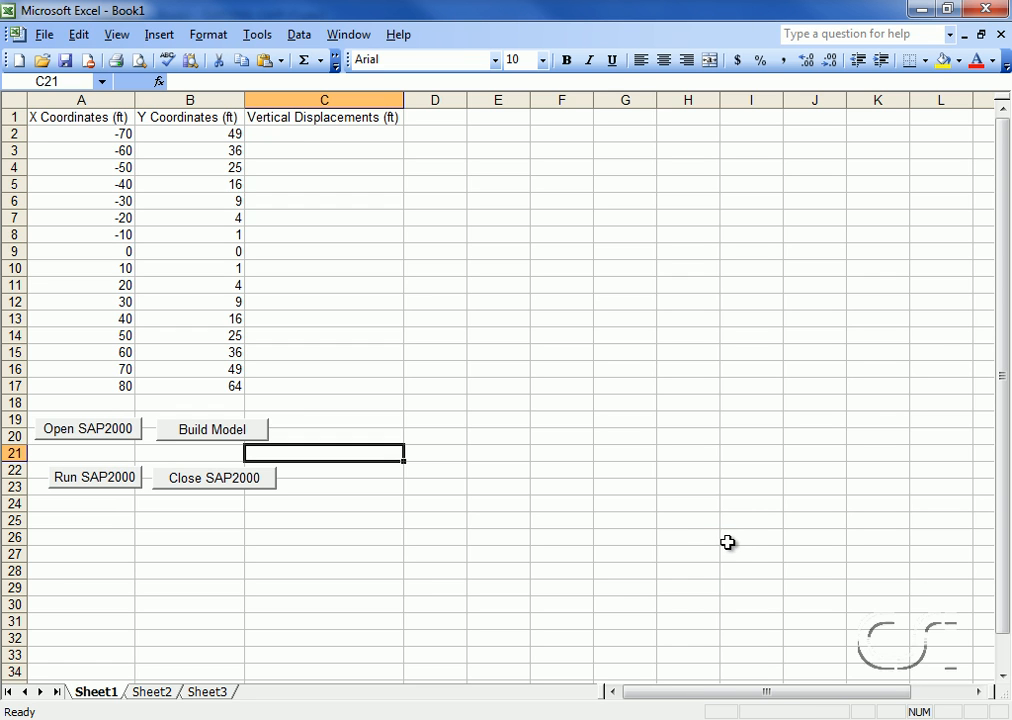
{"action": "mouse_move", "coordinate": [90, 440]}
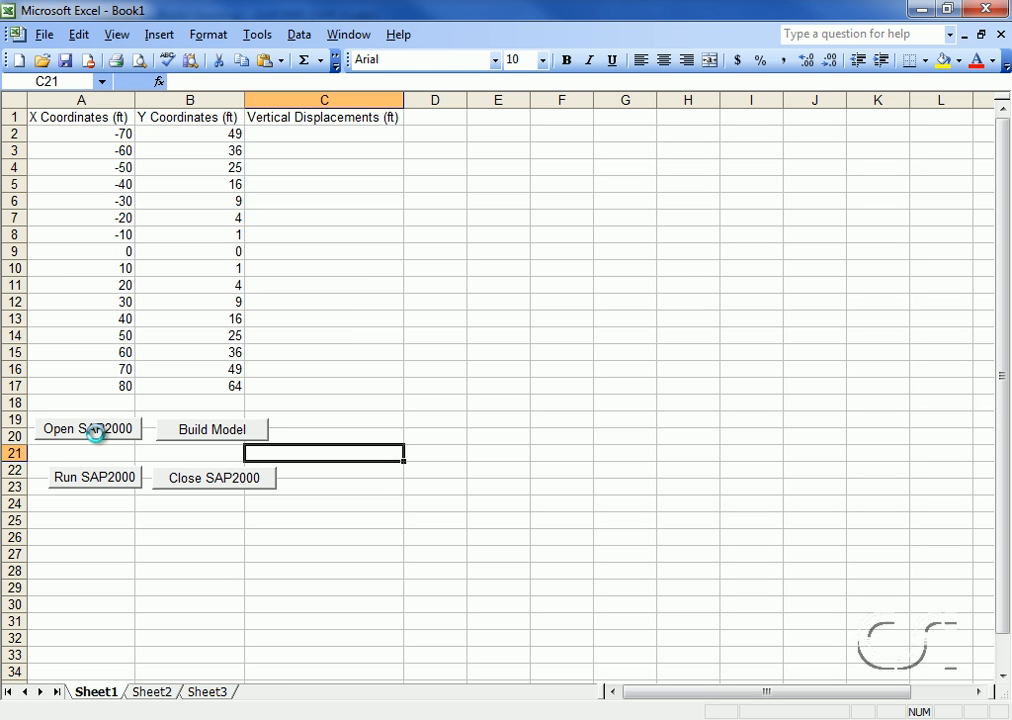
Launch a blank SAP2000 v15 model from the Open SAP2000 button and place the worksheet over it.
{"action": "left_click", "coordinate": [88, 428]}
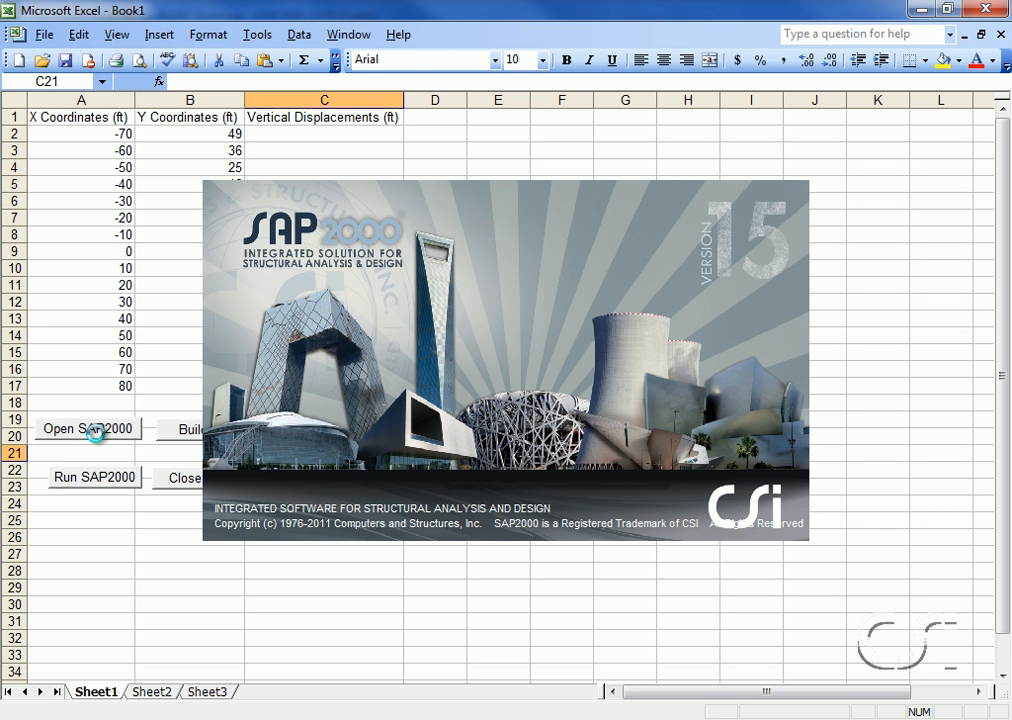
{"action": "left_click", "coordinate": [88, 424]}
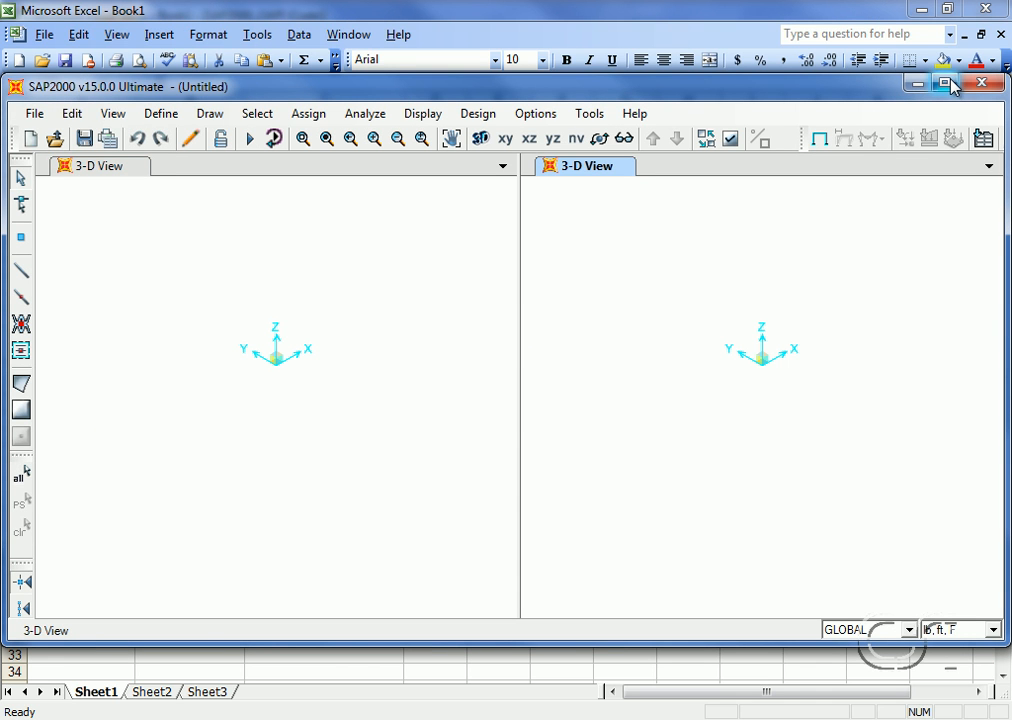
{"action": "left_click", "coordinate": [948, 84]}
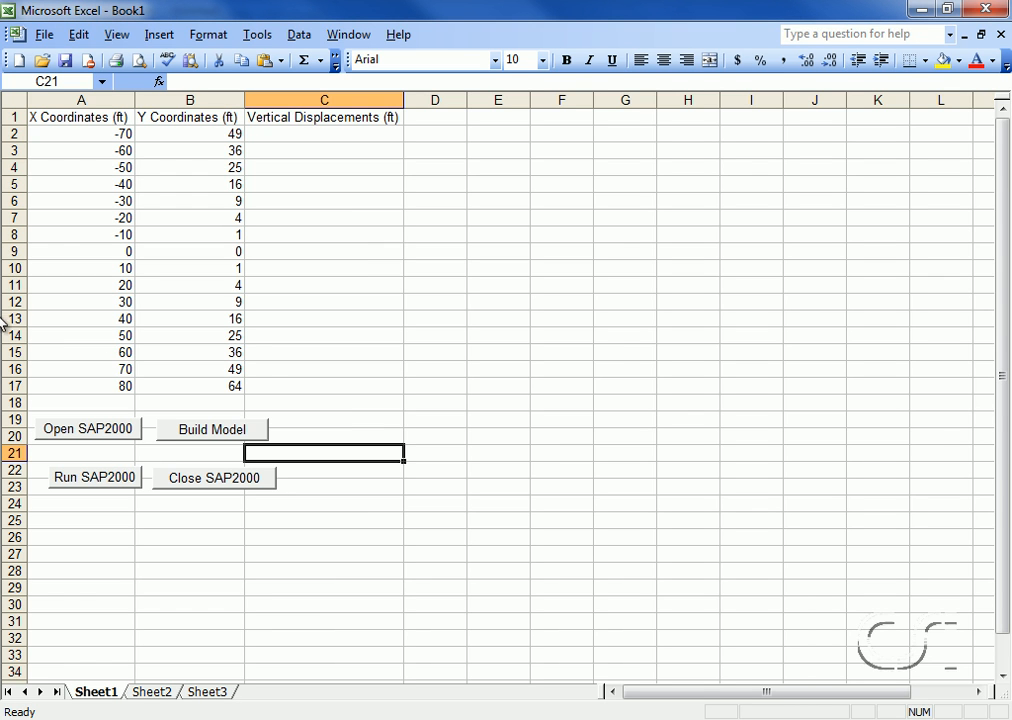
{"action": "left_click", "coordinate": [86, 428]}
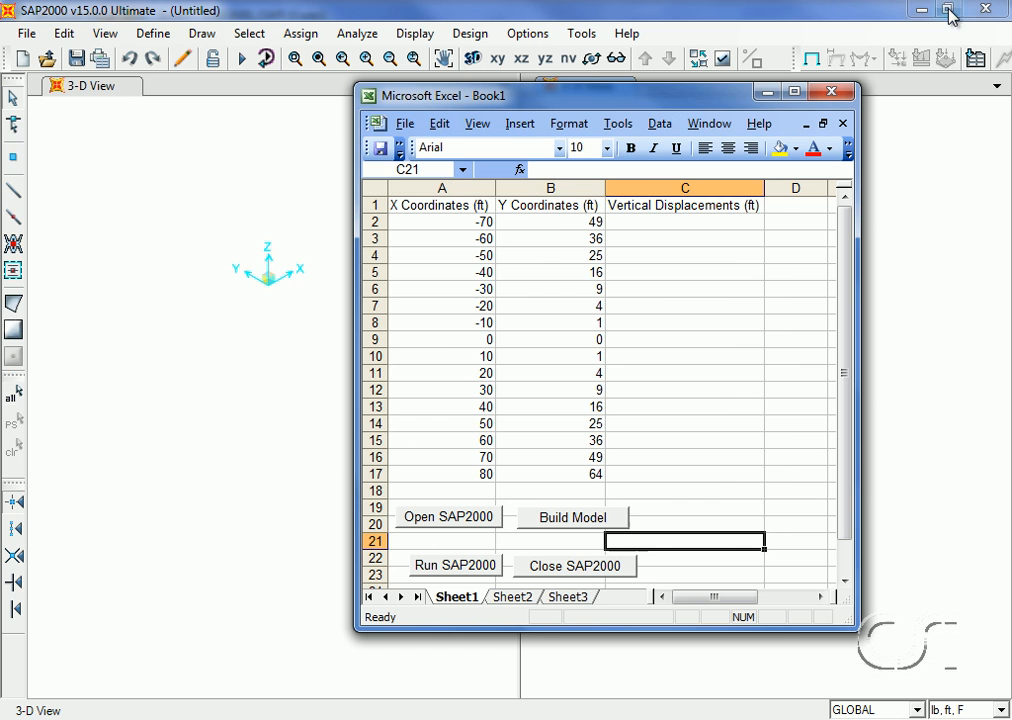
{"action": "mouse_move", "coordinate": [588, 98]}
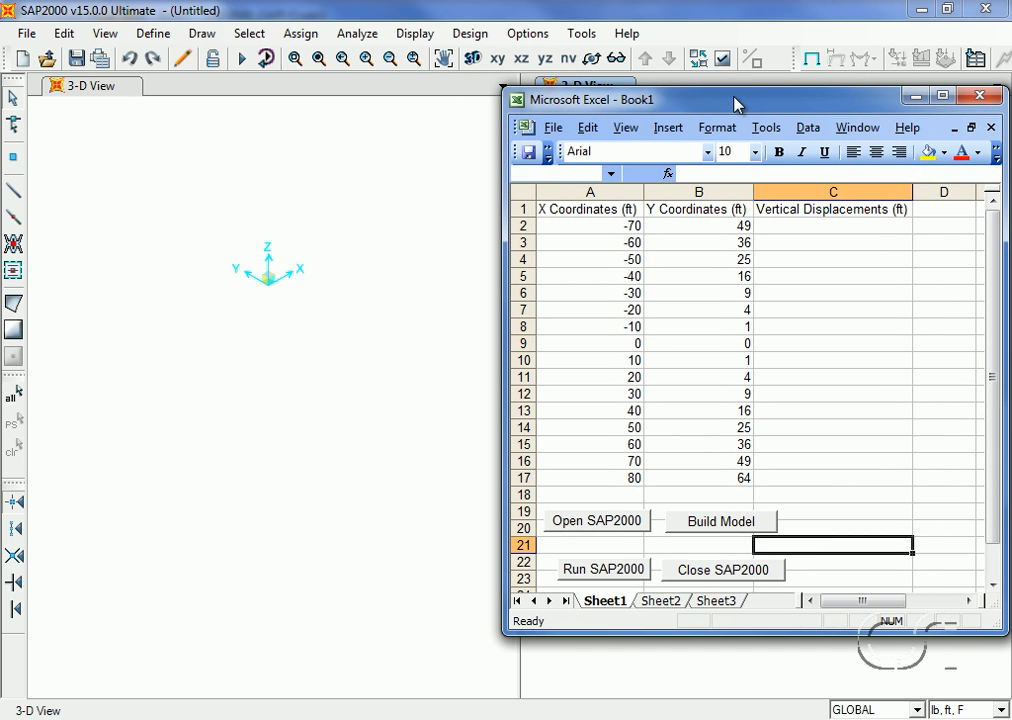
{"action": "mouse_move", "coordinate": [720, 104]}
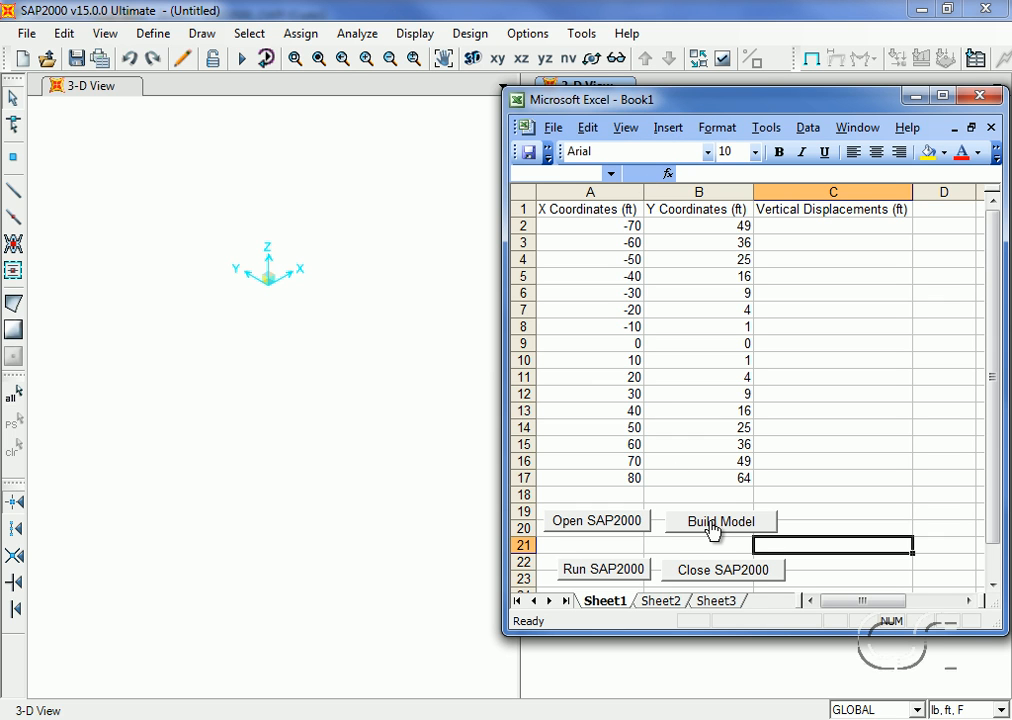
Run Build Model to draw the curved frame-and-area beam with end joint restraints in SAP2000.
{"action": "left_click", "coordinate": [720, 520]}
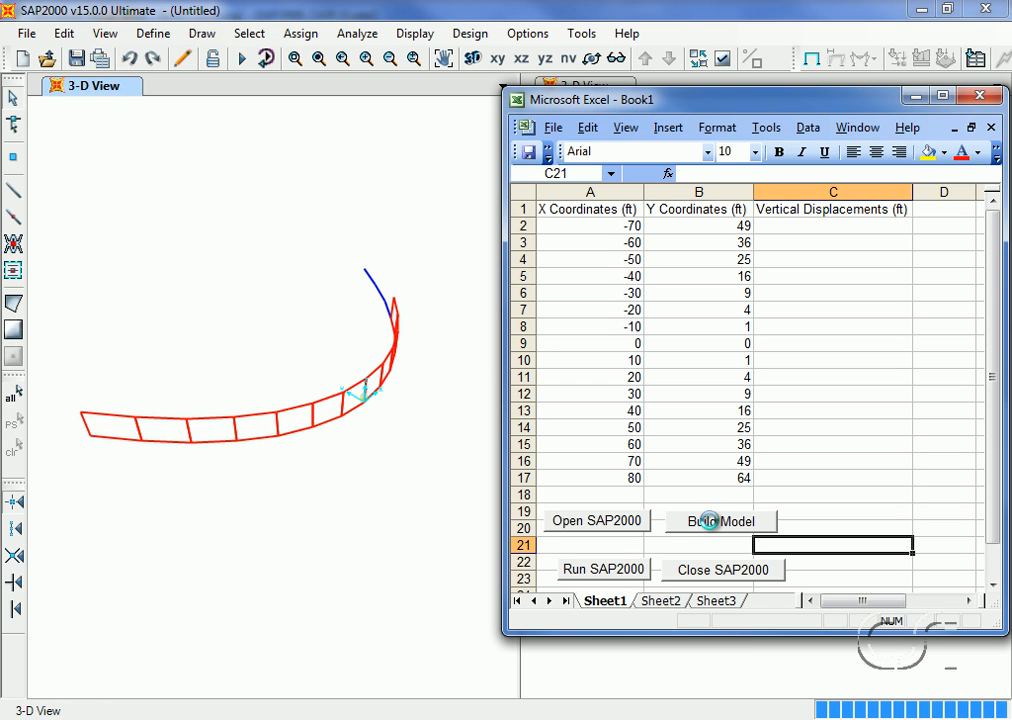
{"action": "left_click", "coordinate": [720, 520]}
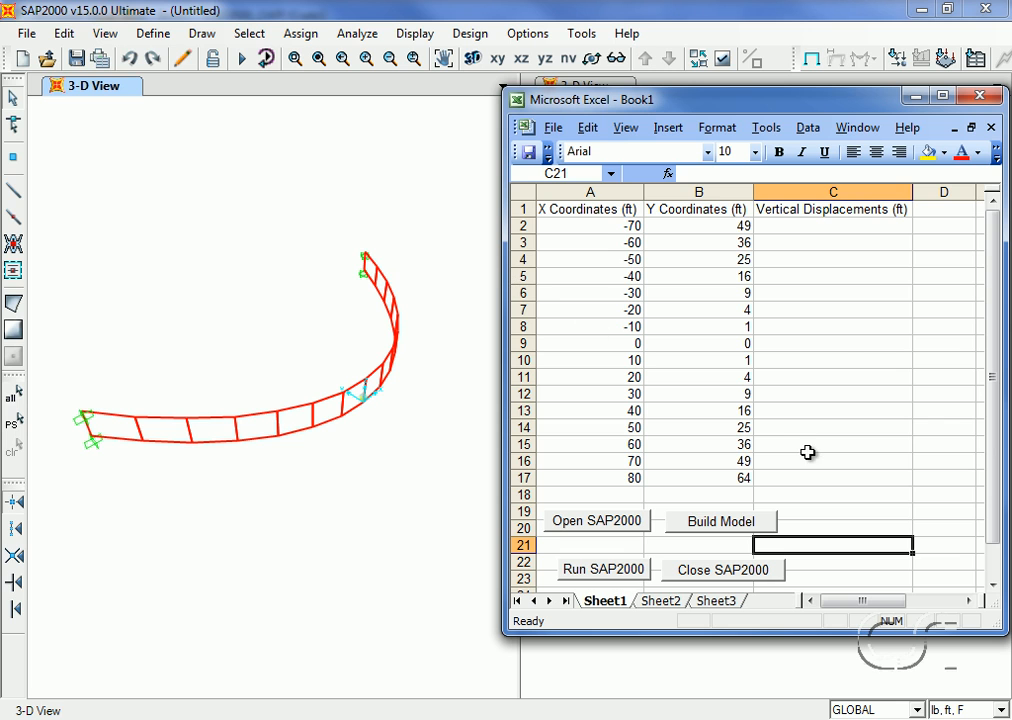
{"action": "mouse_move", "coordinate": [808, 284]}
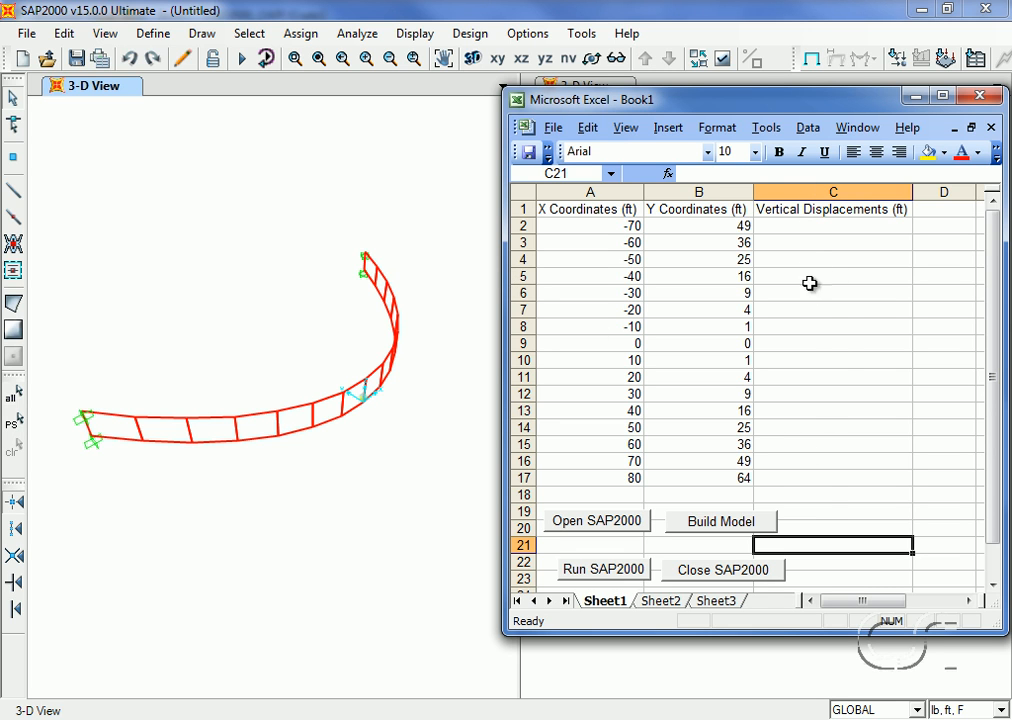
{"action": "mouse_move", "coordinate": [822, 496]}
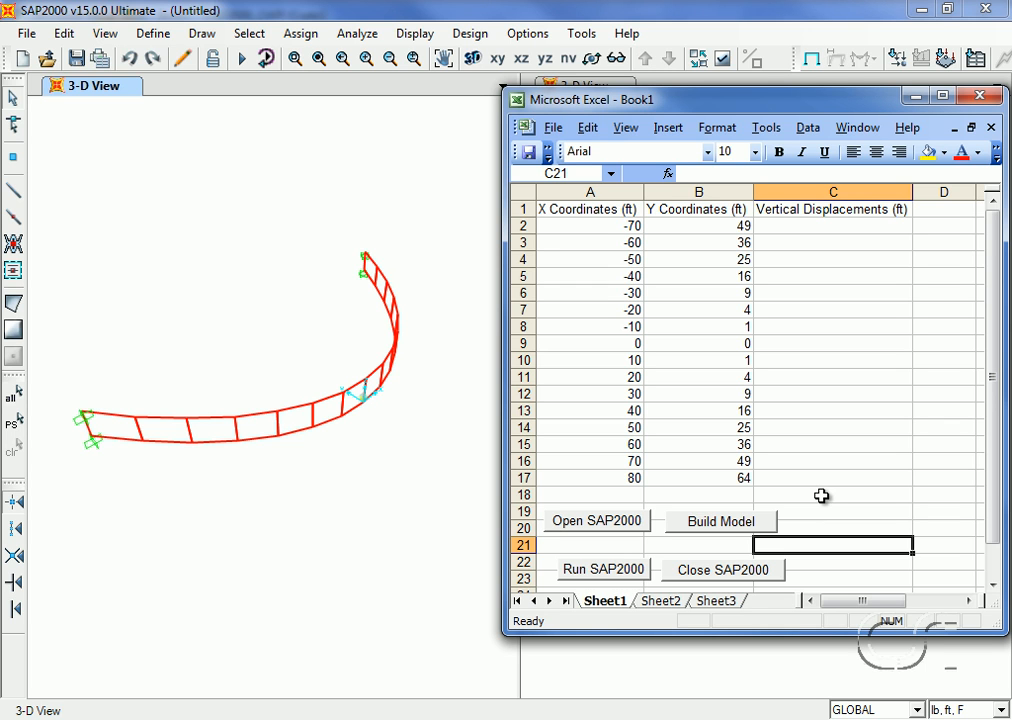
{"action": "mouse_move", "coordinate": [692, 546]}
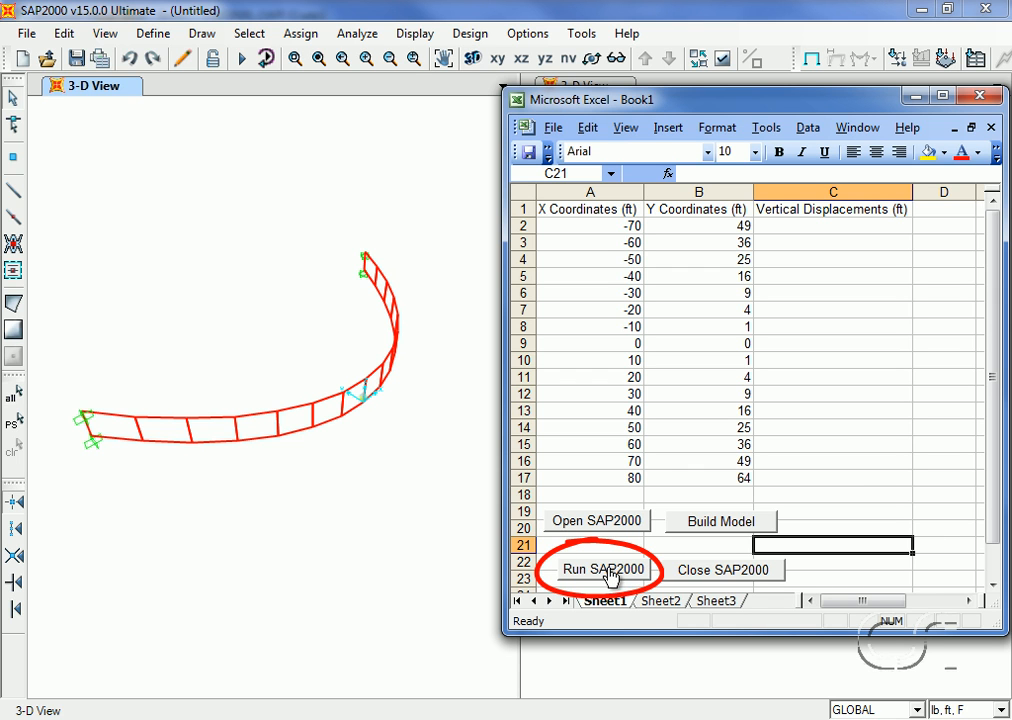
Run the SAP2000 analysis, giving a joint vertical displacement of -0.15735 ft.
{"action": "left_click", "coordinate": [604, 568]}
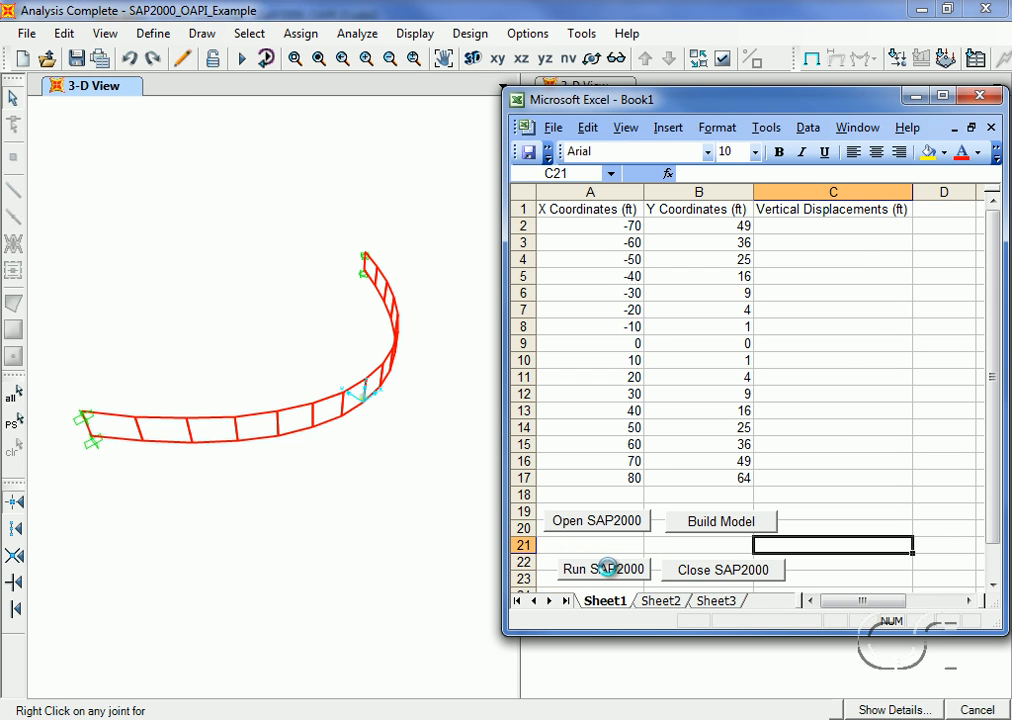
{"action": "left_click", "coordinate": [604, 568]}
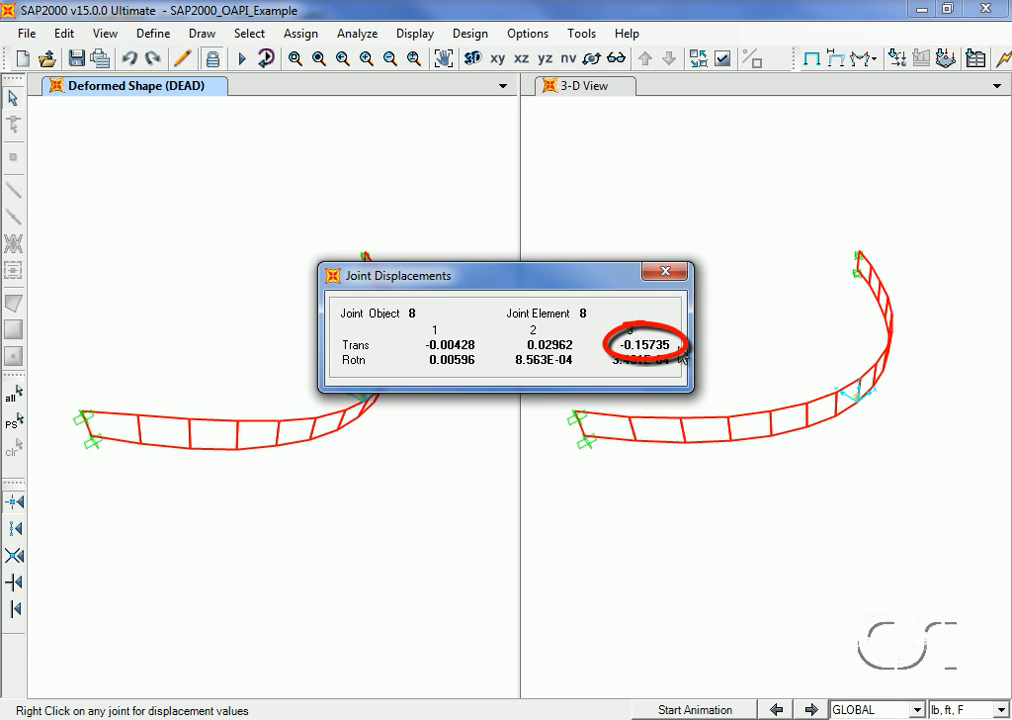
{"action": "mouse_move", "coordinate": [616, 368]}
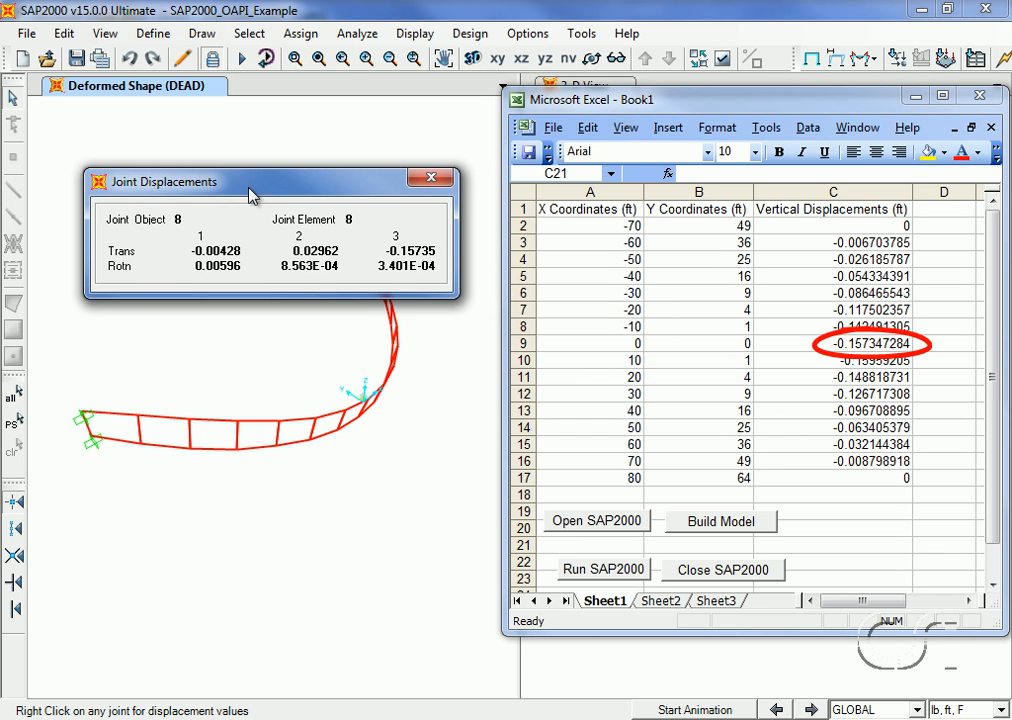
{"action": "mouse_move", "coordinate": [760, 356]}
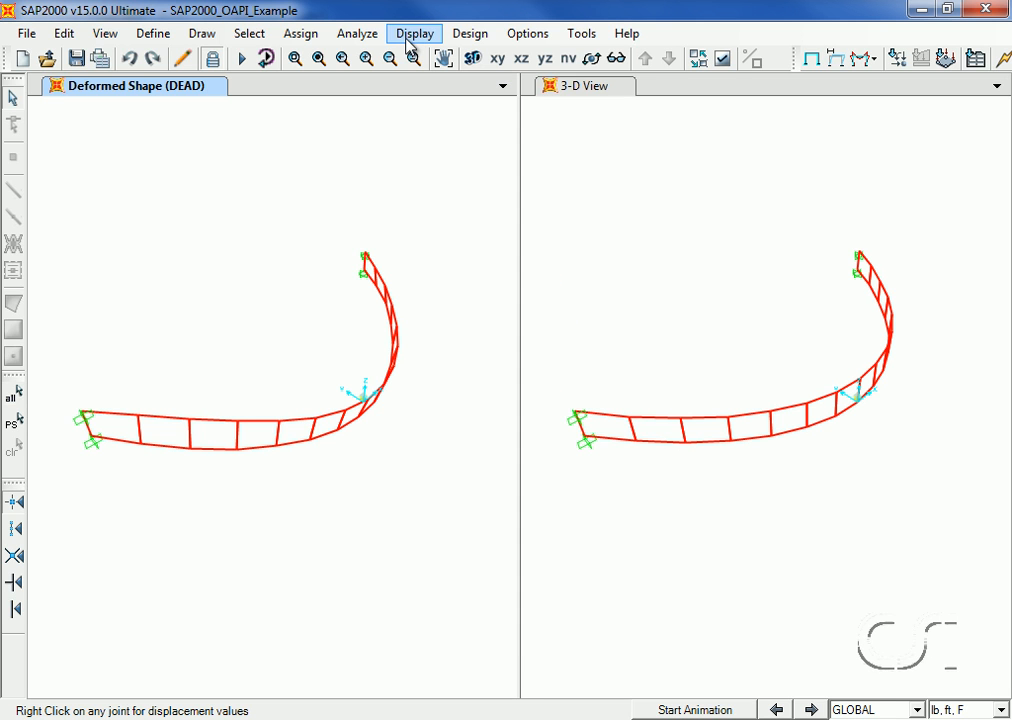
Show the deformed shape with displacement contours on area objects, then bring the worksheet forward.
{"action": "left_click", "coordinate": [412, 32]}
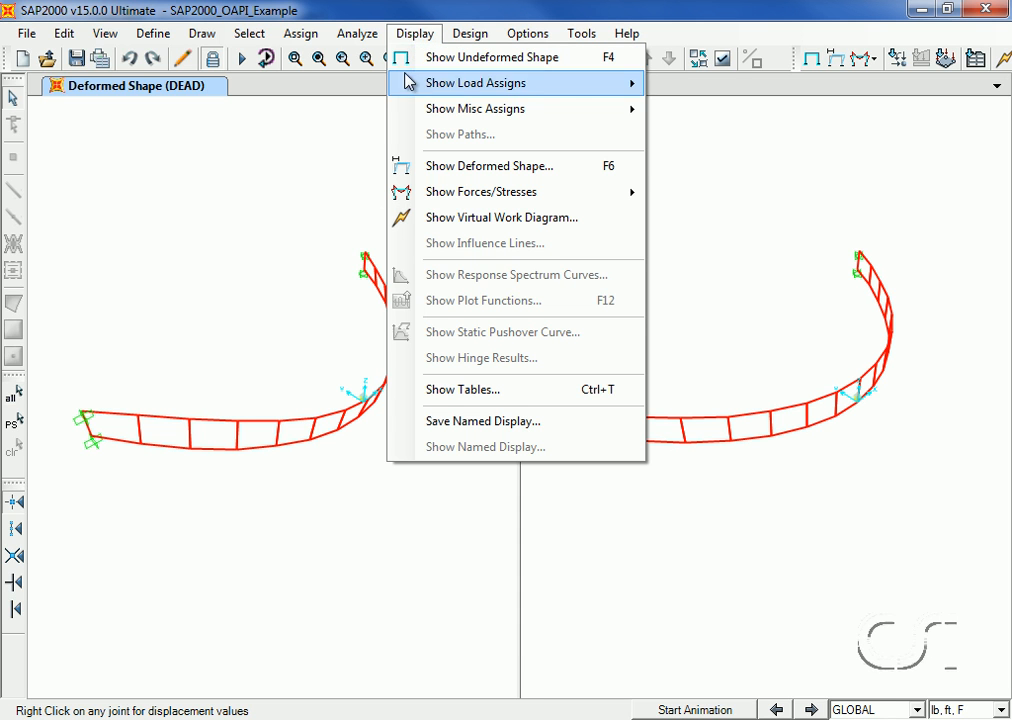
{"action": "left_click", "coordinate": [490, 164]}
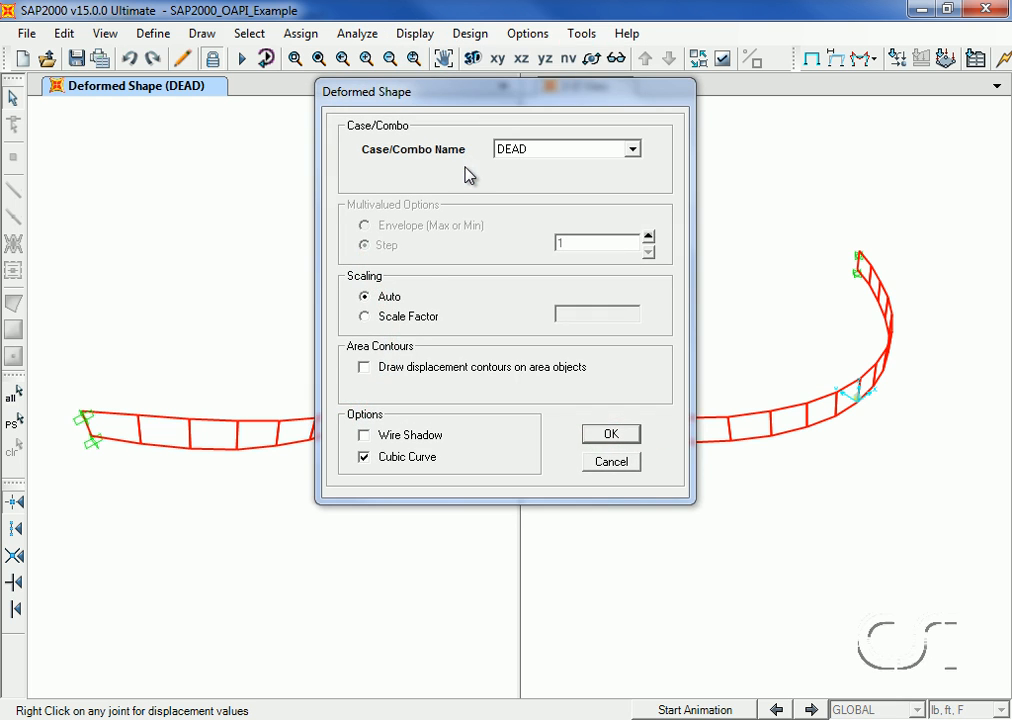
{"action": "left_click", "coordinate": [362, 368]}
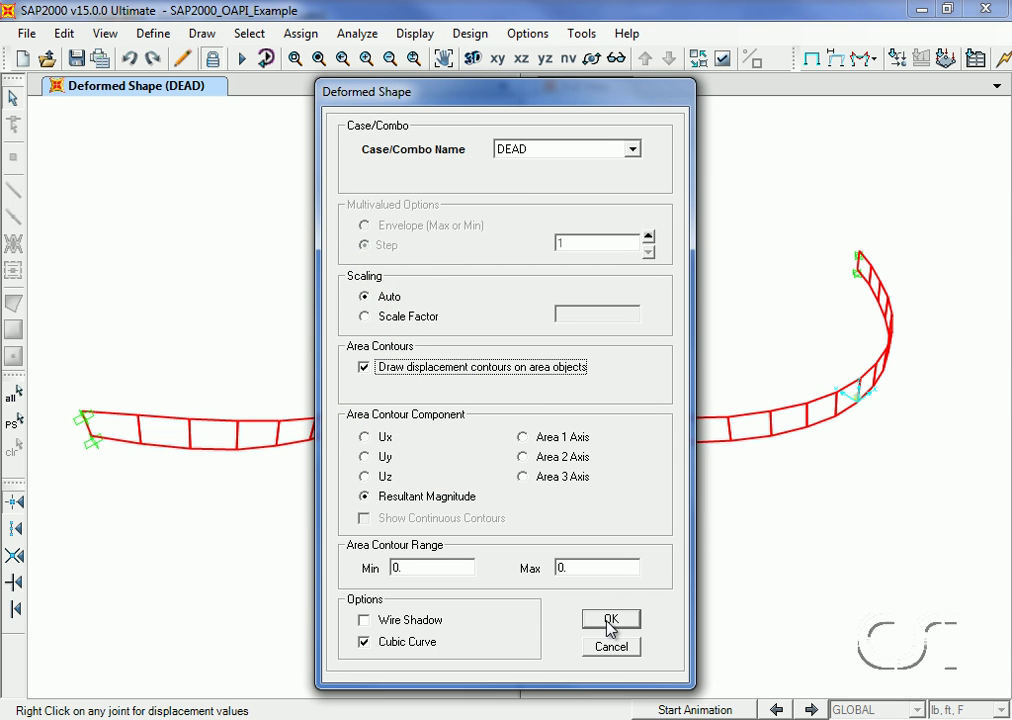
{"action": "left_click", "coordinate": [612, 618]}
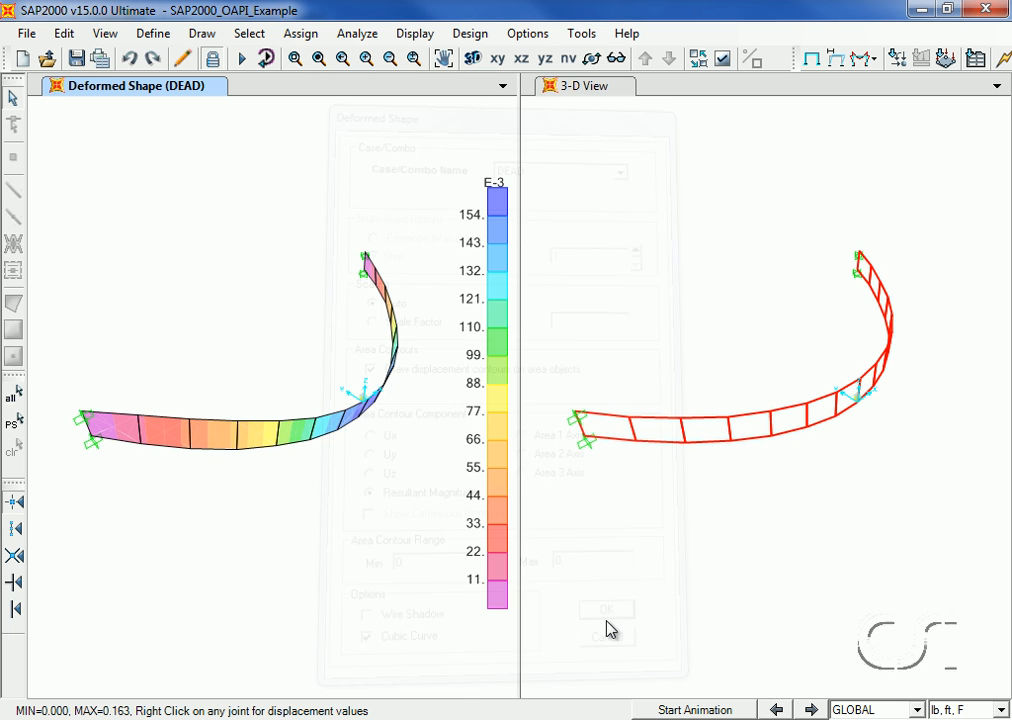
{"action": "left_click", "coordinate": [606, 608]}
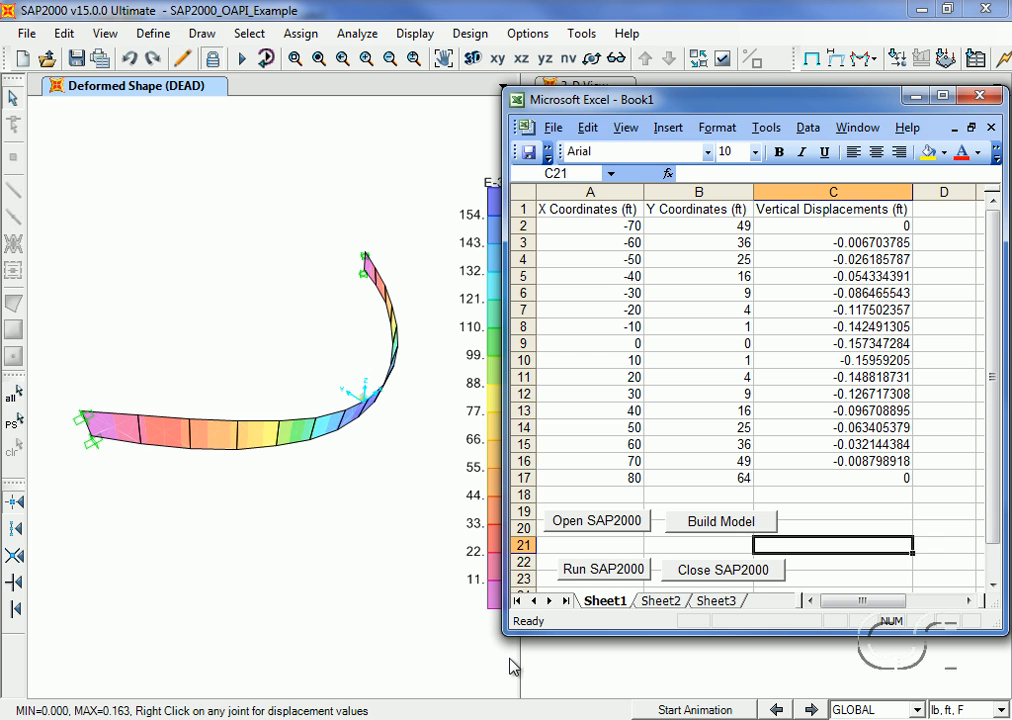
{"action": "mouse_move", "coordinate": [798, 568]}
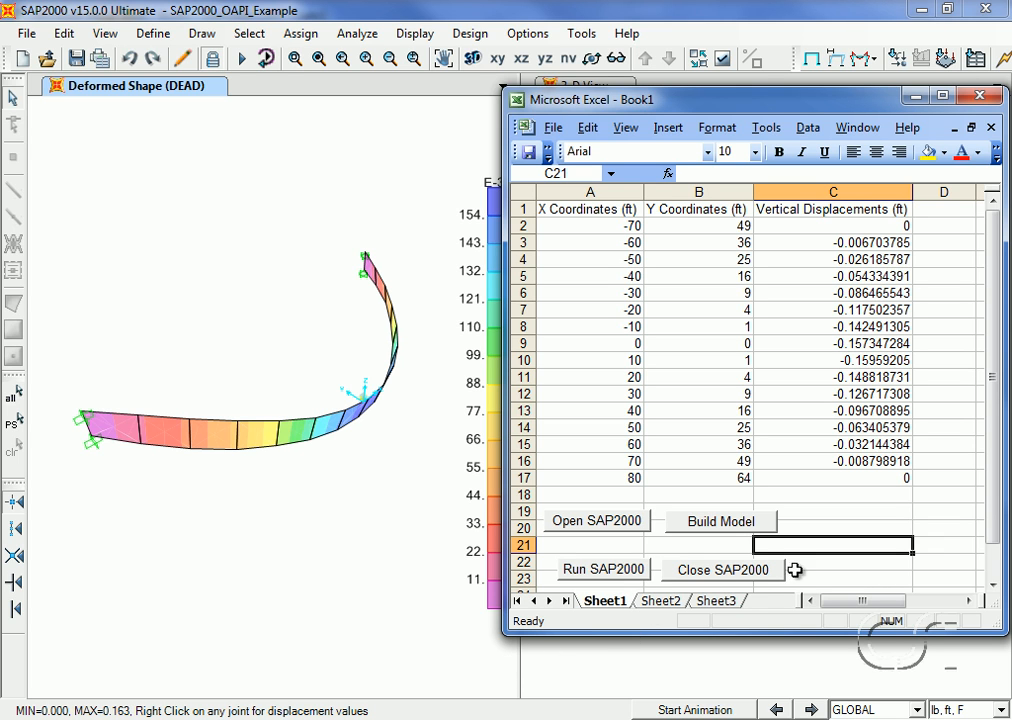
{"action": "mouse_move", "coordinate": [718, 602]}
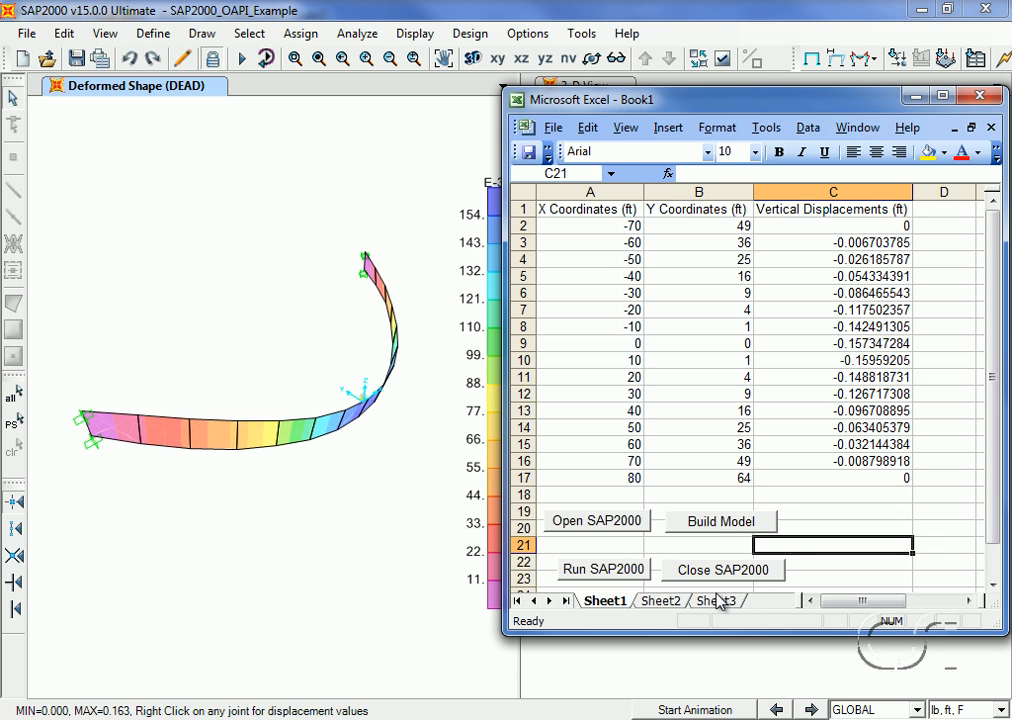
{"action": "mouse_move", "coordinate": [716, 576]}
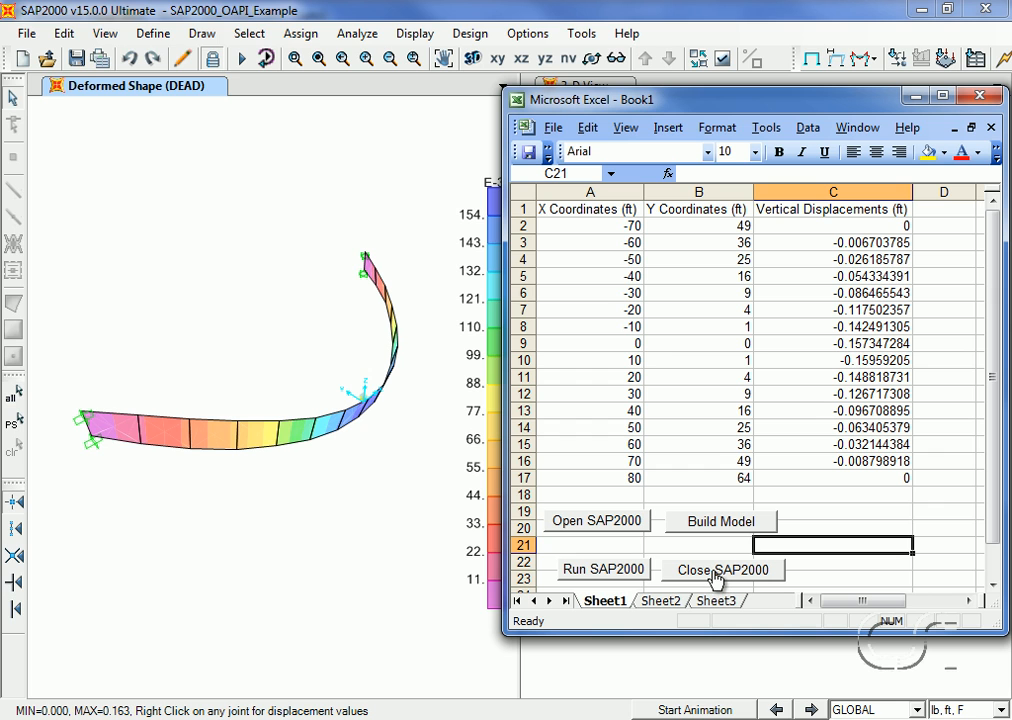